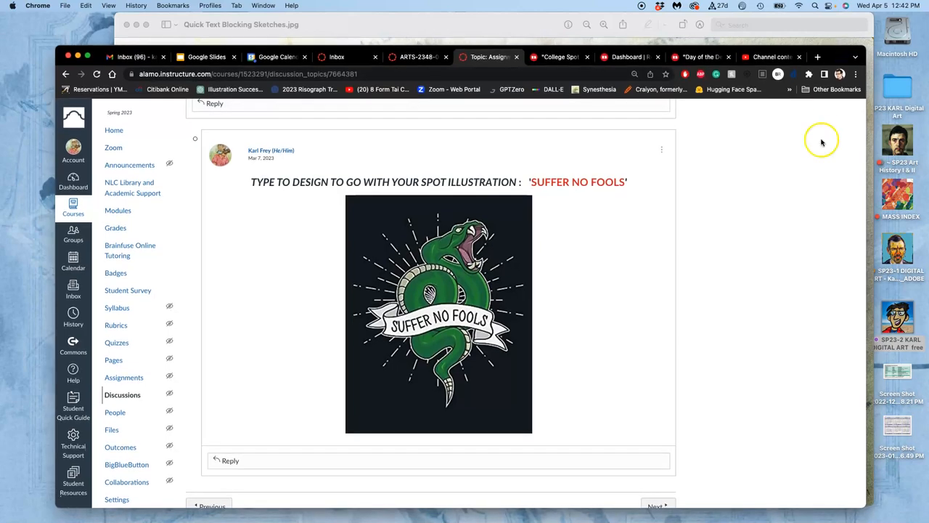
Scroll down through the Redbubble page.
scroll(down, 3)
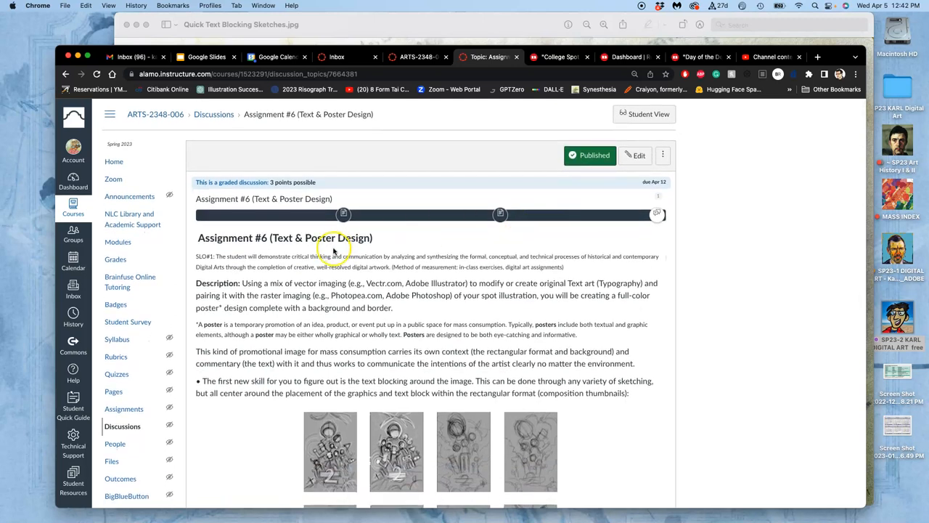
mouse_move(289, 242)
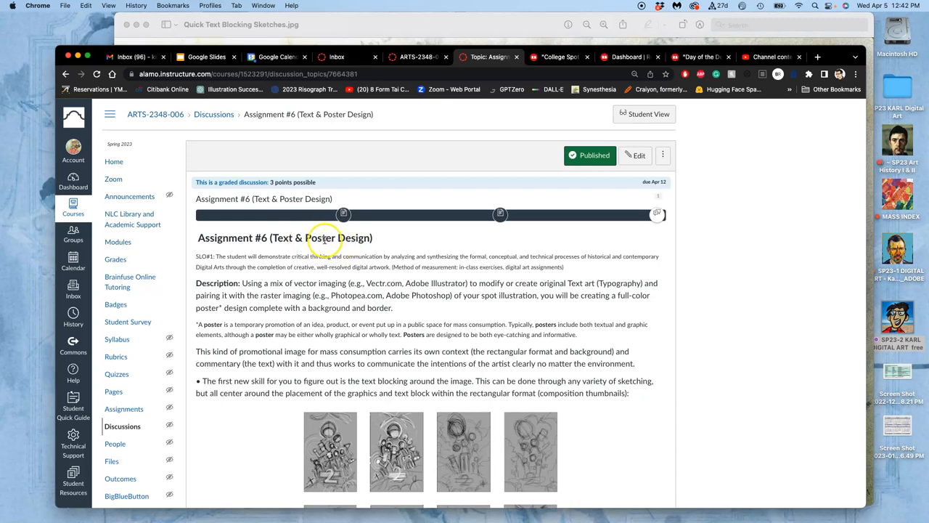
mouse_move(347, 284)
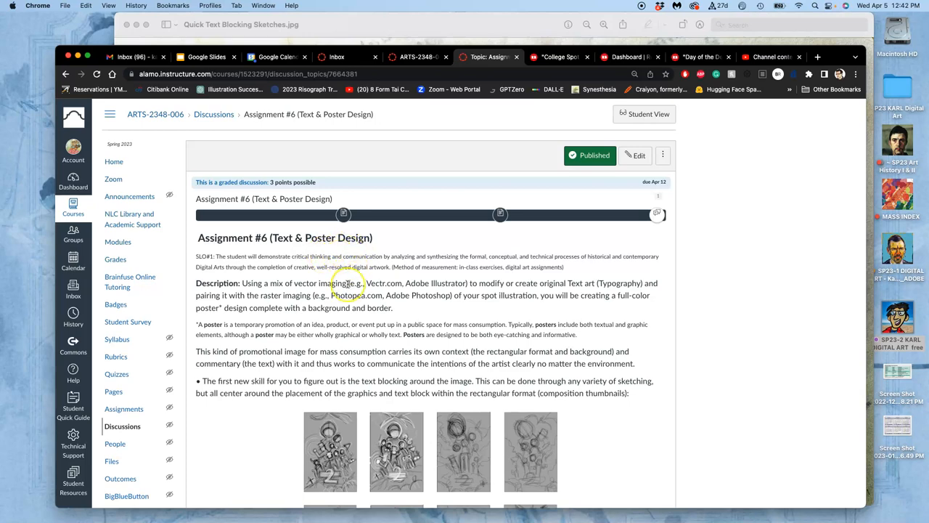
scroll(down, 3)
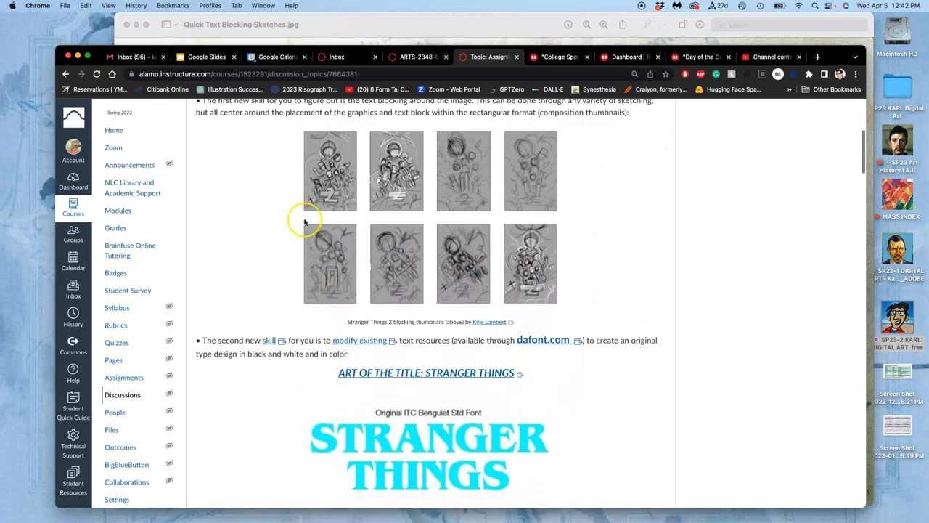
scroll(down, 3)
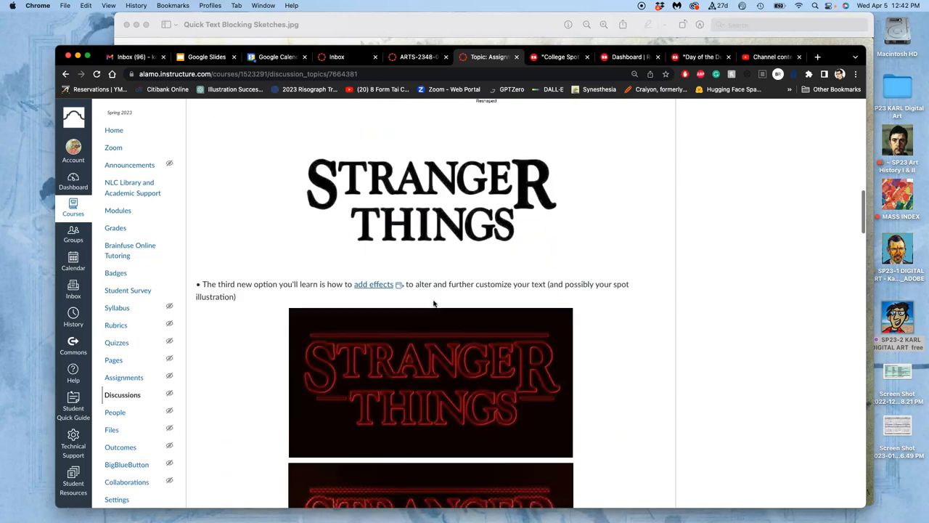
scroll(down, 3)
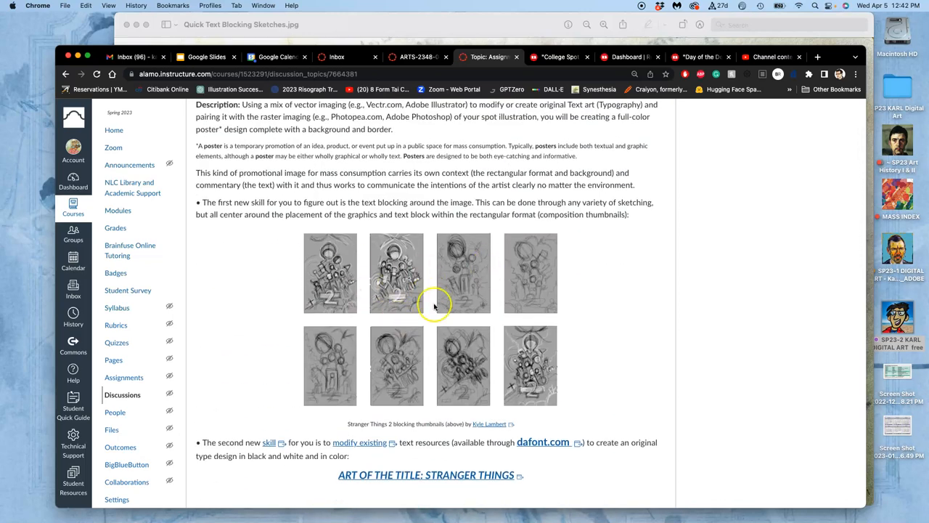
scroll(down, 3)
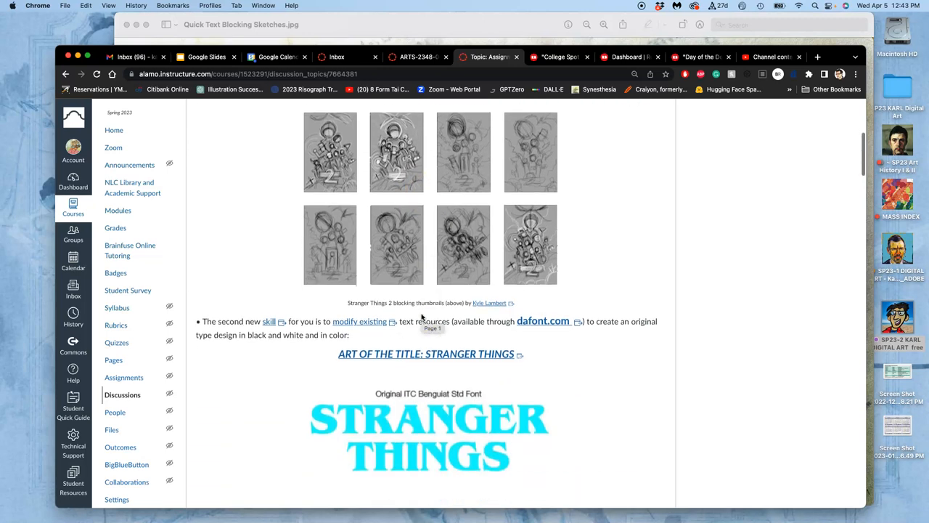
scroll(down, 3)
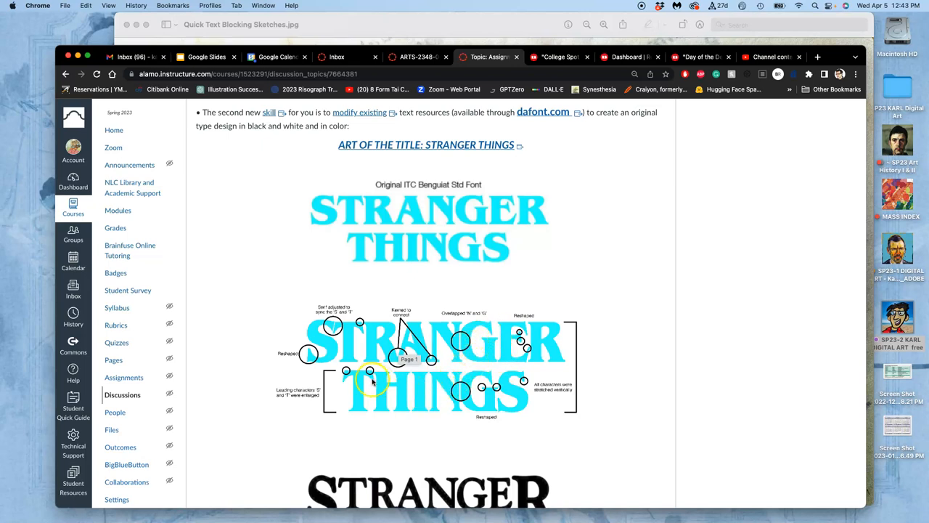
scroll(down, 3)
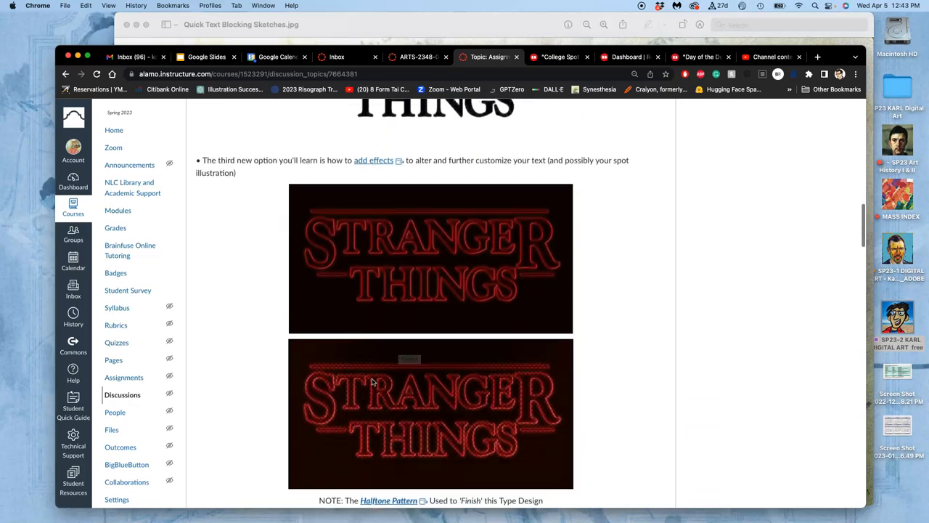
scroll(down, 3)
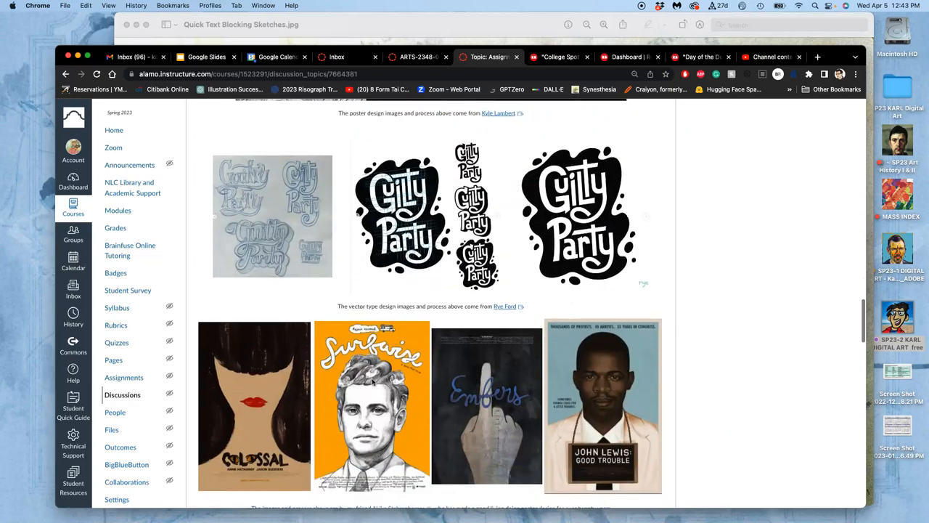
scroll(down, 3)
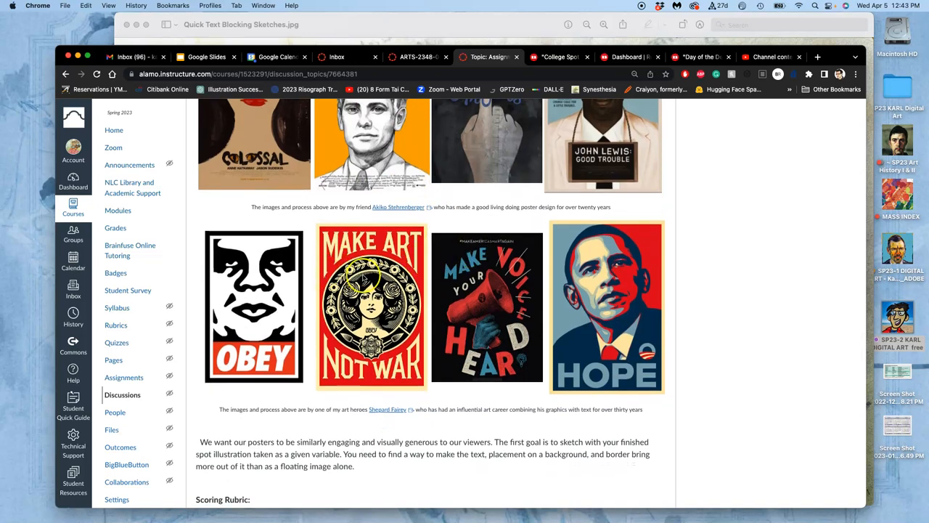
scroll(down, 3)
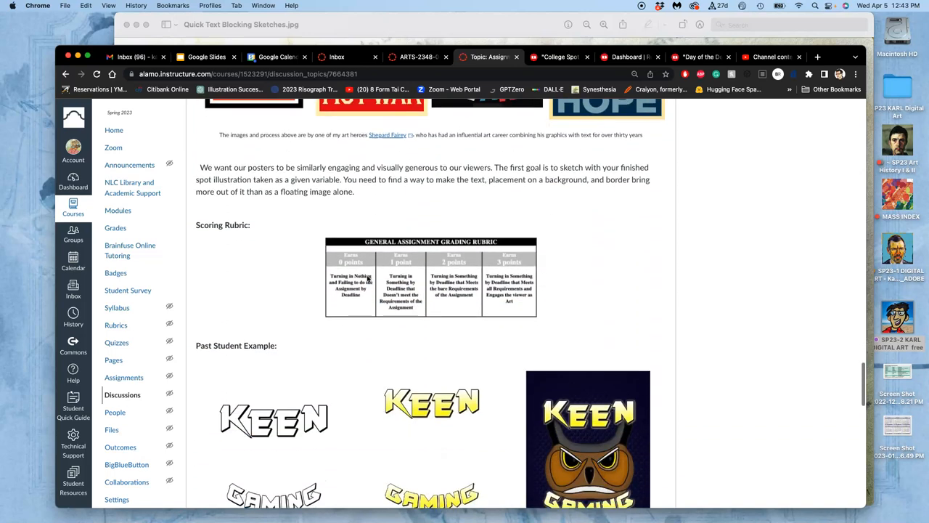
scroll(down, 3)
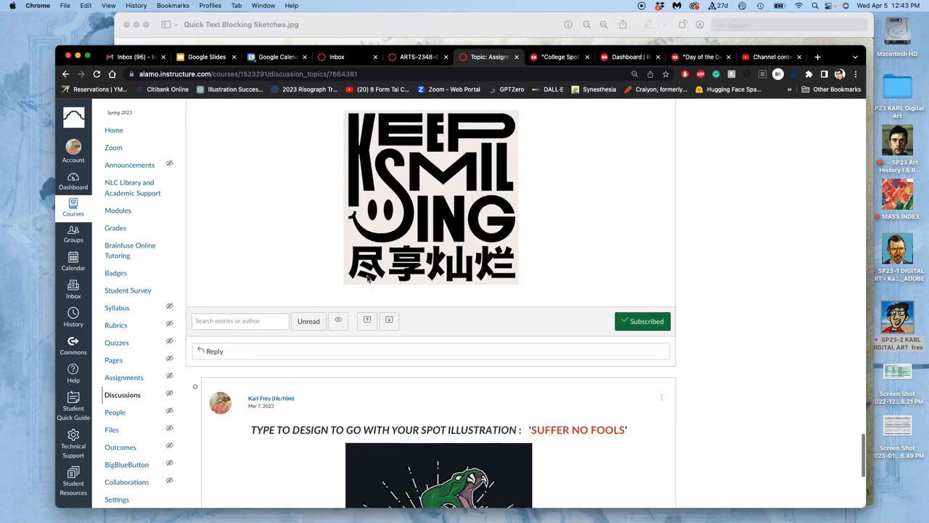
scroll(down, 3)
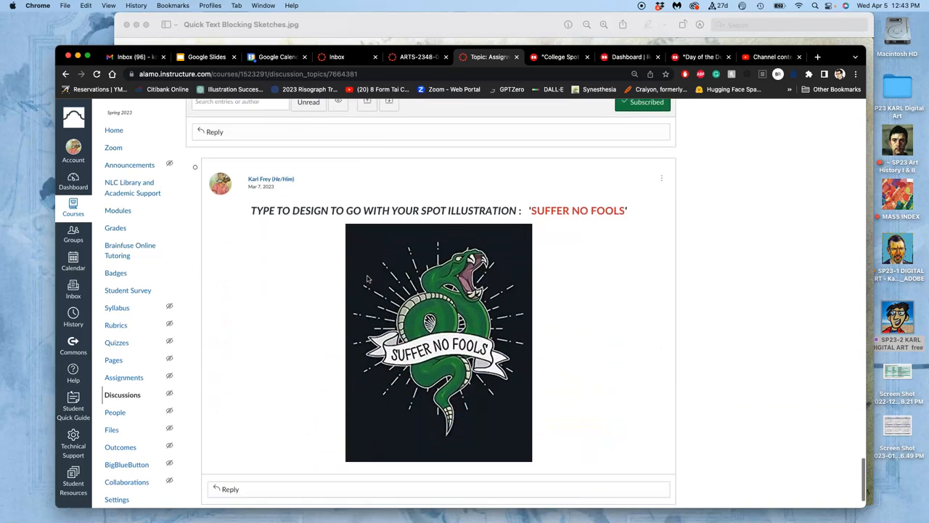
scroll(down, 3)
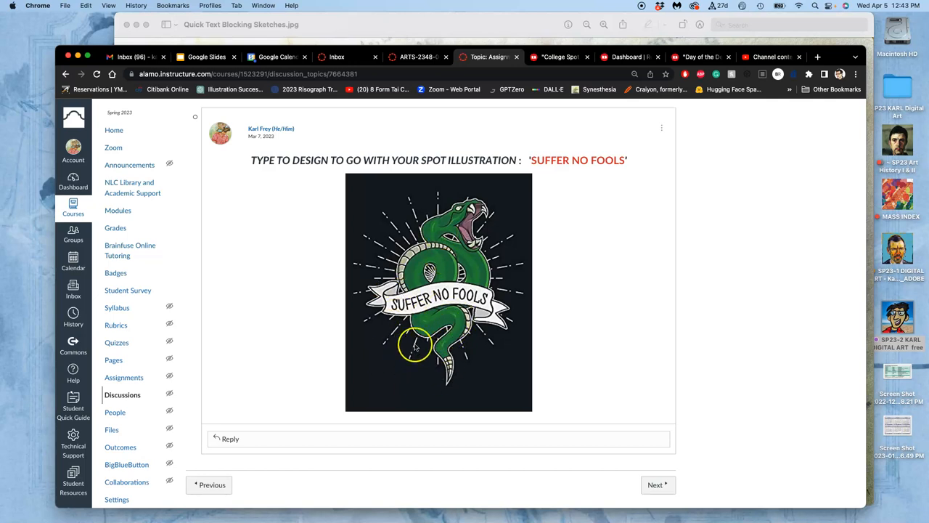
mouse_move(438, 294)
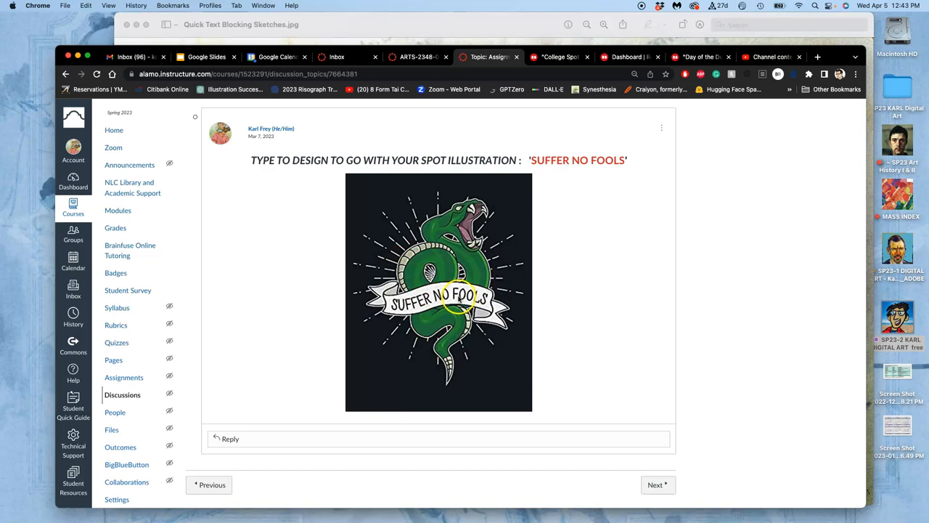
mouse_move(417, 338)
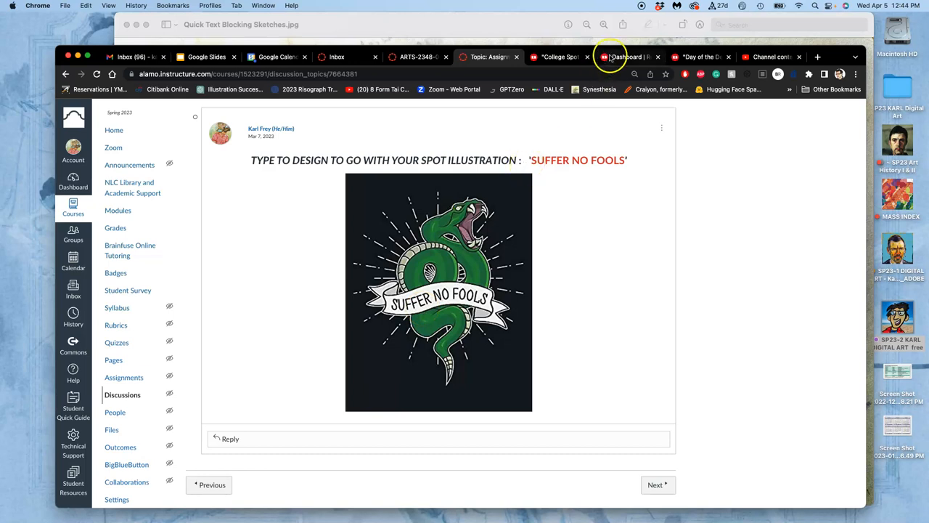
mouse_move(700, 57)
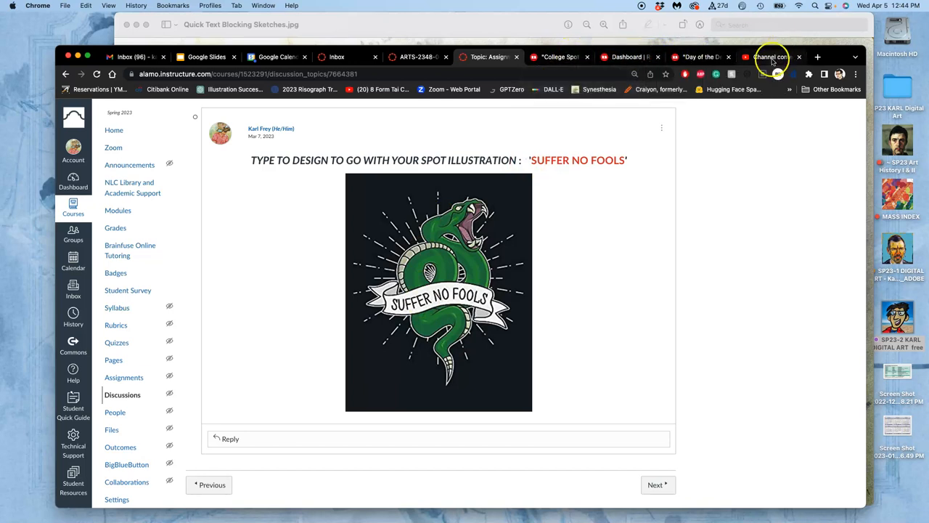
From the fox design's Promote page, open the Active T-Shirt product page.
click(628, 57)
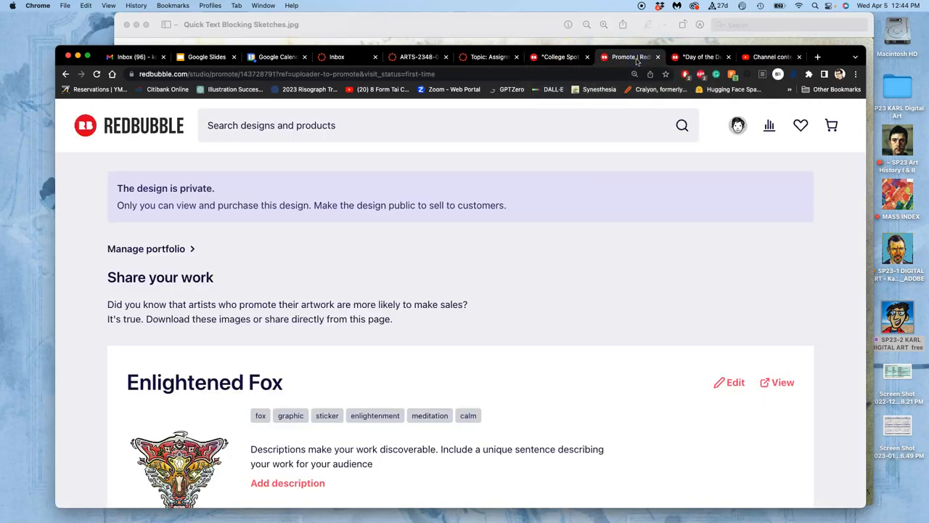
scroll(down, 3)
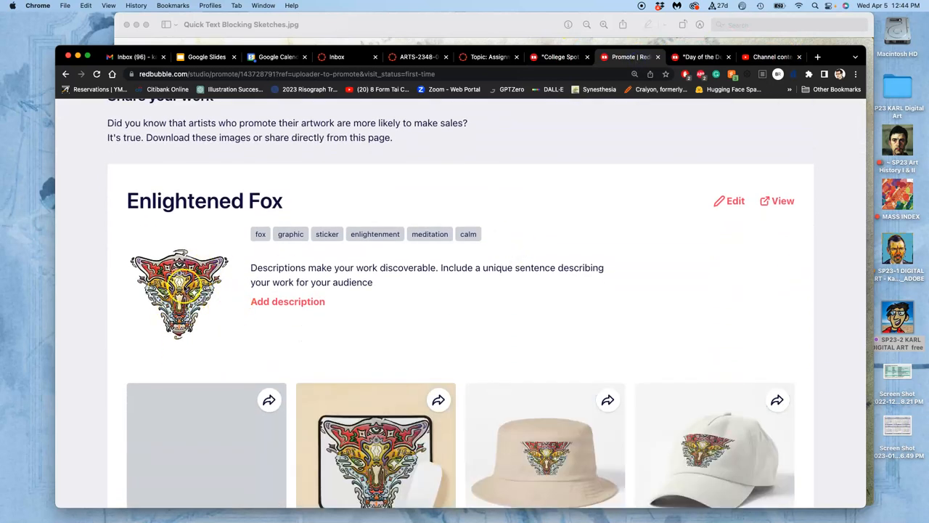
scroll(down, 3)
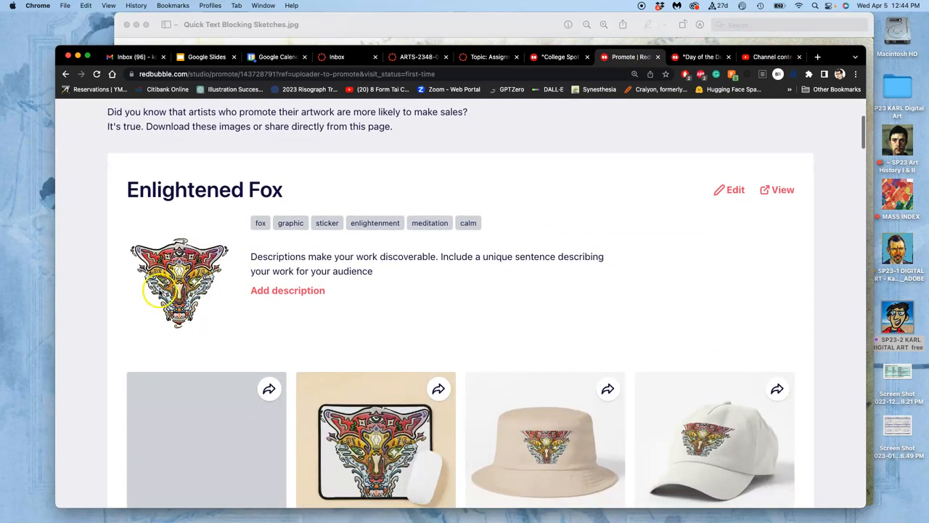
mouse_move(205, 340)
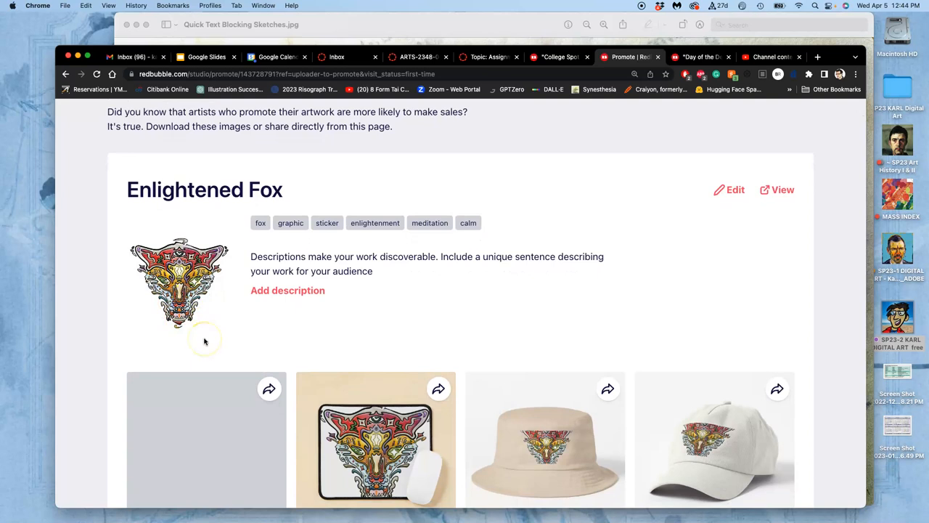
scroll(down, 3)
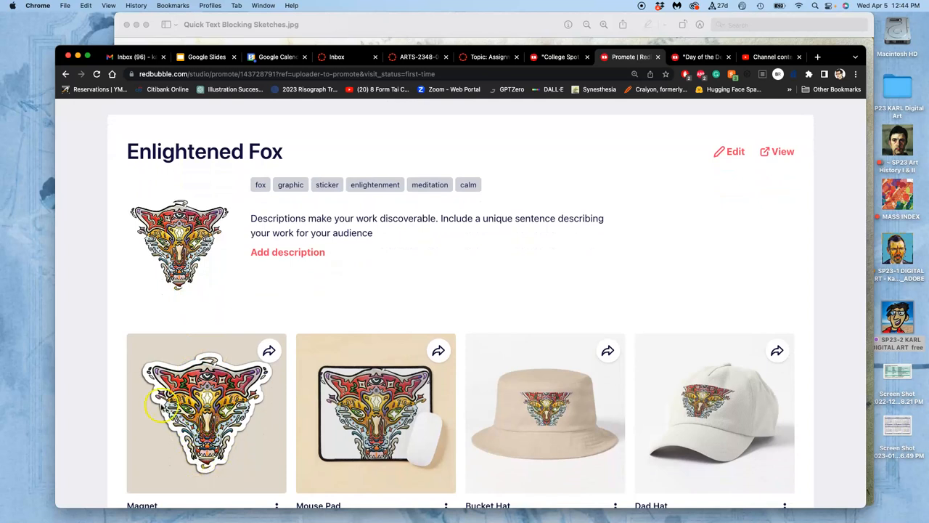
scroll(down, 3)
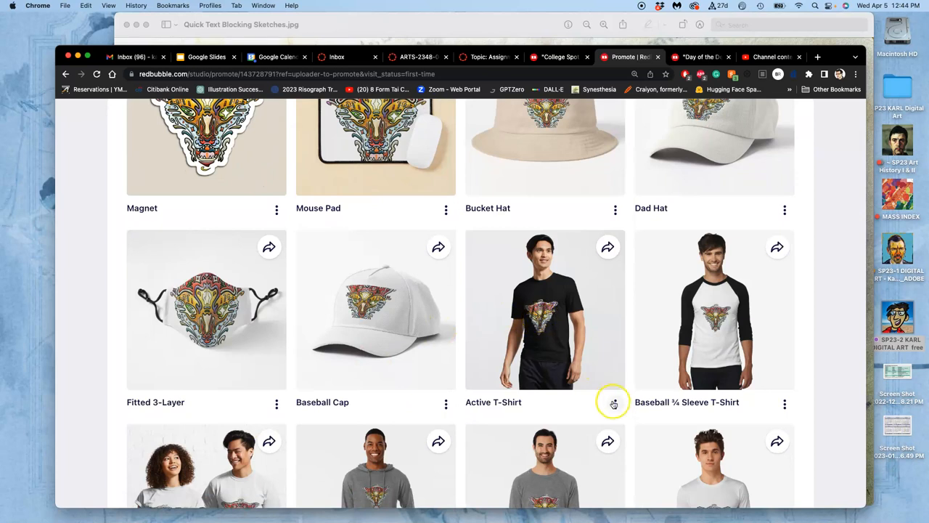
click(615, 402)
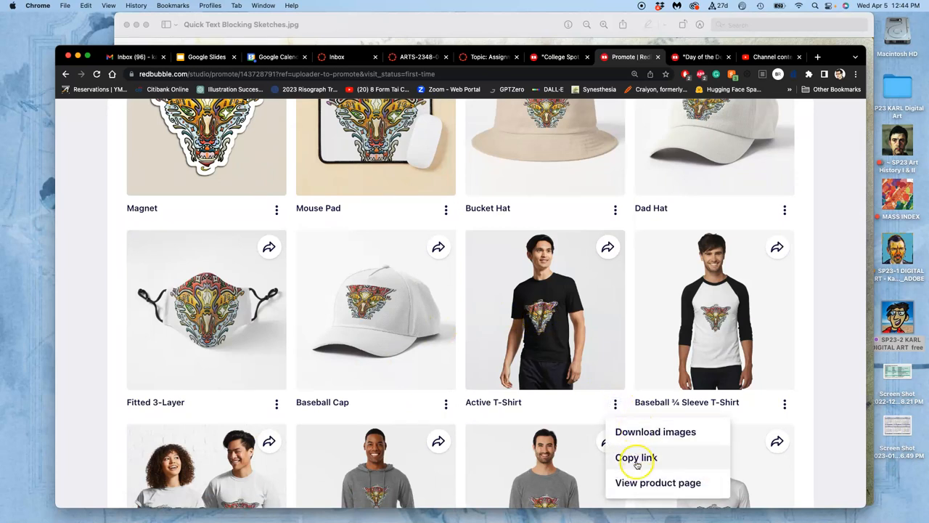
click(657, 482)
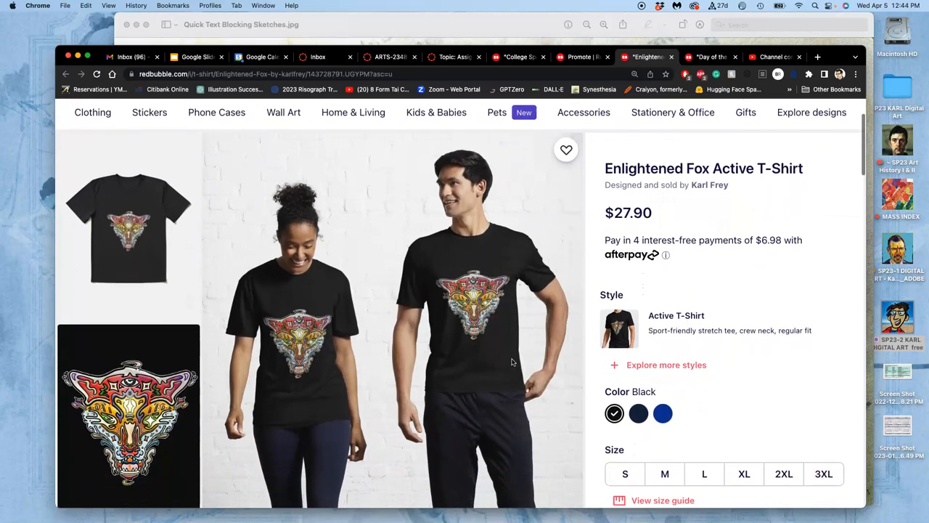
Browse the enlarged product photos of the fox T-shirt.
scroll(down, 3)
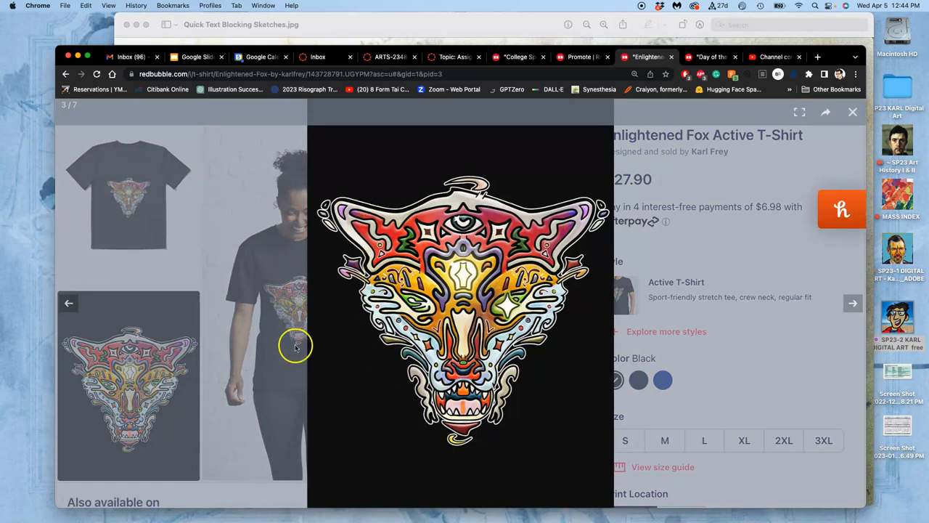
click(69, 303)
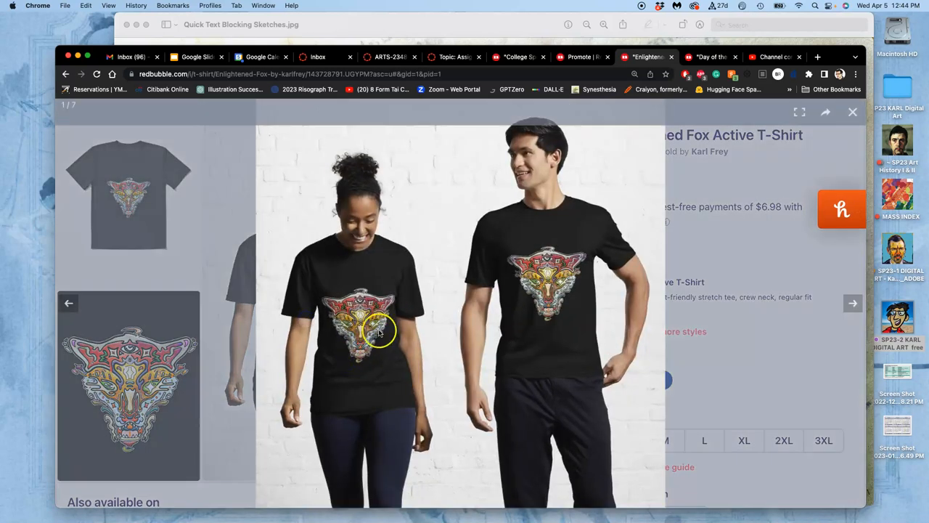
scroll(down, 3)
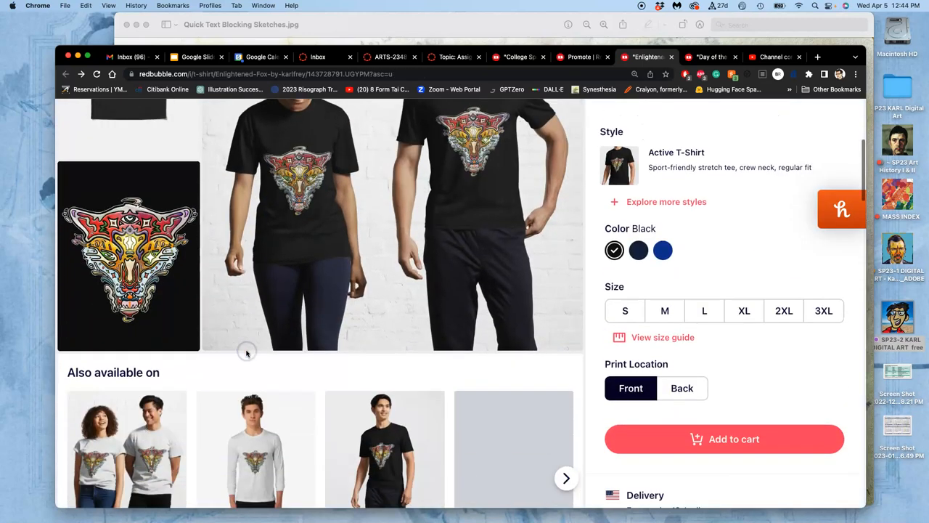
scroll(down, 3)
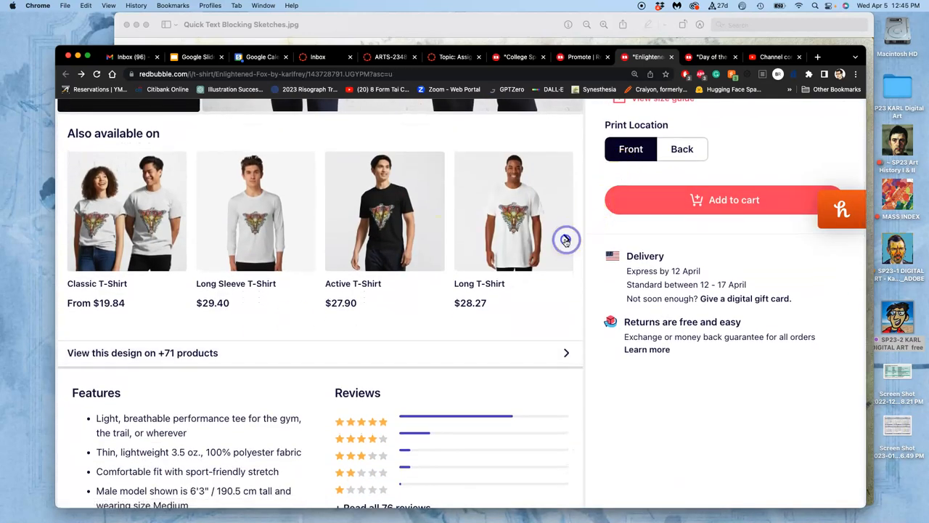
Browse the 'Also available on' products, then scroll back up to the top.
click(566, 240)
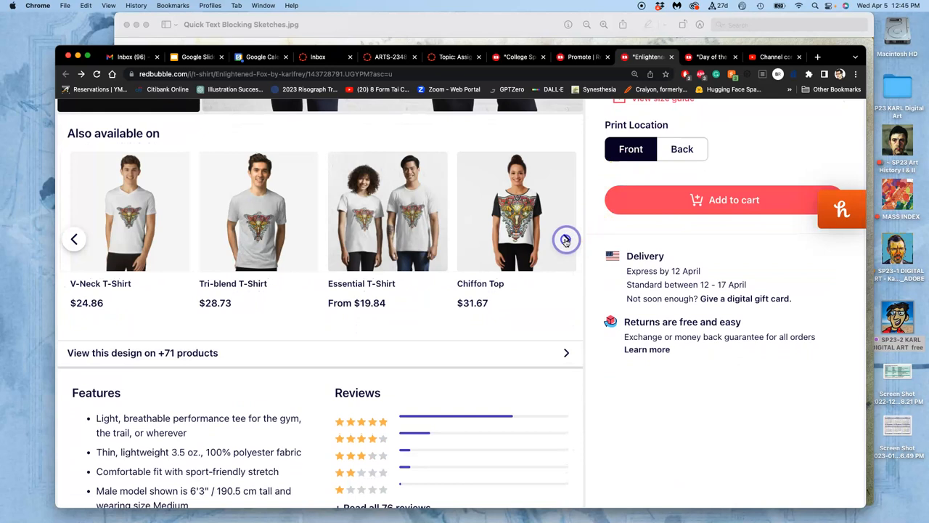
click(567, 238)
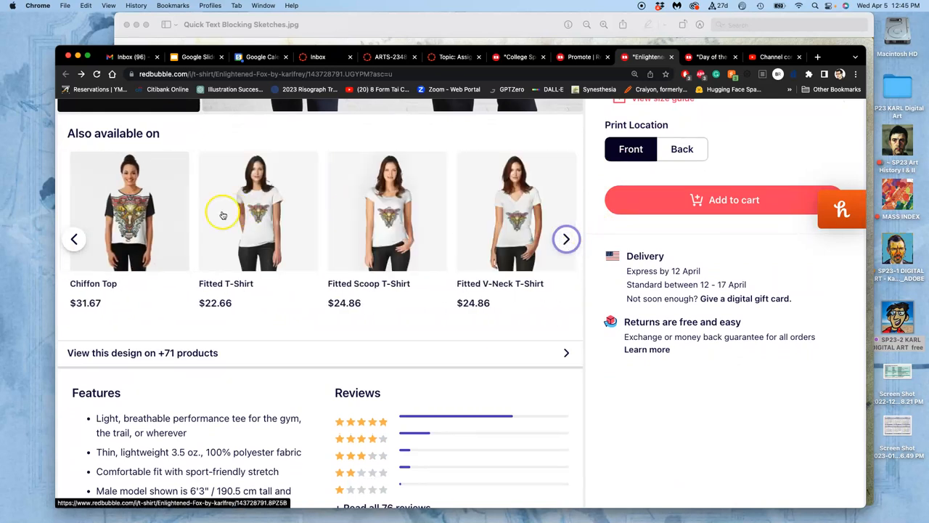
scroll(down, 3)
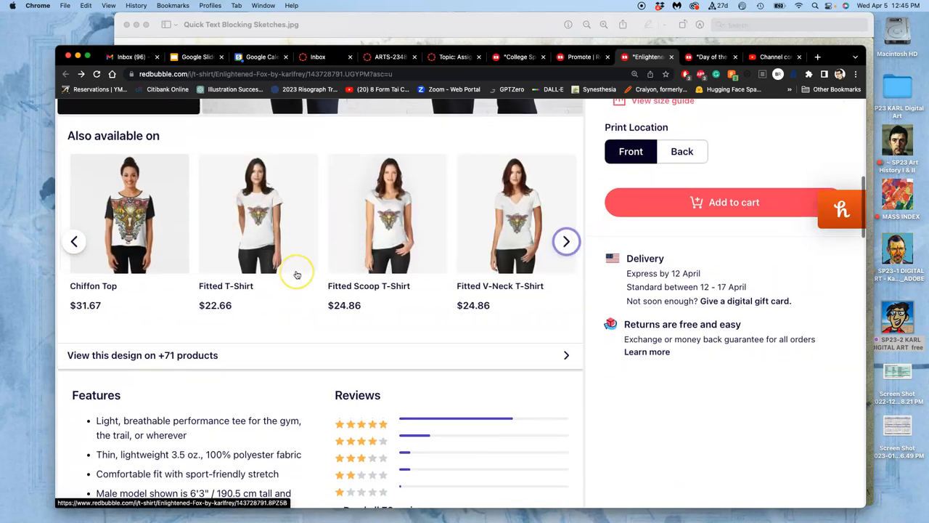
scroll(up, 3)
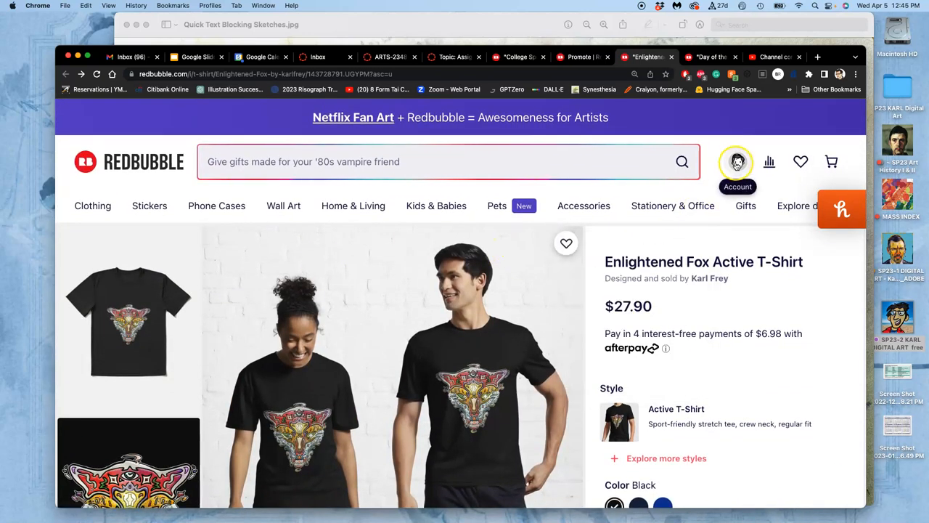
Open the Enlightened Fox work for editing from Manage Portfolio.
click(737, 161)
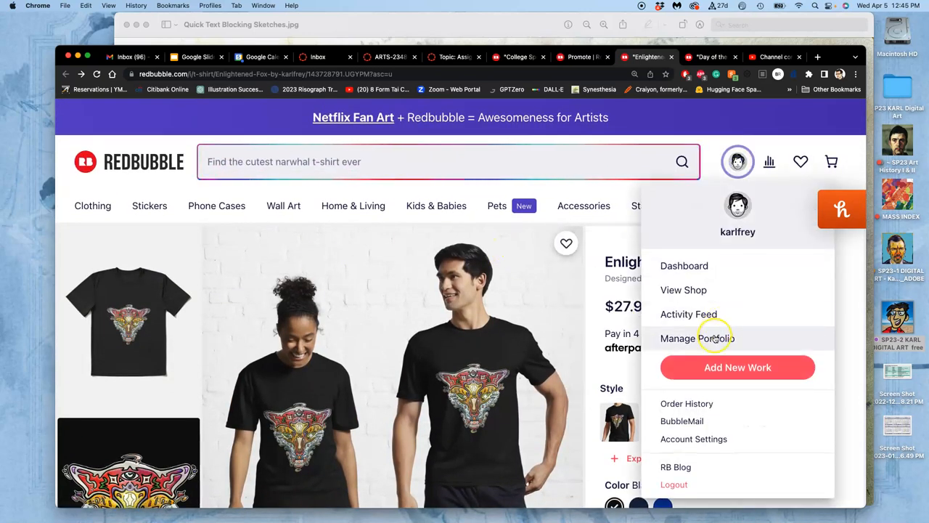
click(697, 338)
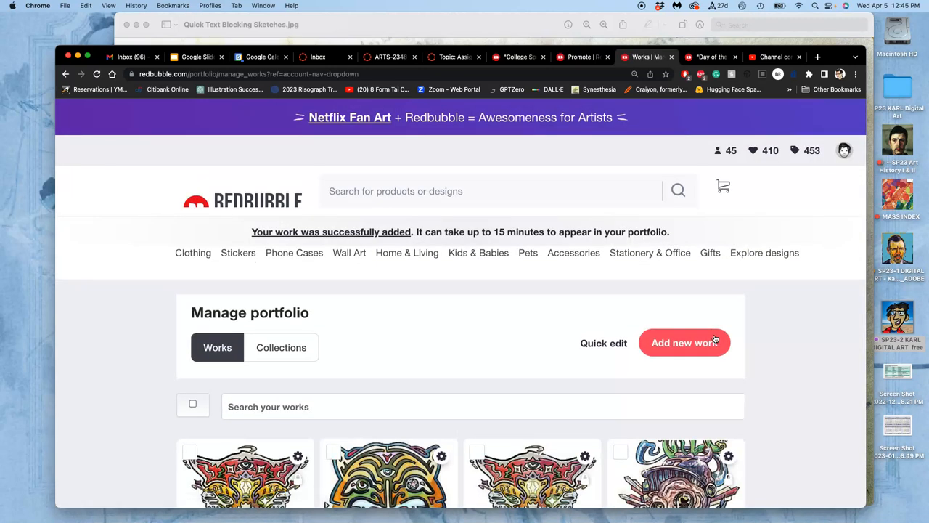
scroll(down, 3)
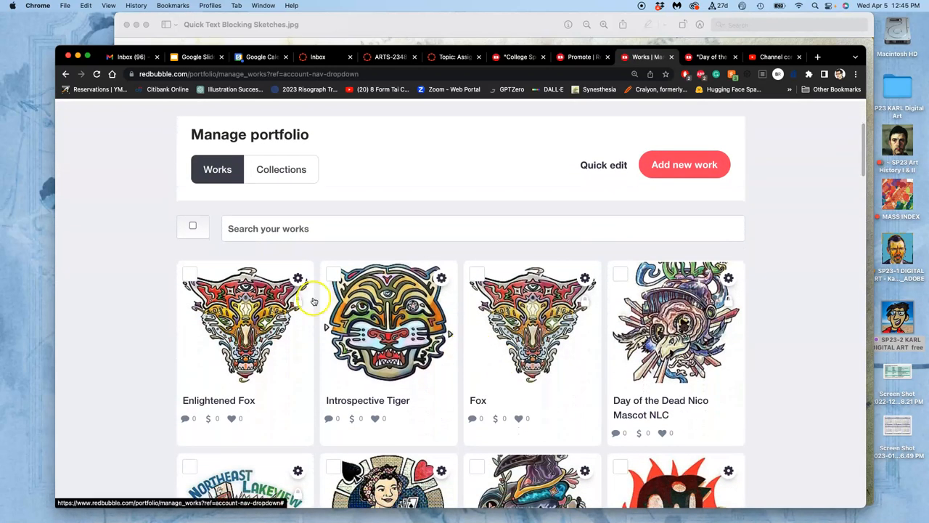
click(297, 277)
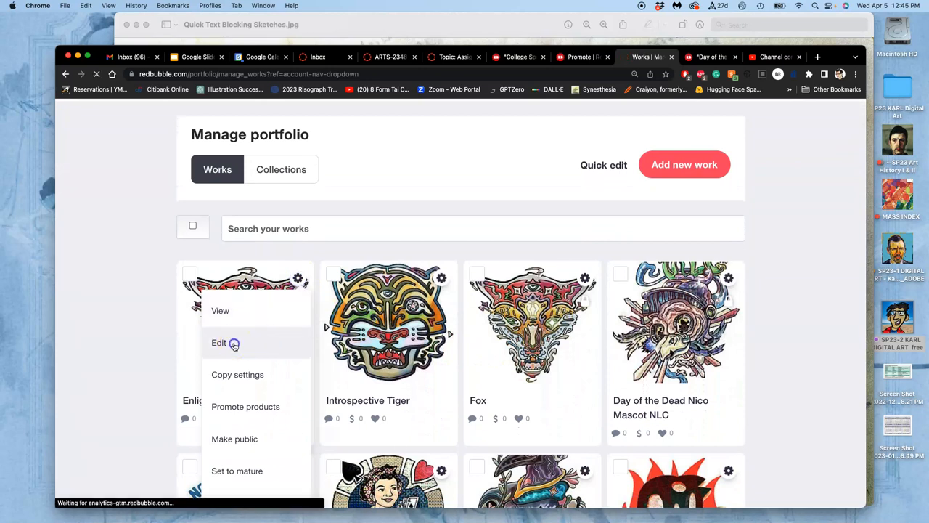
click(219, 342)
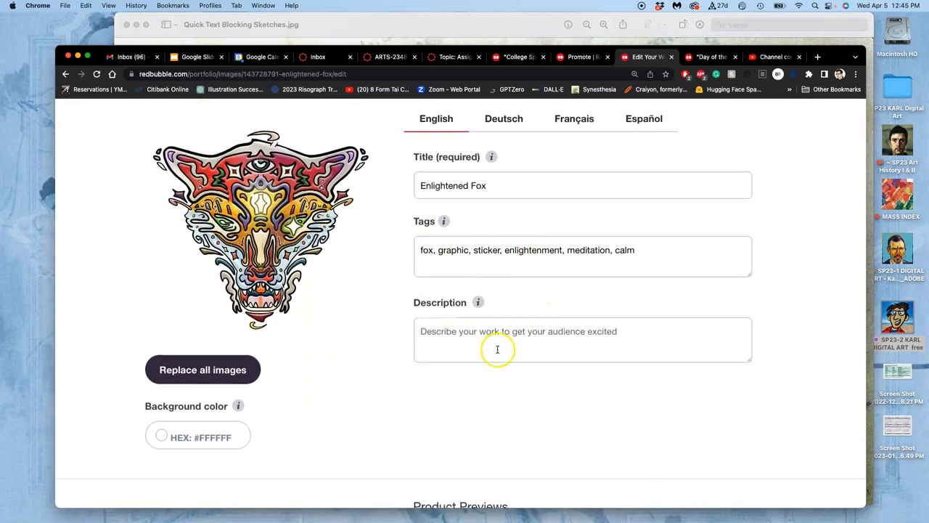
Edit the Standard Print Clothing products and center the design on the shirt.
scroll(down, 3)
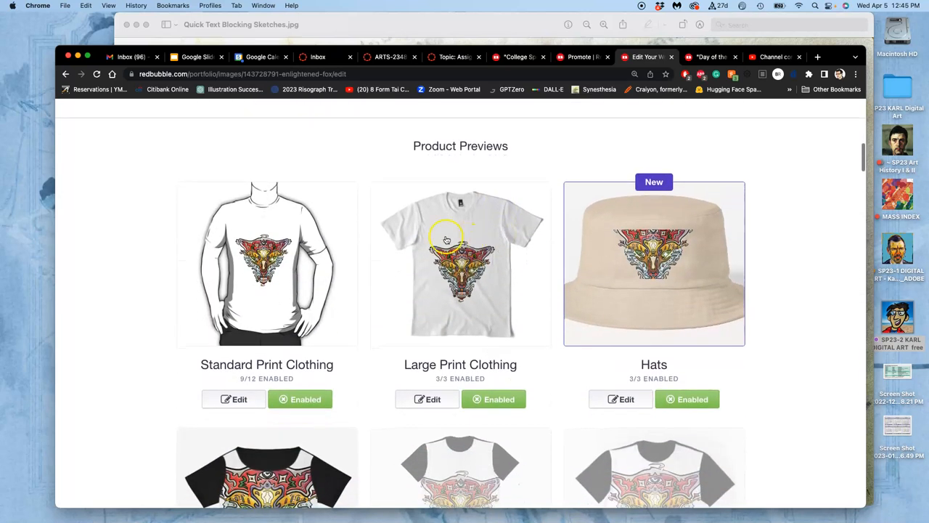
scroll(down, 3)
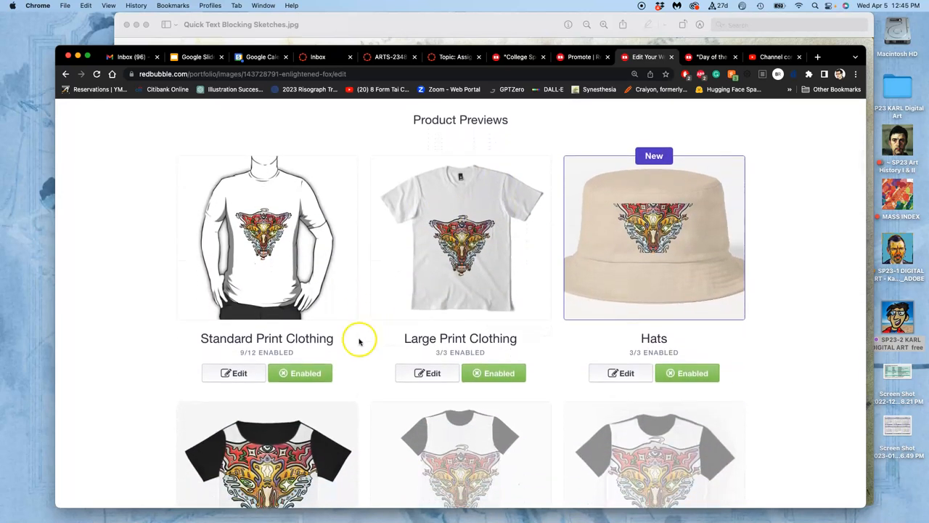
click(234, 373)
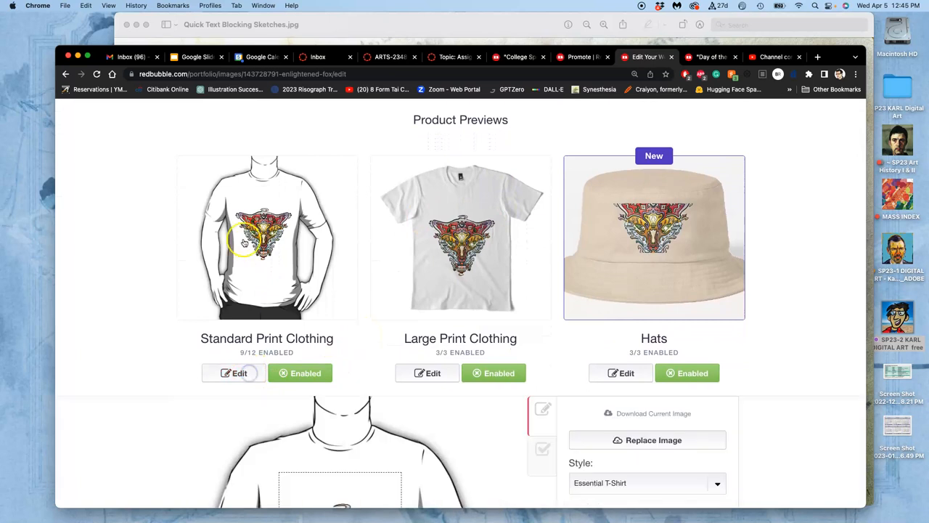
scroll(down, 3)
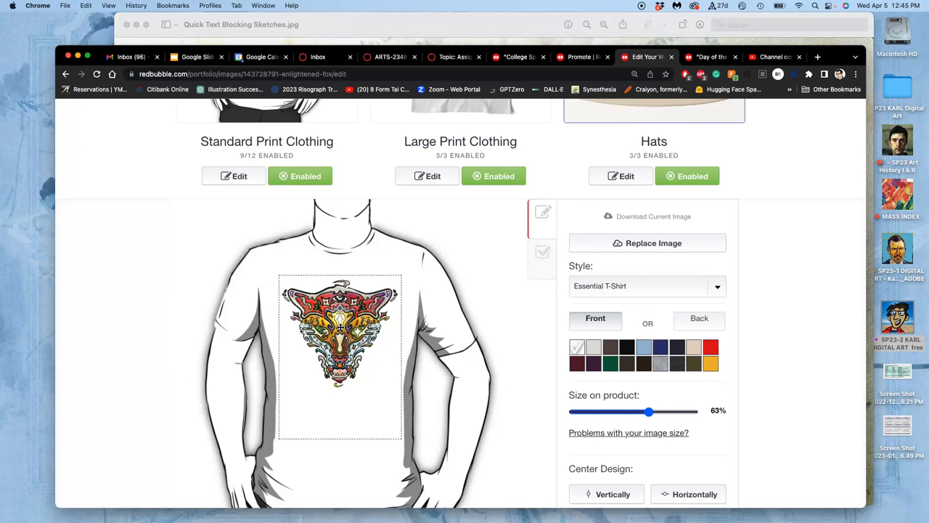
scroll(down, 3)
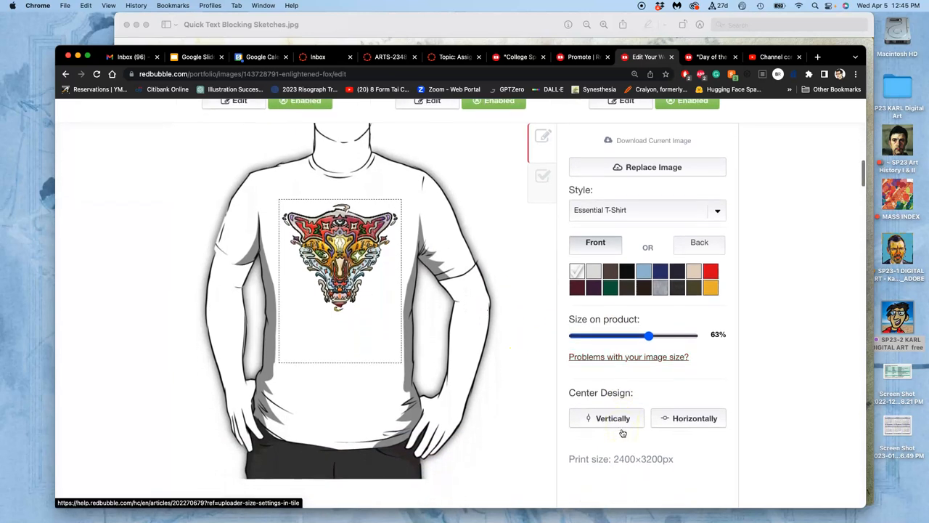
click(687, 417)
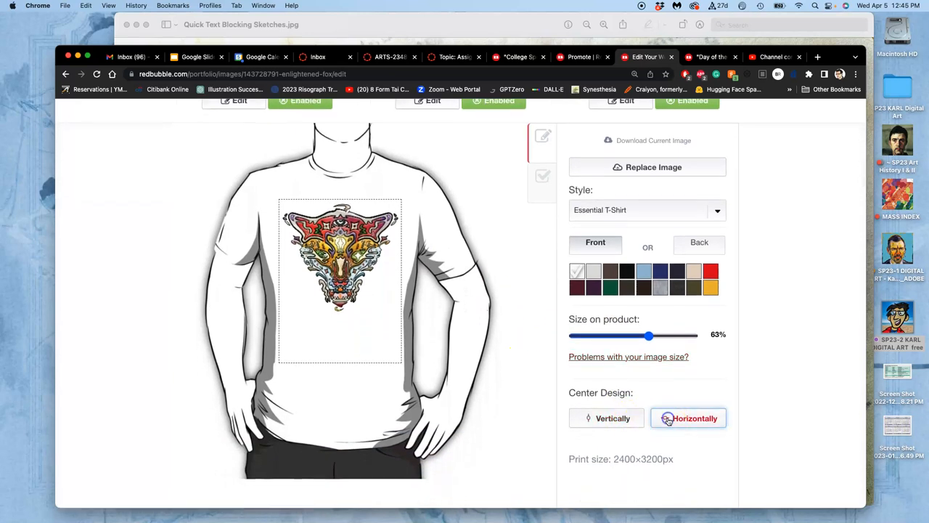
click(688, 417)
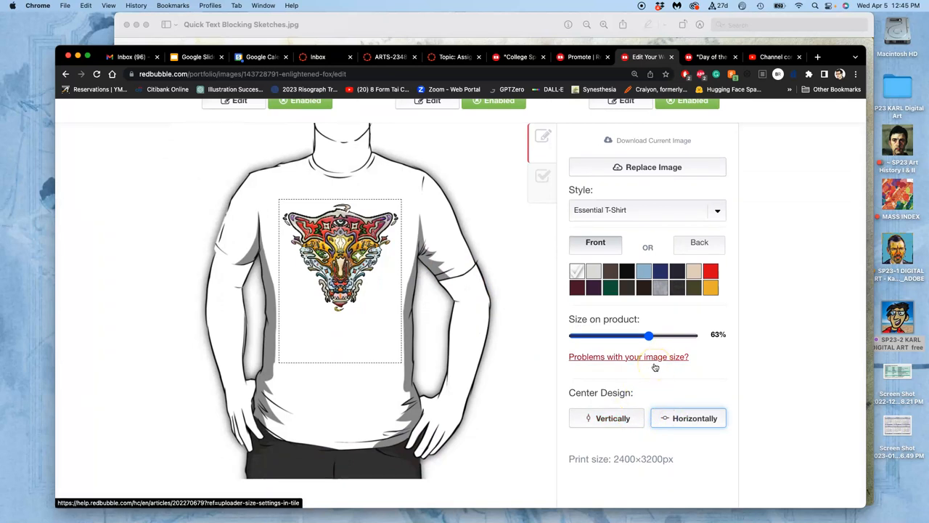
Try dark brown, olive and other shirt colours, settling on black.
scroll(down, 3)
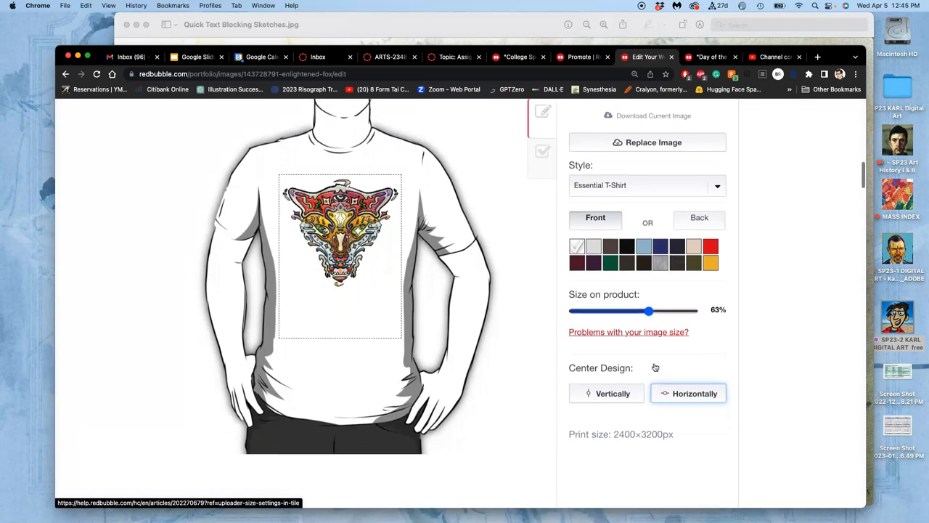
scroll(down, 3)
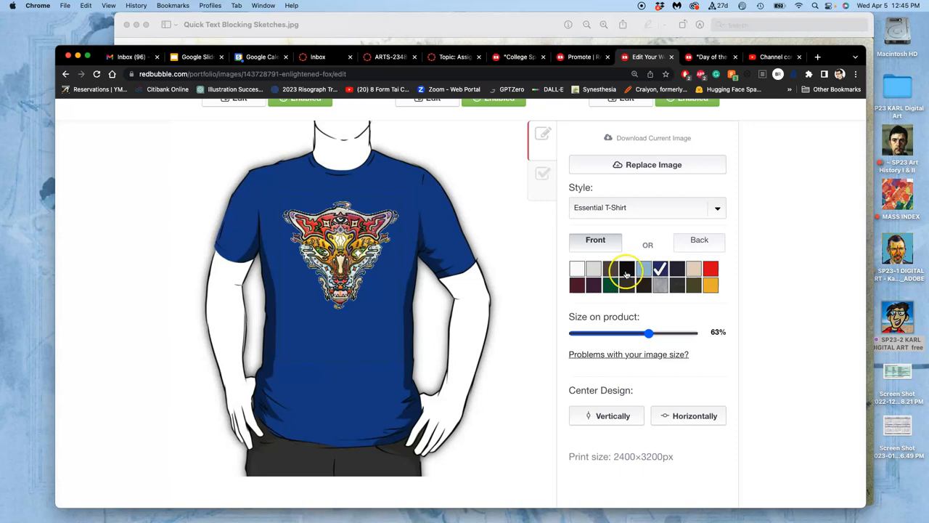
click(626, 284)
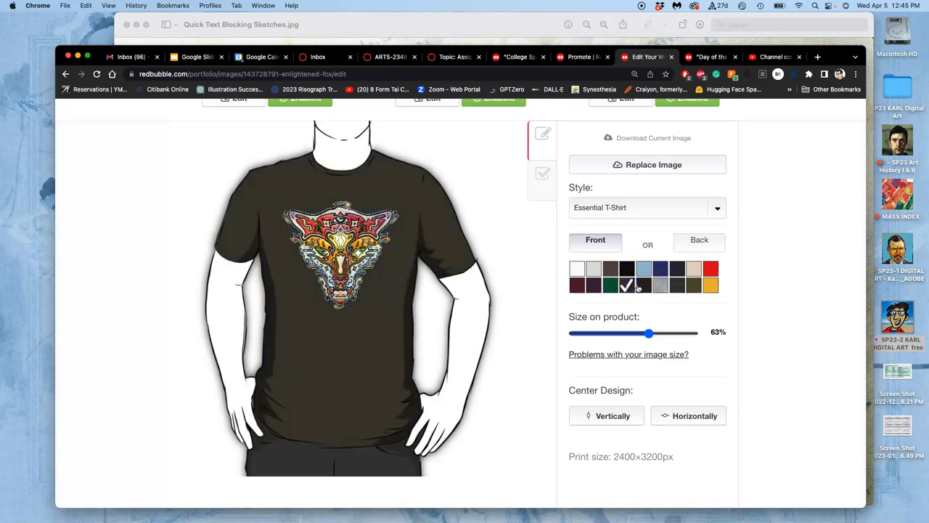
click(621, 277)
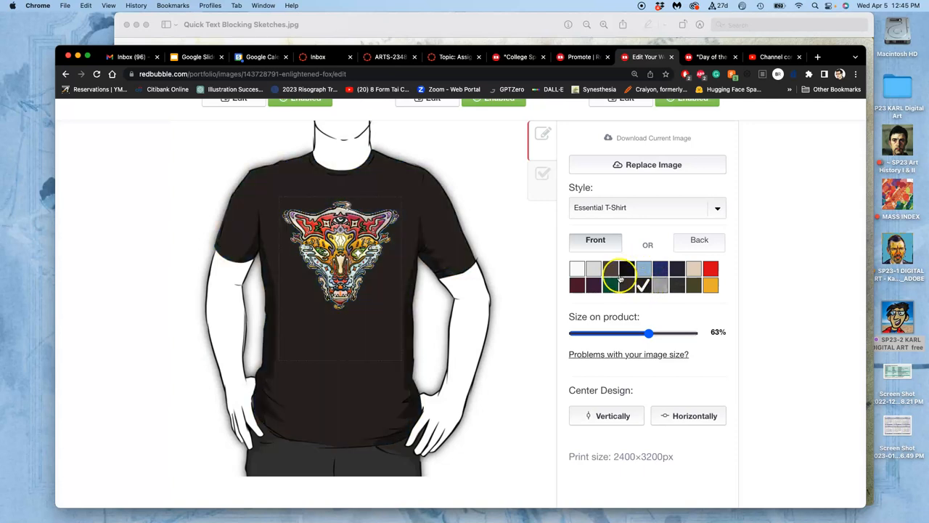
click(676, 270)
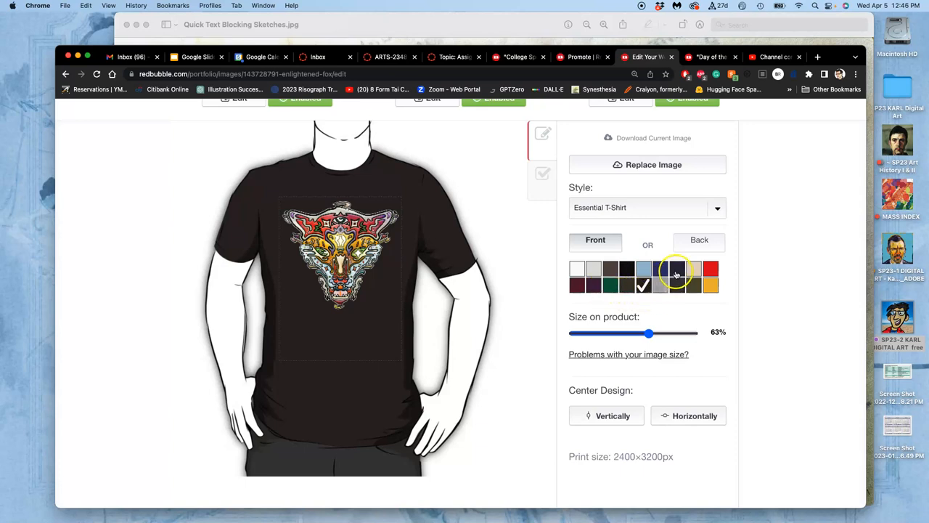
click(677, 283)
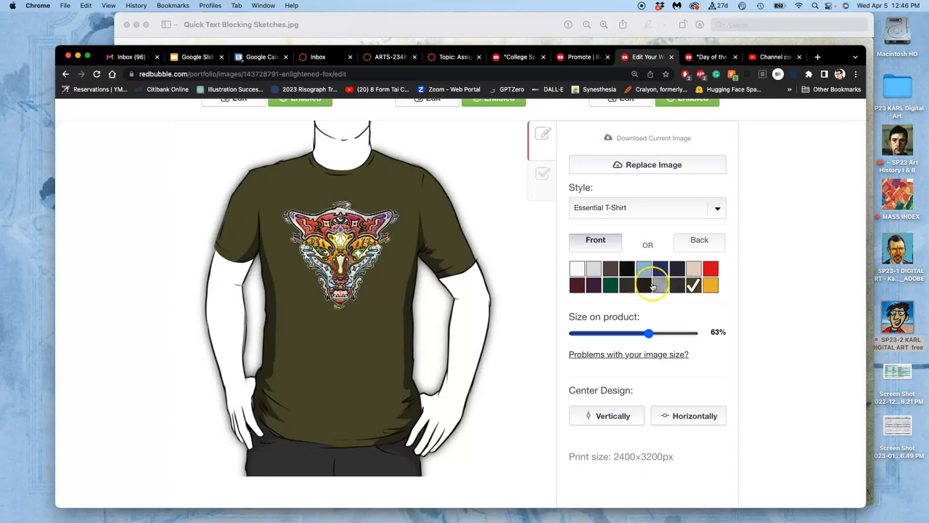
click(627, 269)
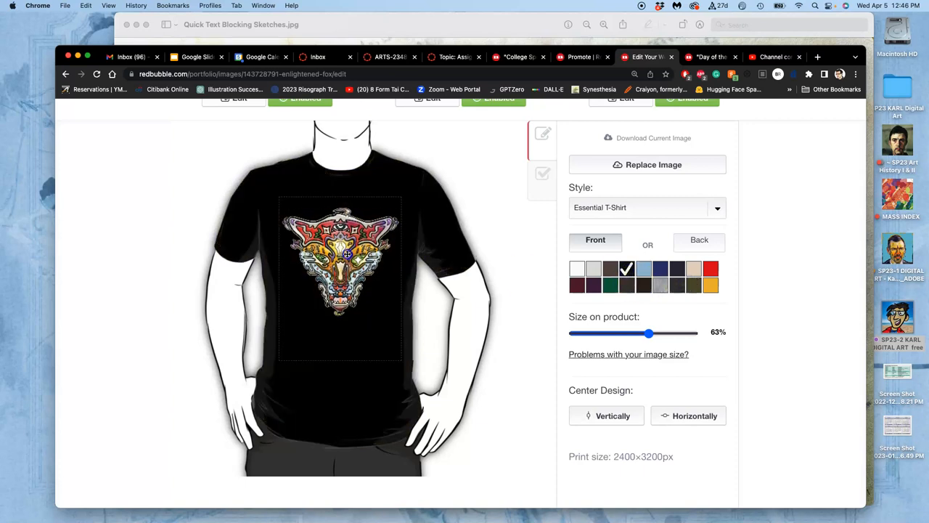
Scroll to the Product Previews showing the black shirt and bucket hat.
scroll(down, 3)
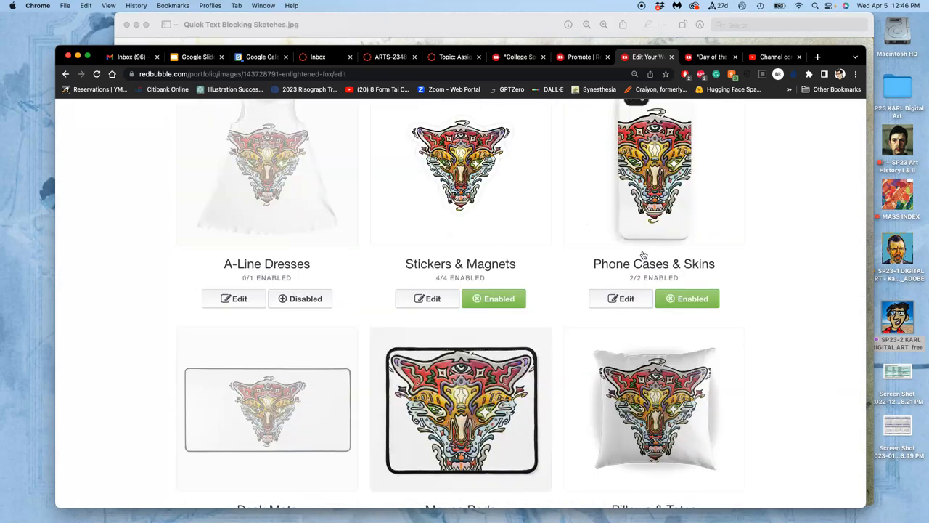
scroll(down, 3)
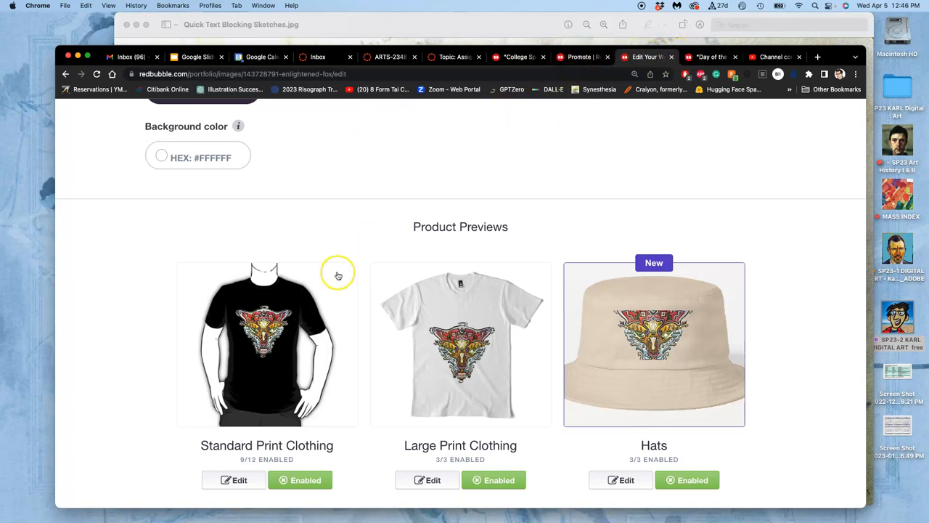
mouse_move(322, 284)
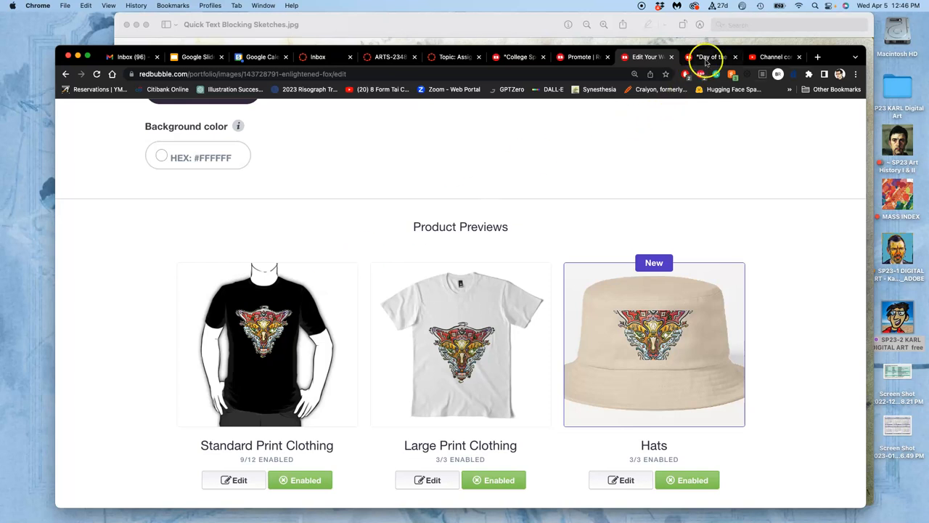
click(708, 56)
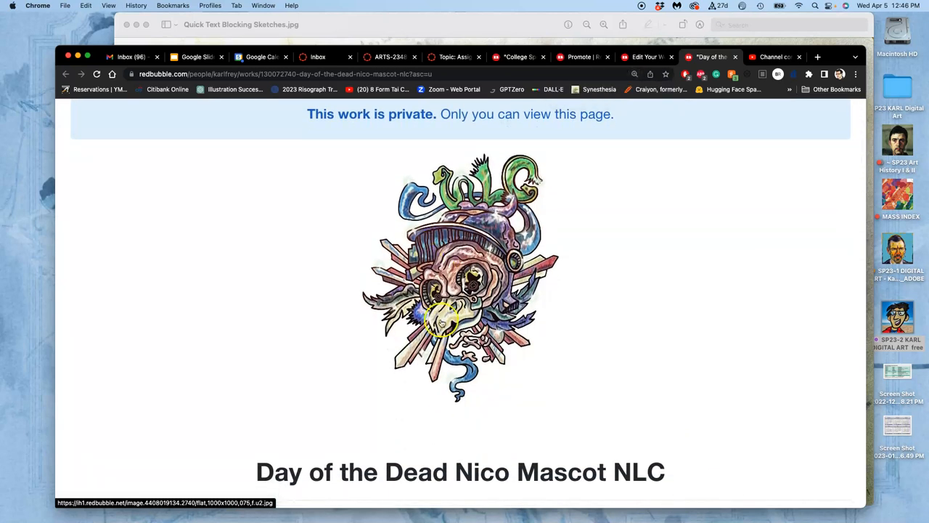
mouse_move(497, 178)
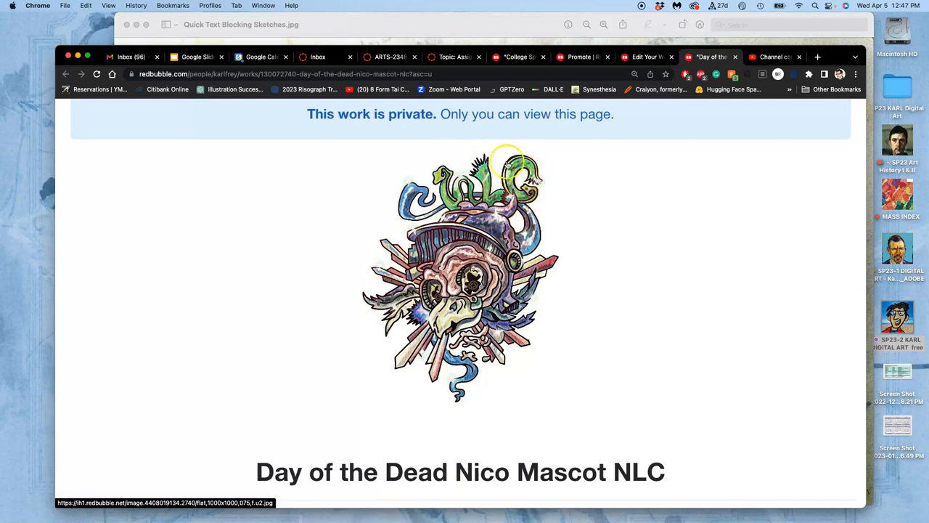
mouse_move(483, 236)
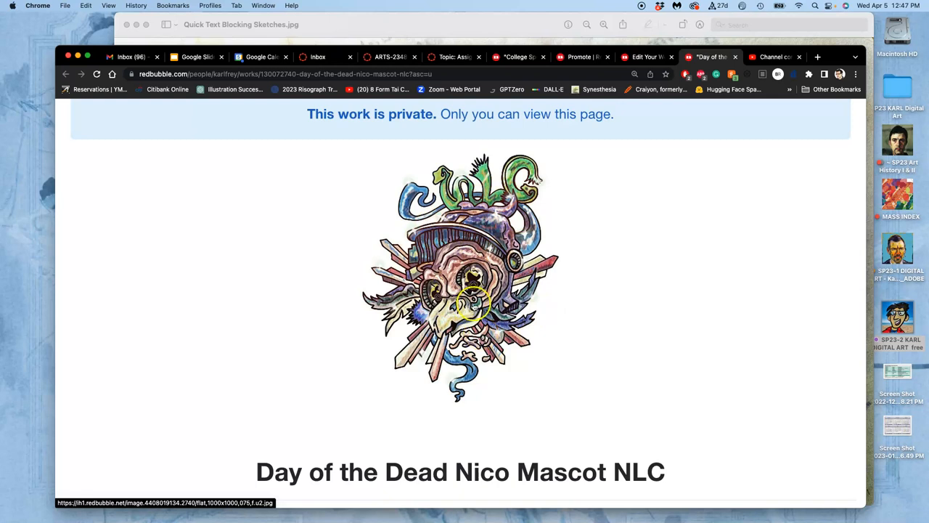
mouse_move(775, 56)
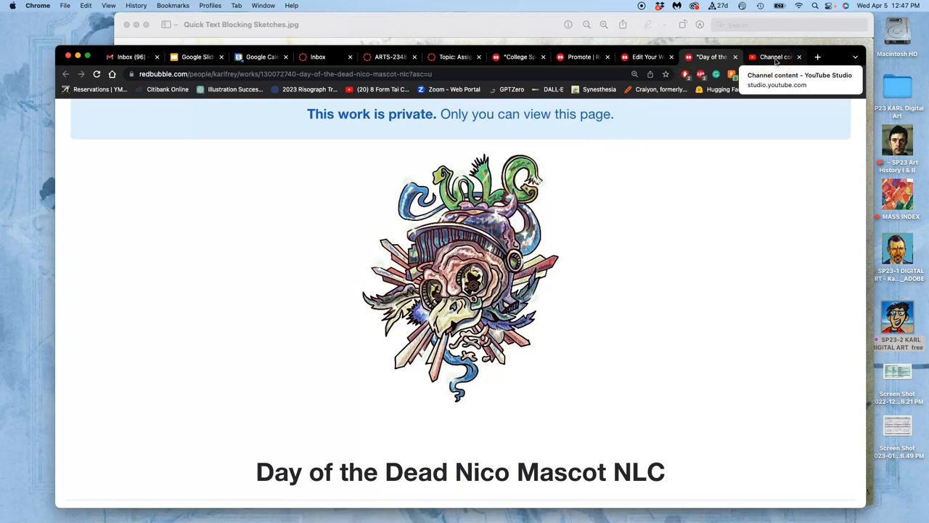
mouse_move(719, 44)
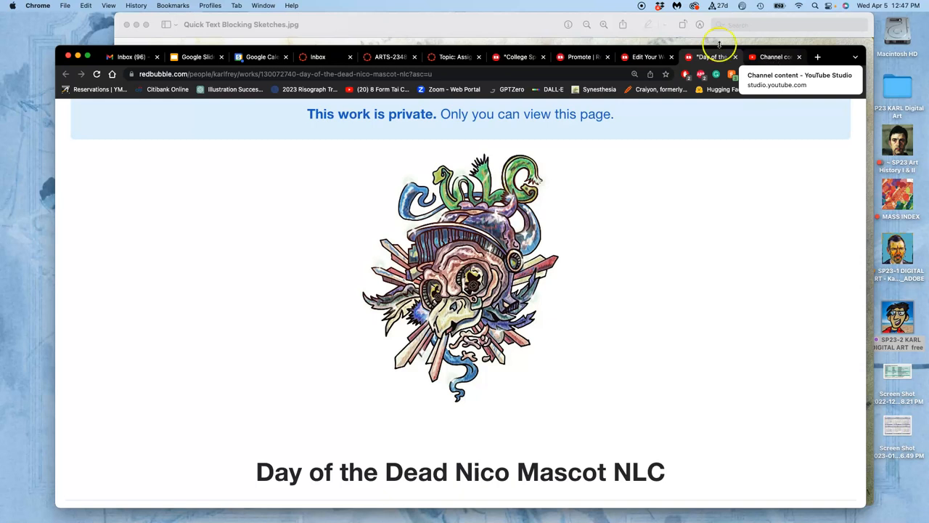
click(647, 56)
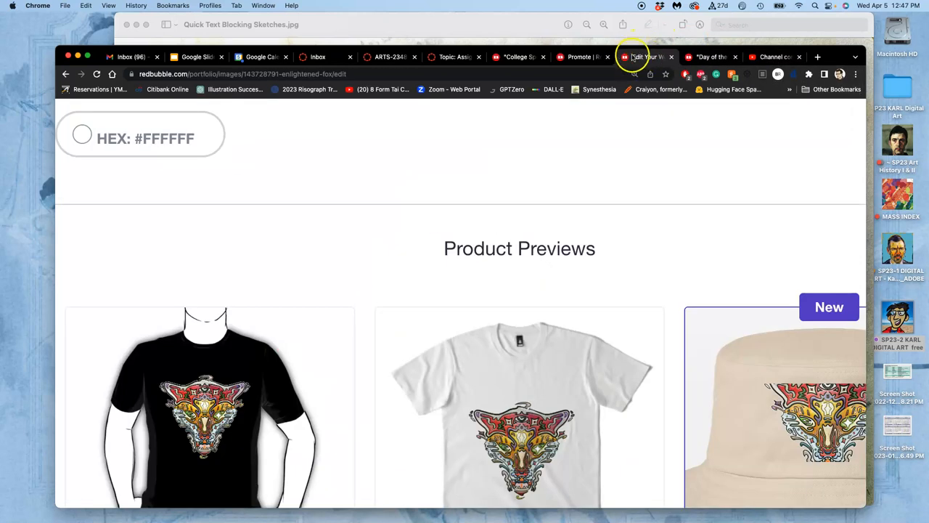
Switch to the College Spot Illustration tab and scroll to the Northeast Lakeview College artwork.
click(517, 57)
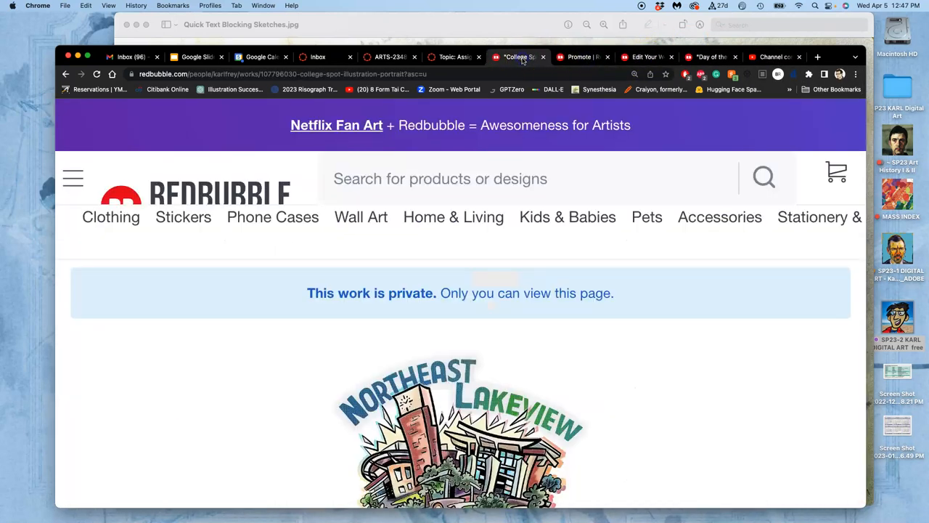
scroll(down, 3)
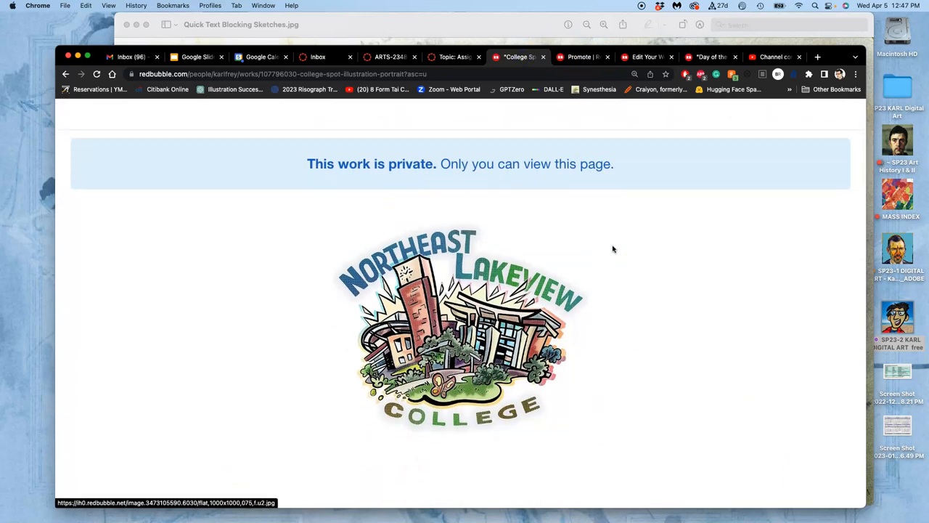
mouse_move(496, 240)
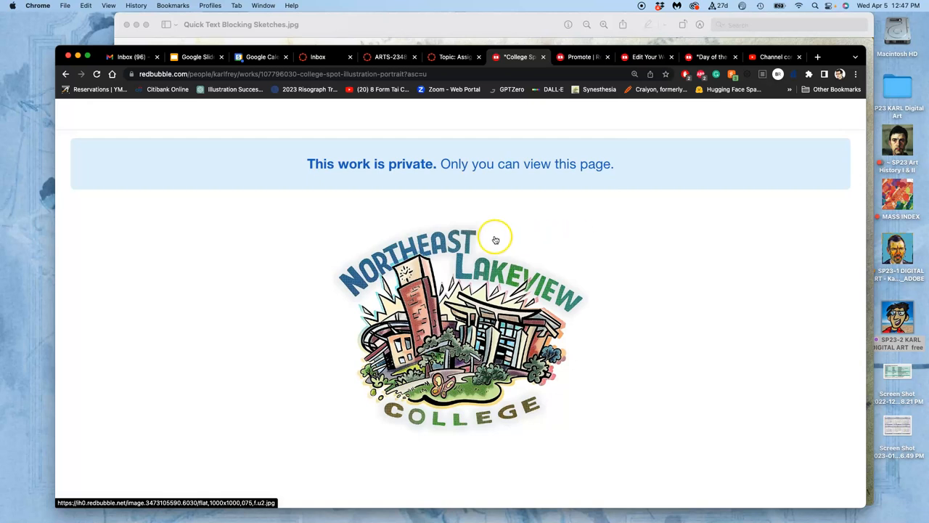
mouse_move(491, 239)
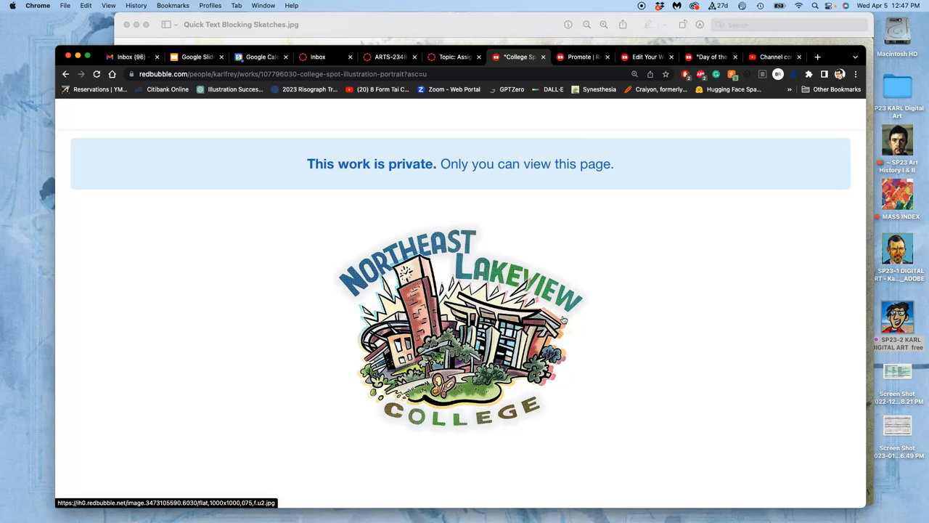
mouse_move(617, 112)
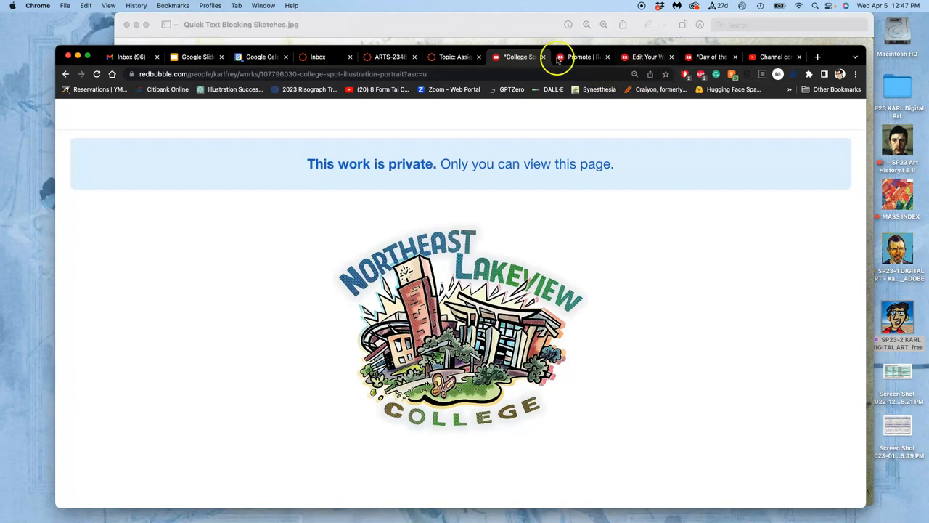
mouse_move(519, 56)
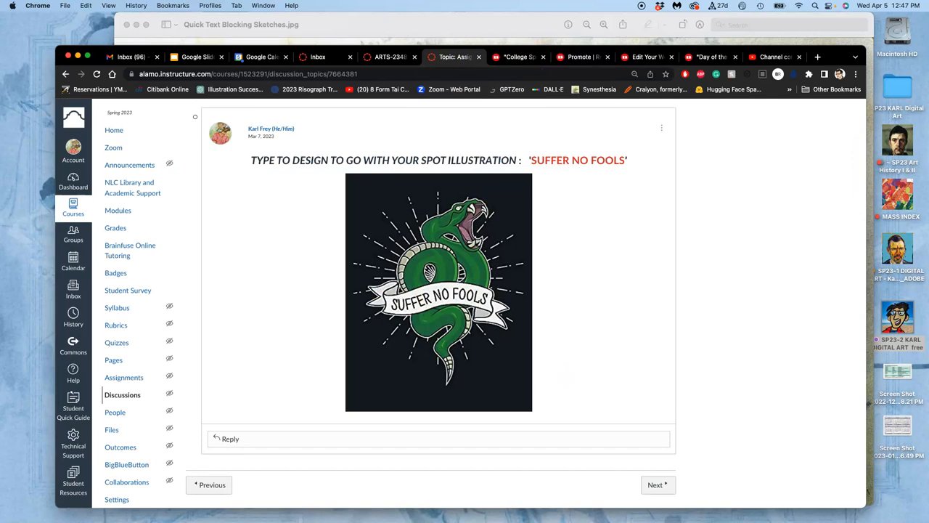
mouse_move(314, 102)
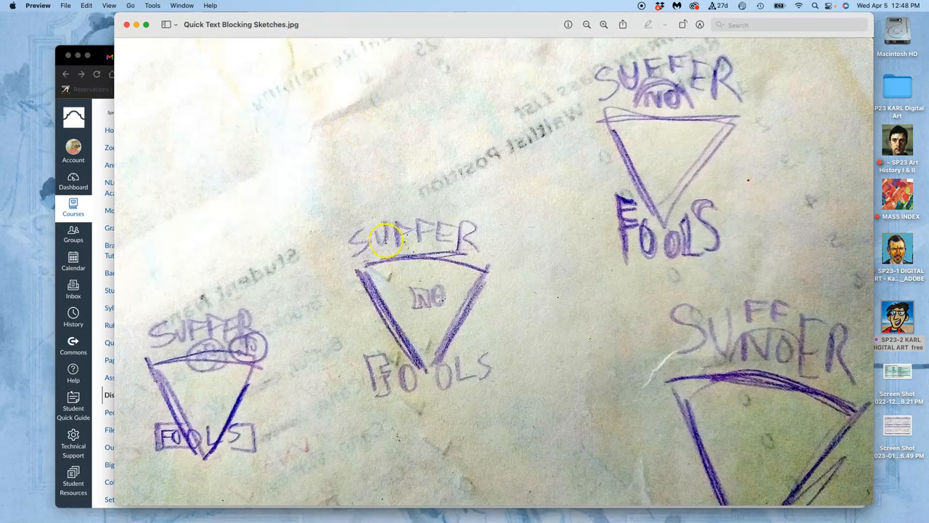
mouse_move(376, 270)
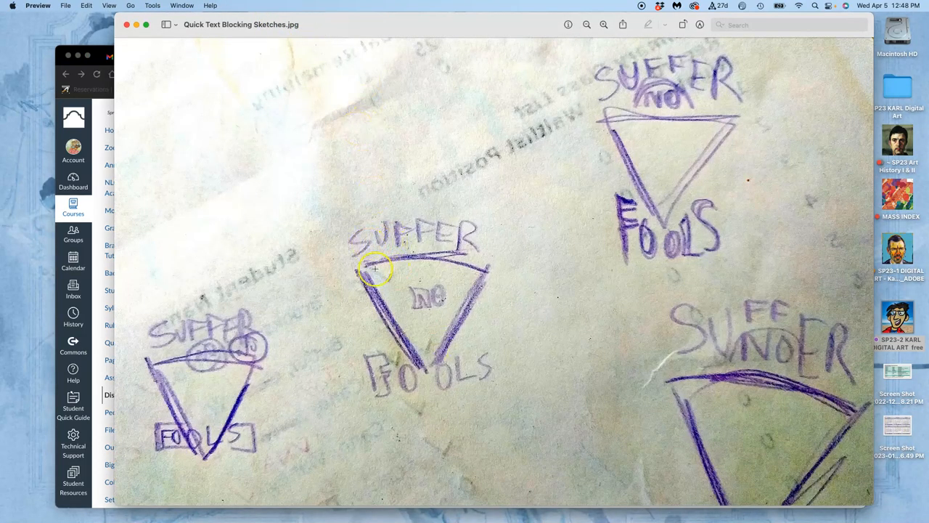
mouse_move(435, 274)
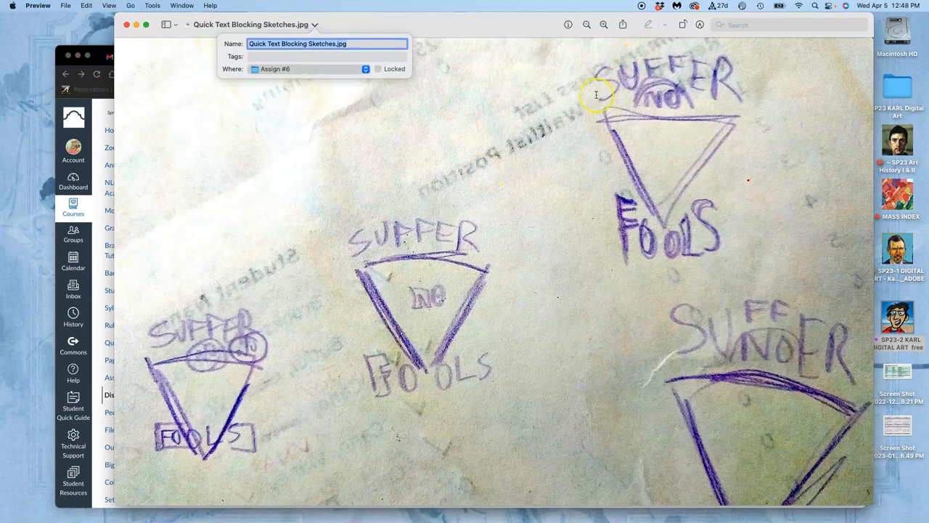
mouse_move(453, 217)
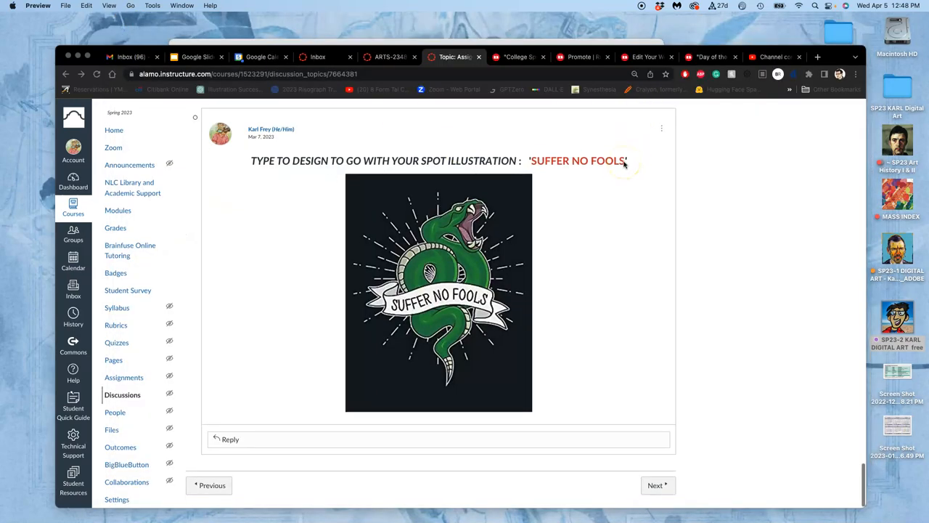
Open the Assign #5 color spot illustration PNG and load photopea.com.
scroll(down, 3)
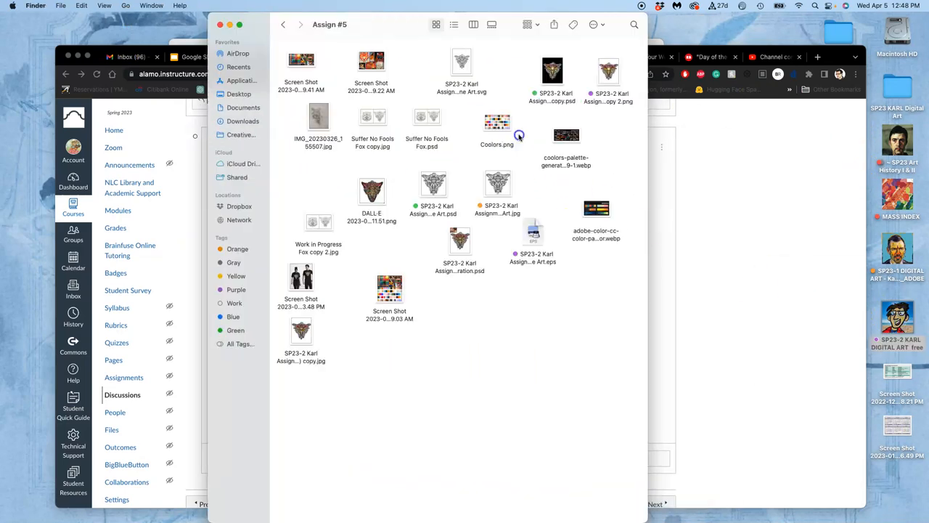
click(608, 71)
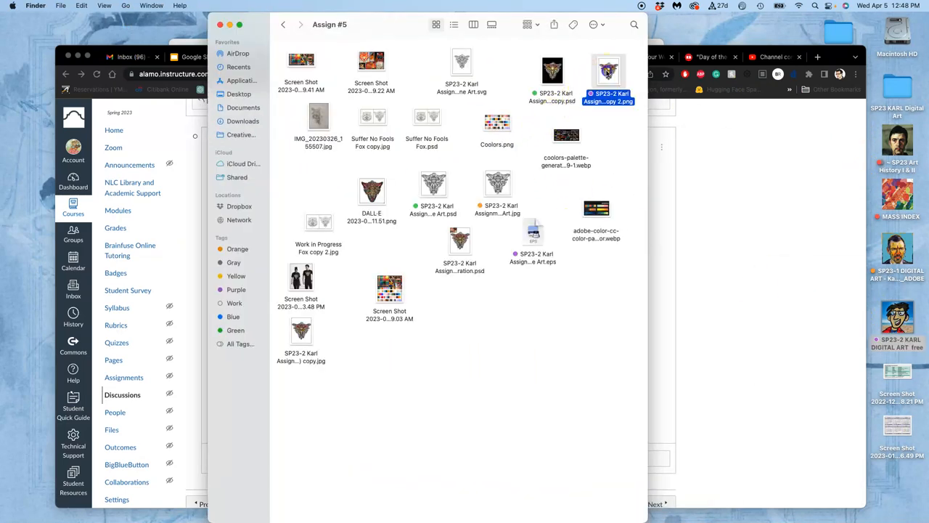
double_click(609, 70)
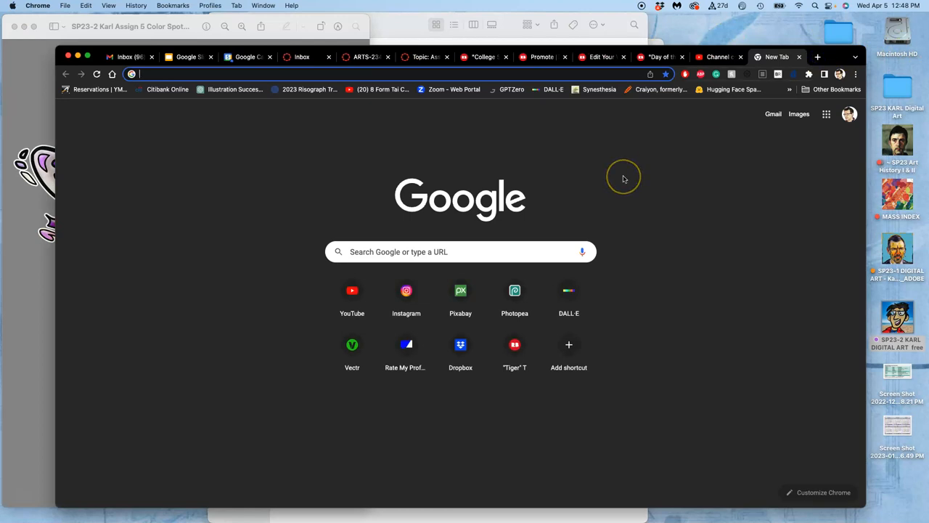
text(photopea.com)
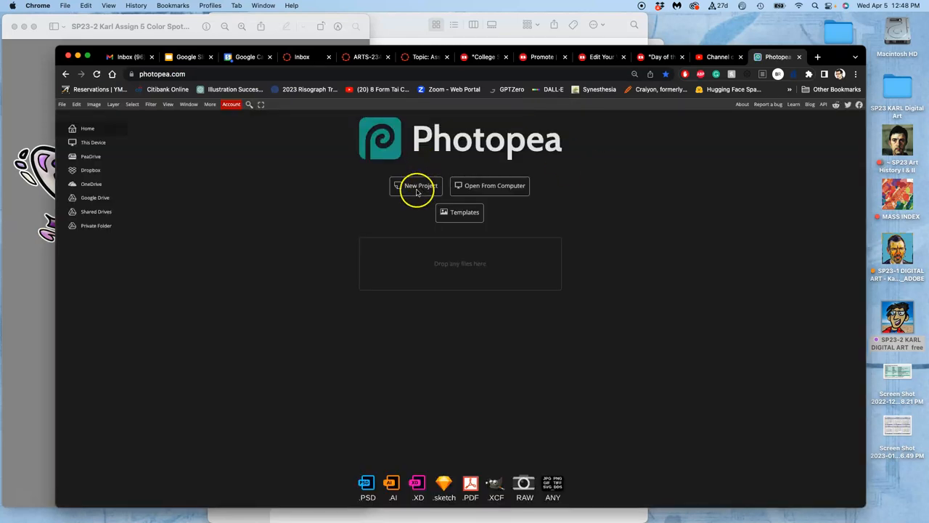
mouse_move(358, 204)
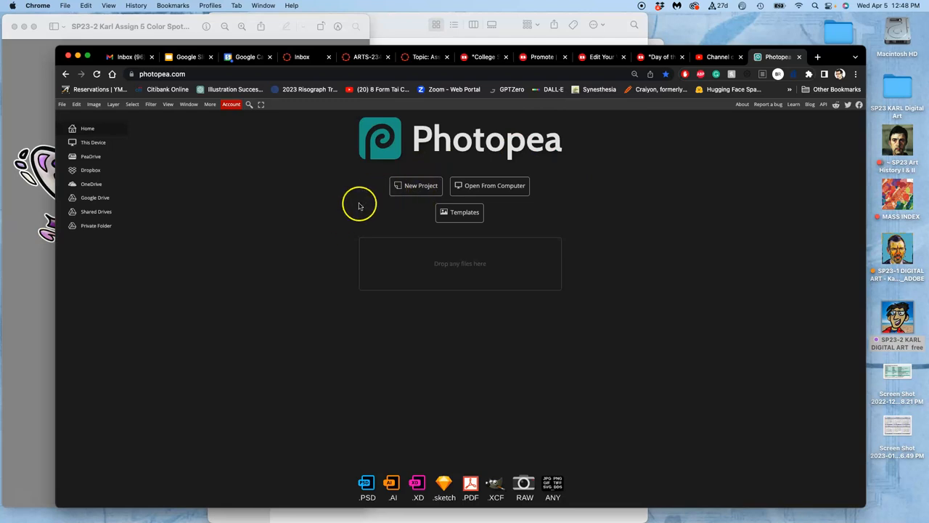
mouse_move(123, 138)
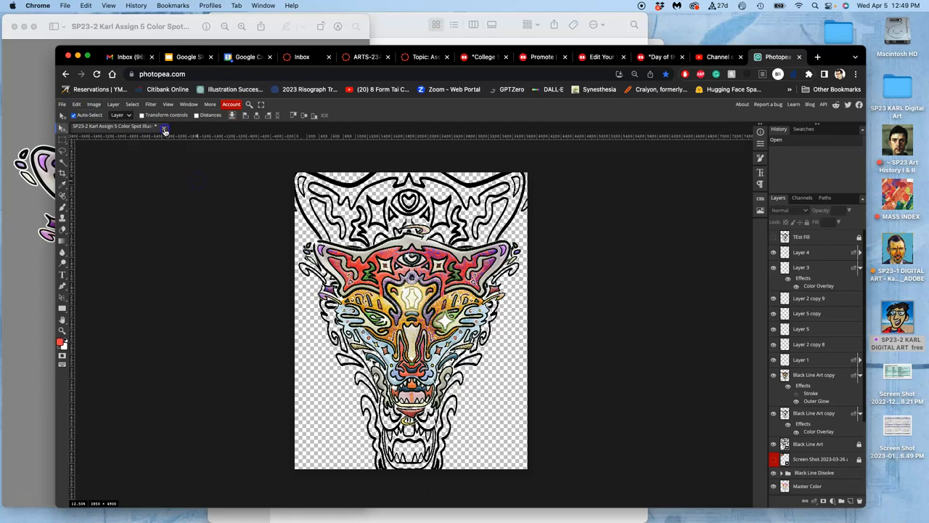
Close the color spot project and create a new blank canvas named SP23.
click(164, 129)
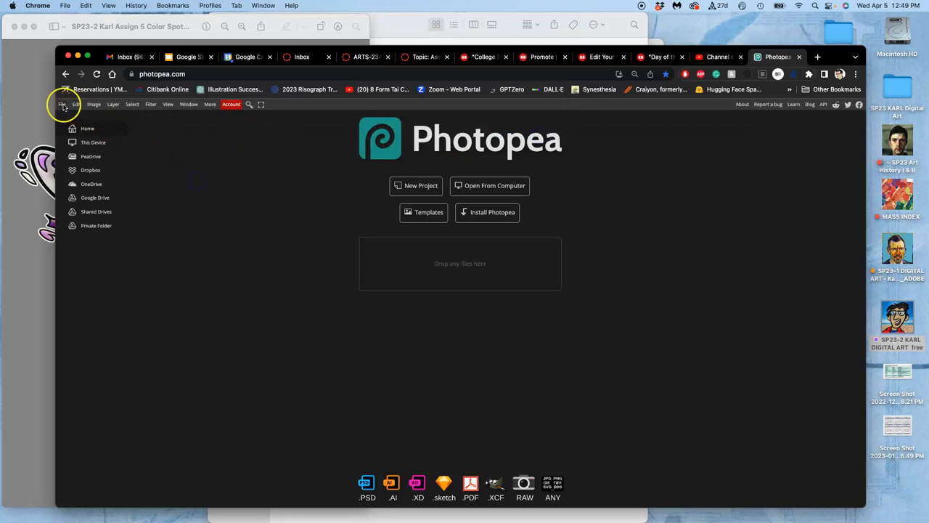
click(421, 185)
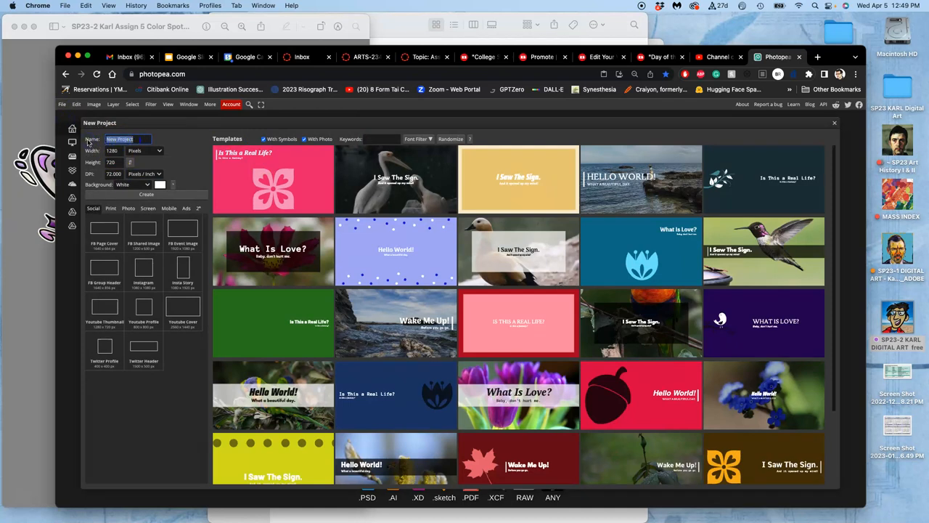
text(SP23)
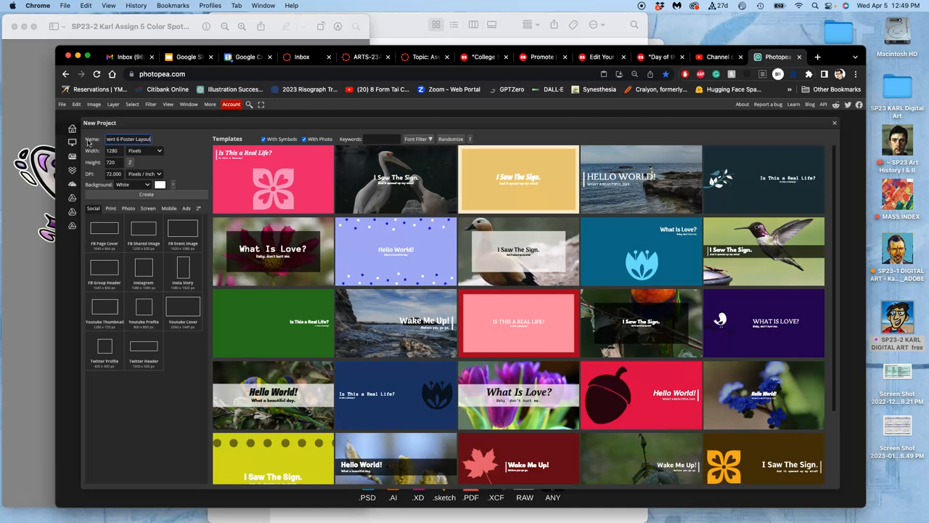
click(146, 194)
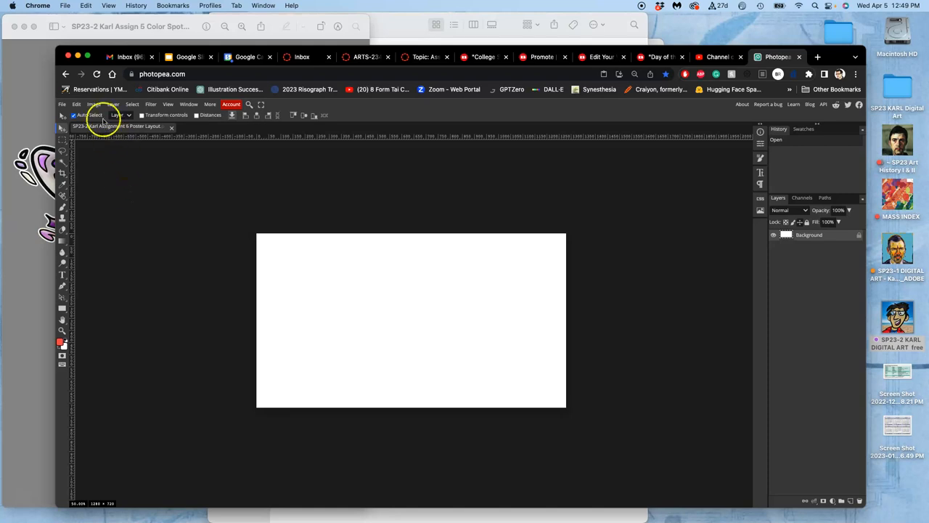
Resize the image to 16 inches wide using inch units.
click(94, 104)
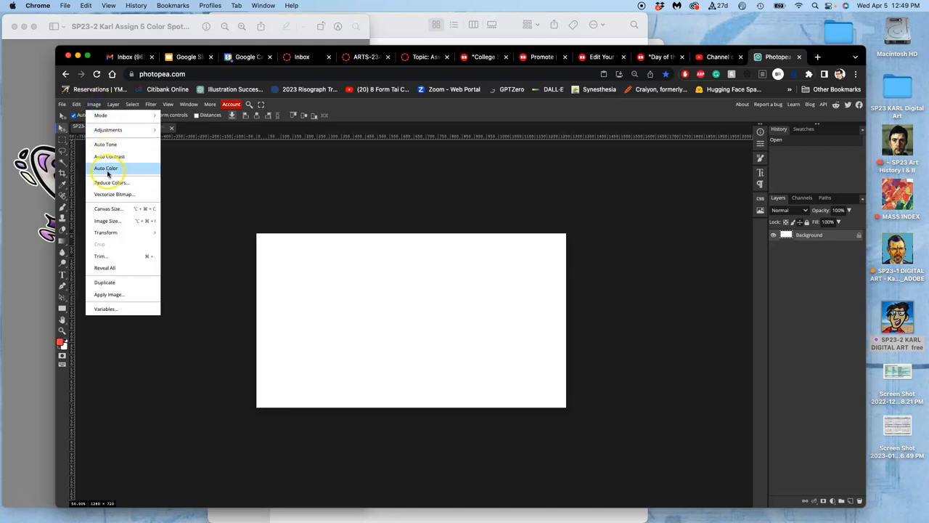
click(107, 220)
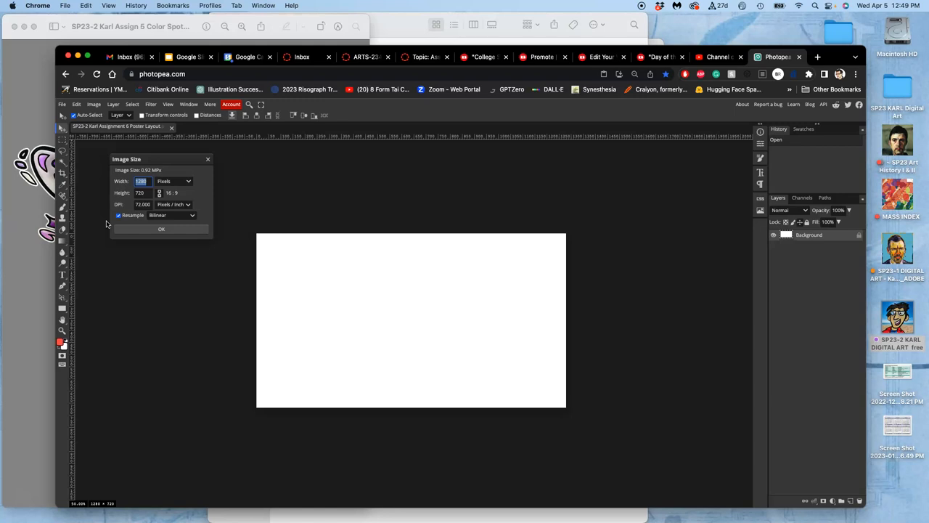
click(175, 181)
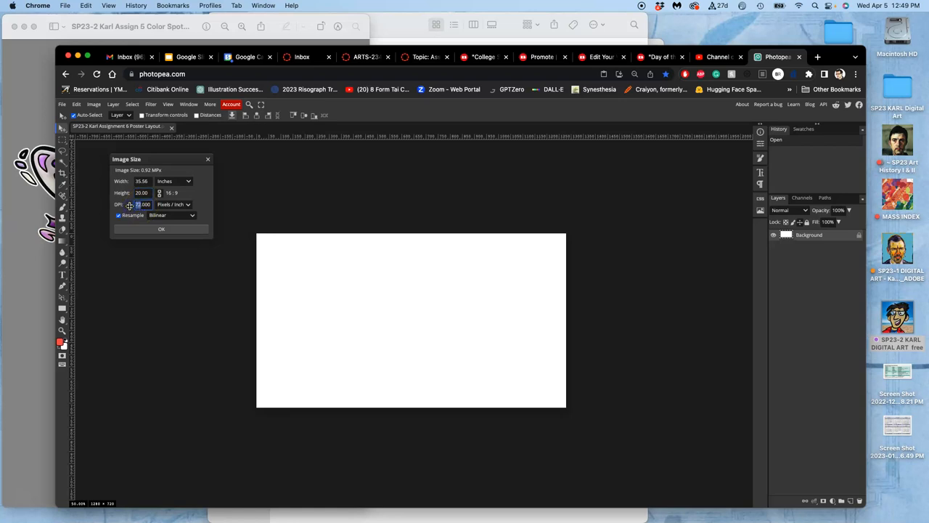
click(144, 204)
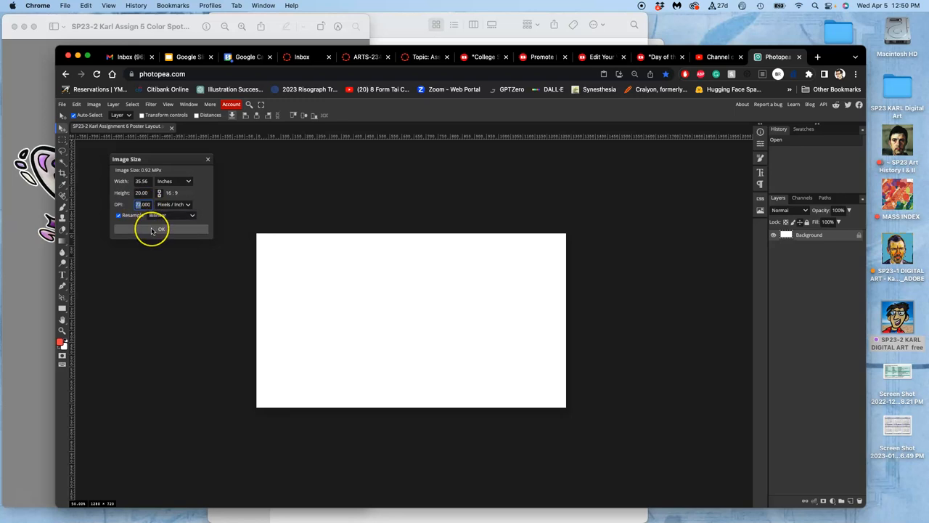
click(162, 229)
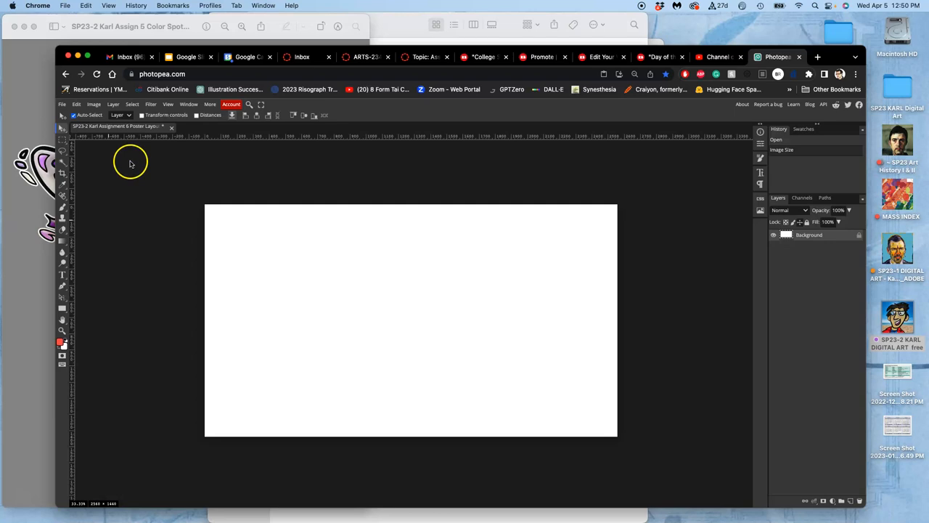
click(94, 104)
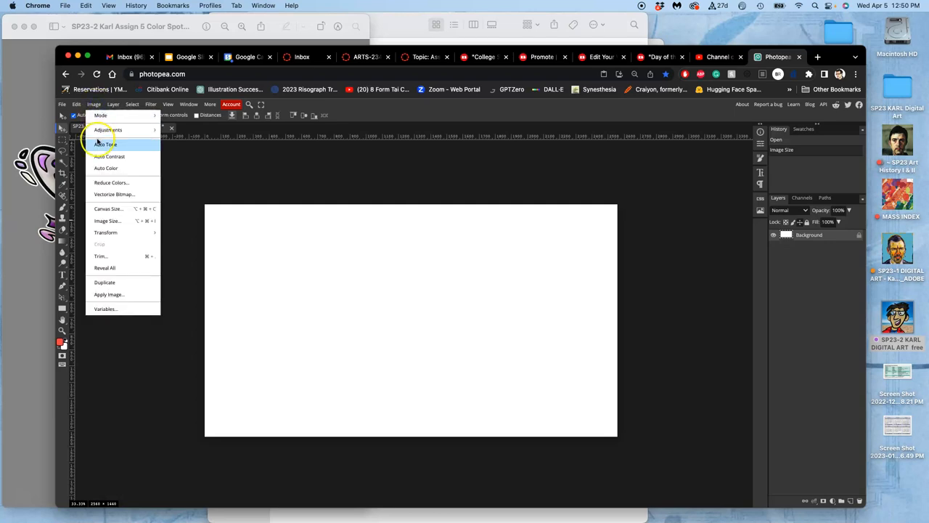
mouse_move(107, 221)
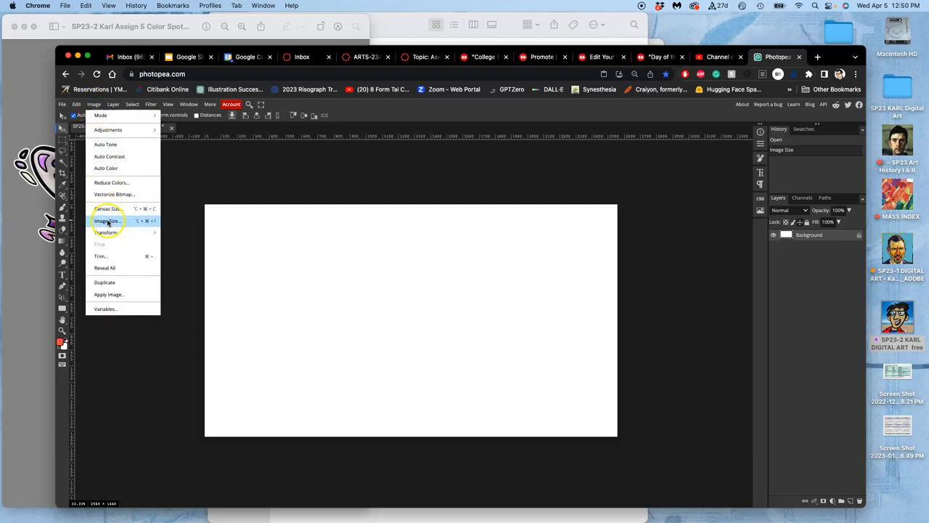
click(107, 221)
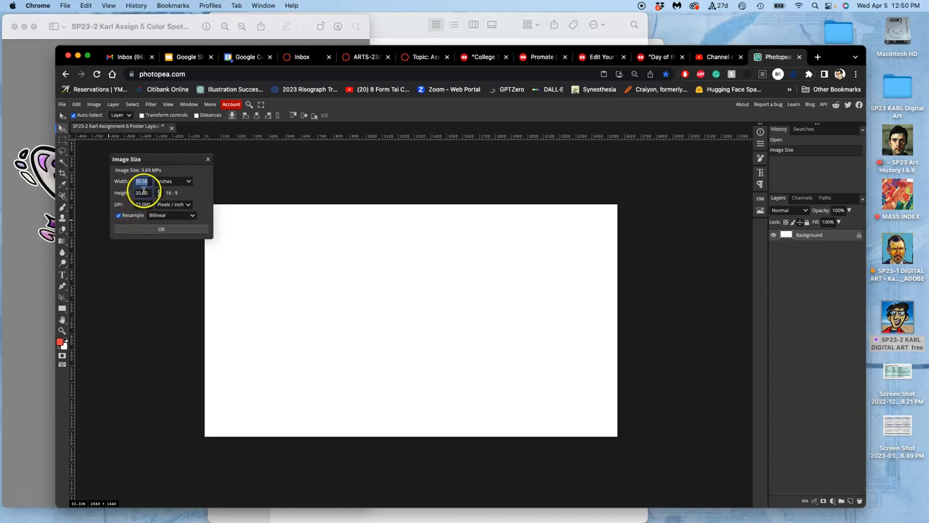
text(16)
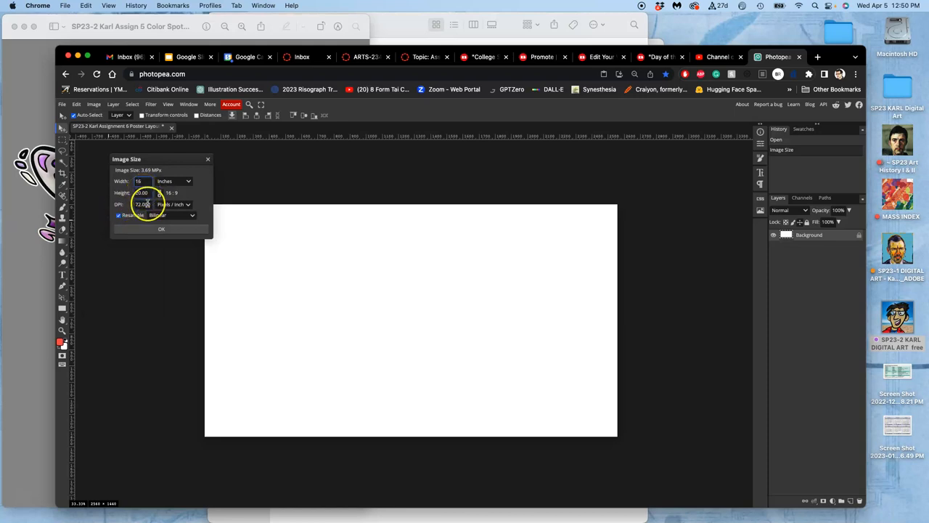
click(161, 229)
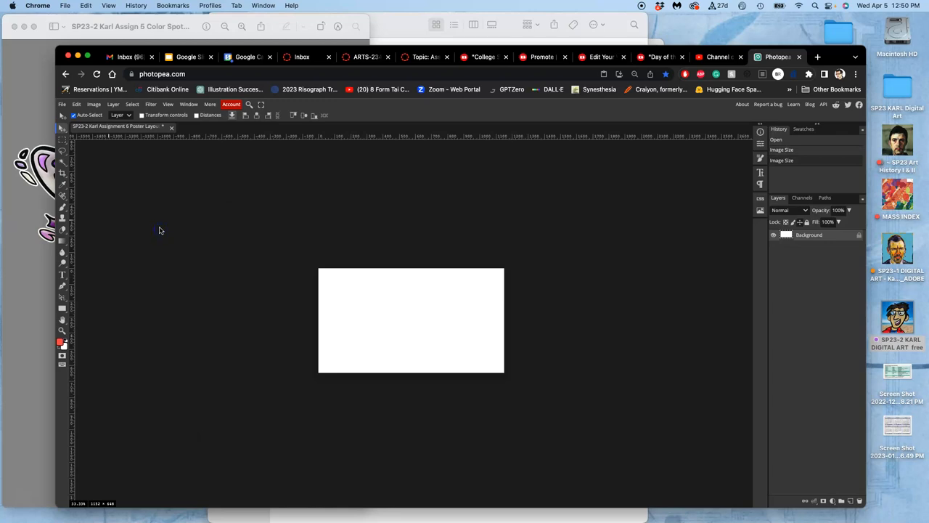
Extend the canvas height to 20 inches.
click(94, 104)
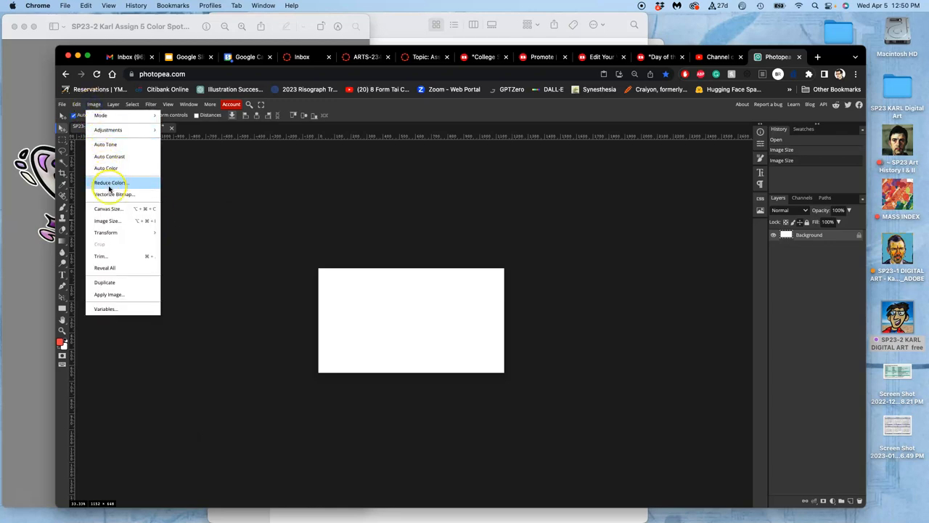
click(108, 208)
text(20)
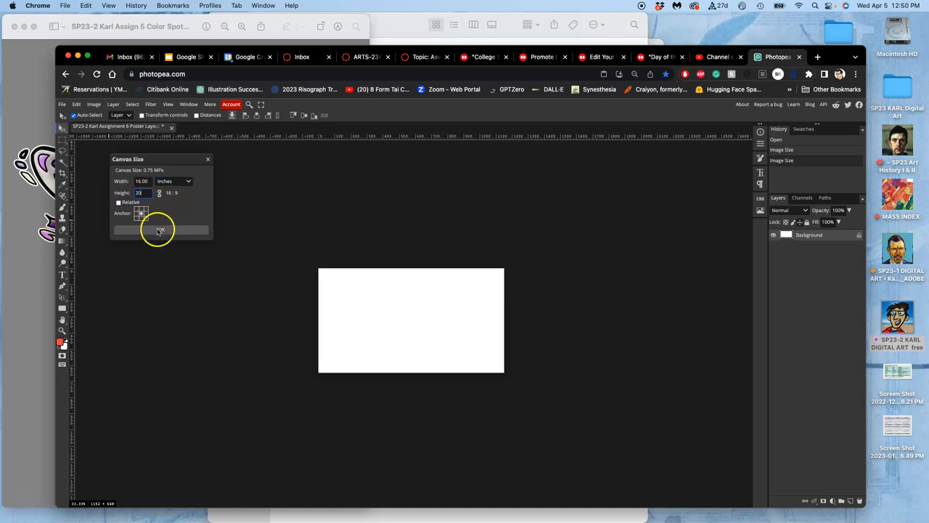
click(160, 230)
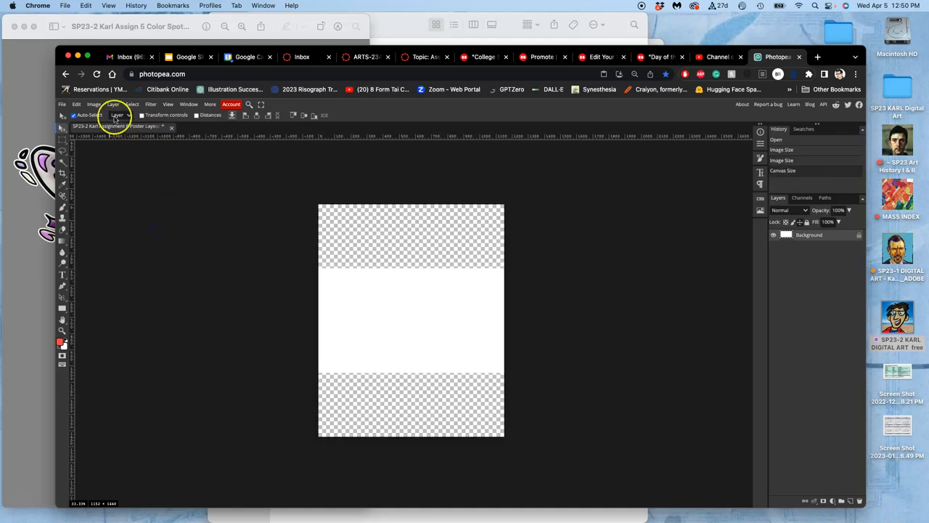
Fill the transparent bands of the canvas with white.
click(94, 104)
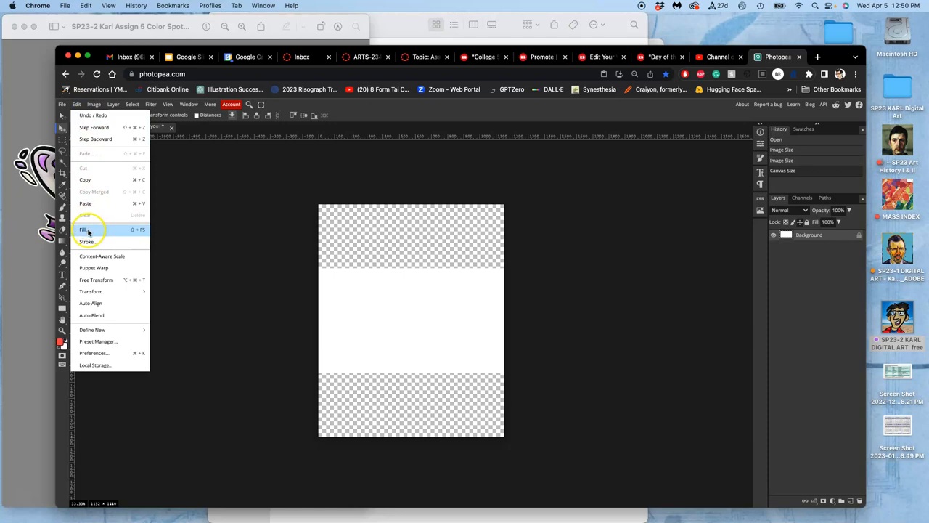
click(82, 230)
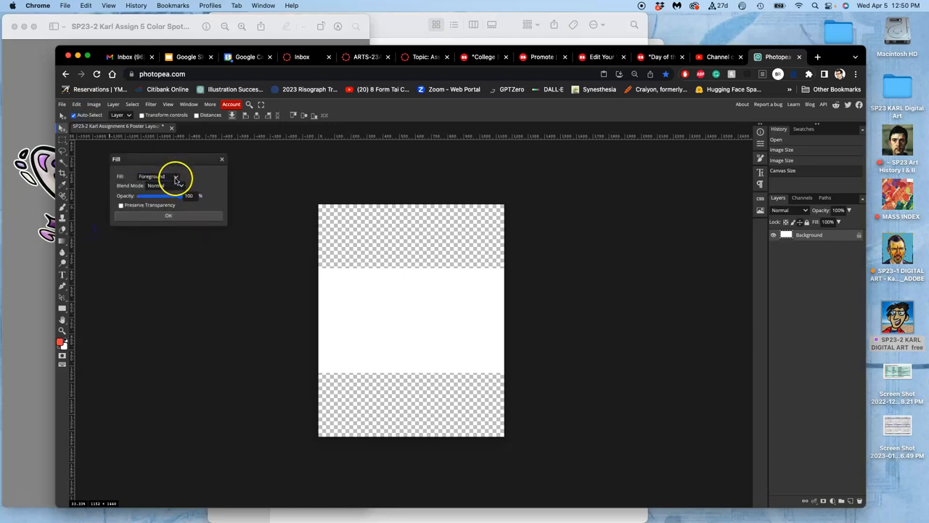
click(158, 176)
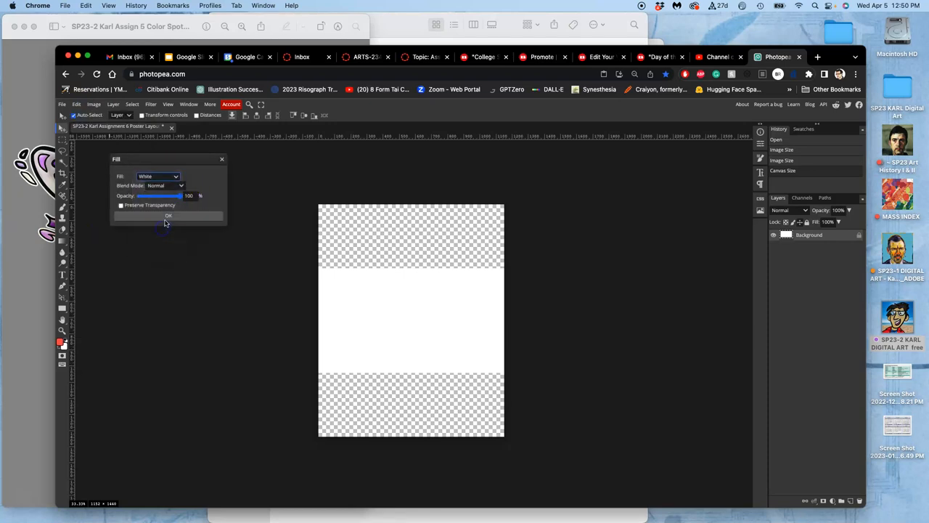
click(168, 216)
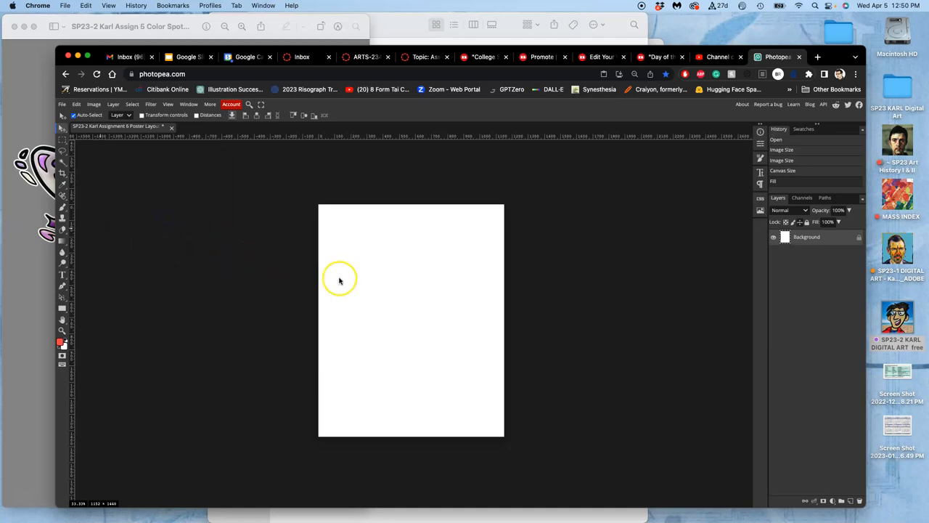
Recheck the Image Size and confirm the 16 by 20 inch size.
click(94, 104)
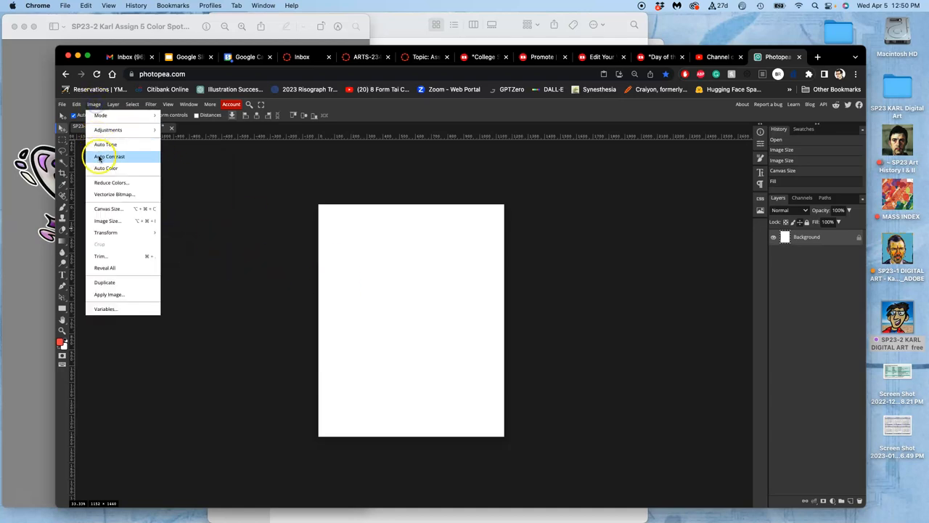
mouse_move(107, 221)
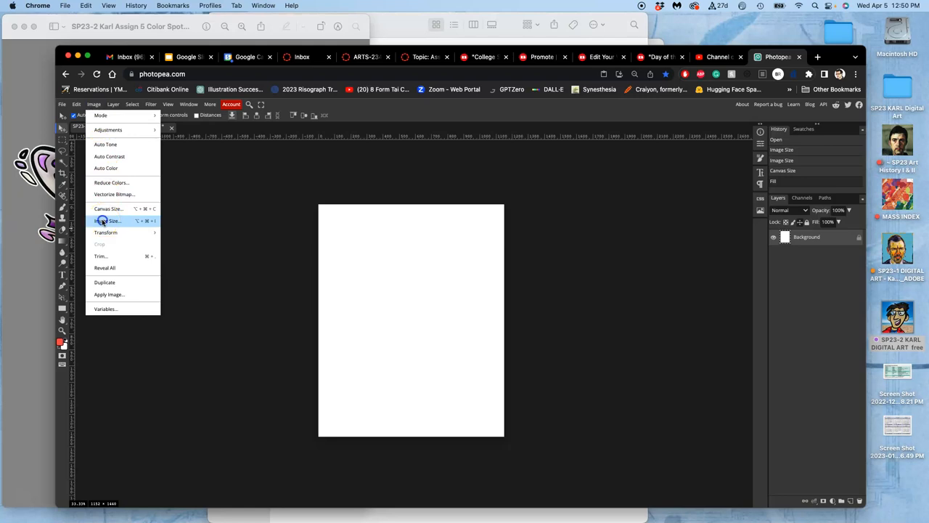
click(107, 220)
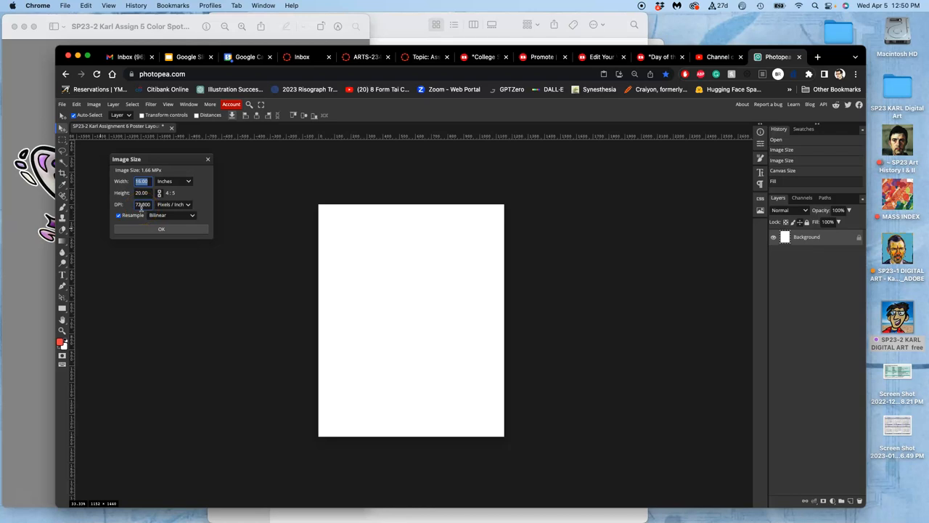
click(162, 229)
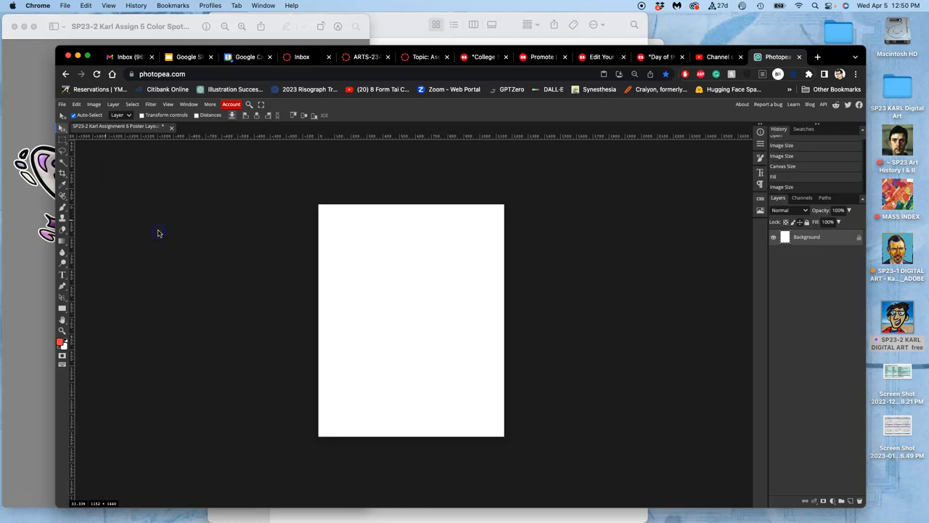
mouse_move(86, 159)
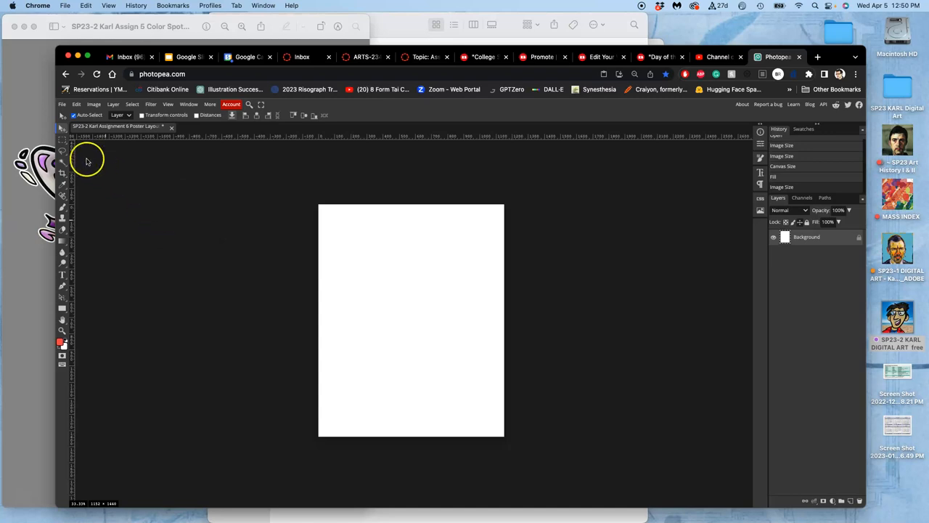
mouse_move(621, 23)
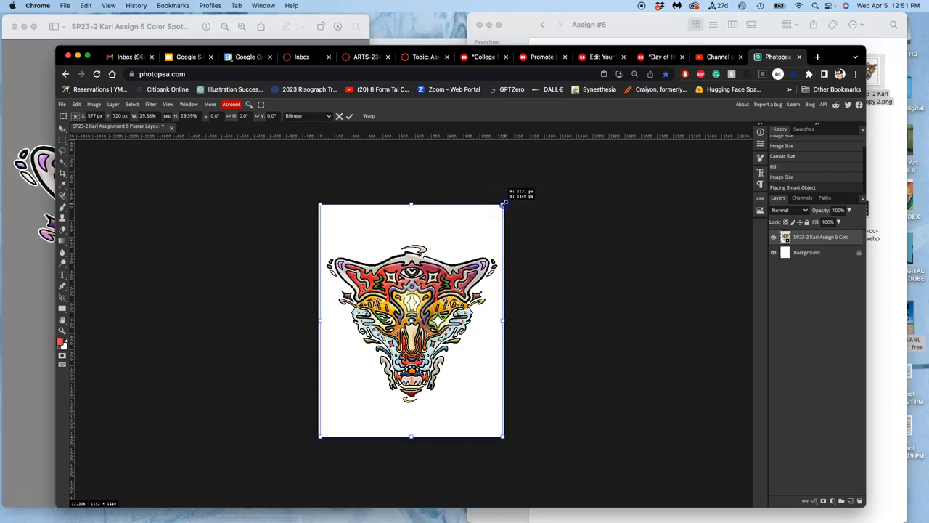
Drag the fox artwork's corner handle to shrink it near the poster centre.
drag(504, 204, 447, 258)
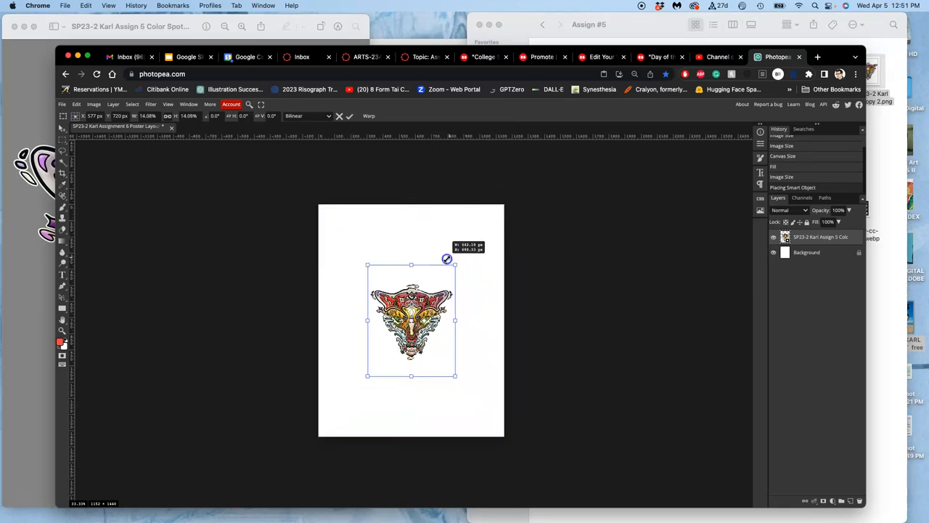
drag(456, 265, 454, 267)
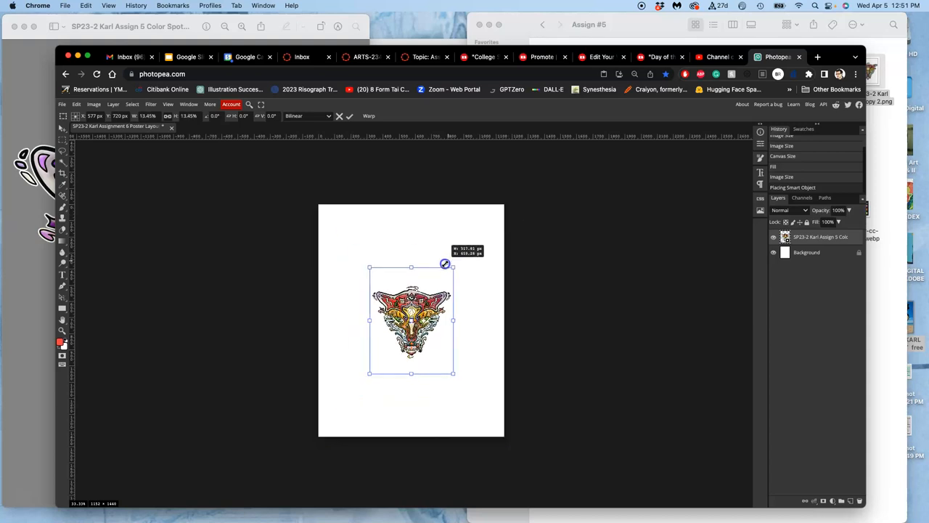
drag(453, 265, 450, 269)
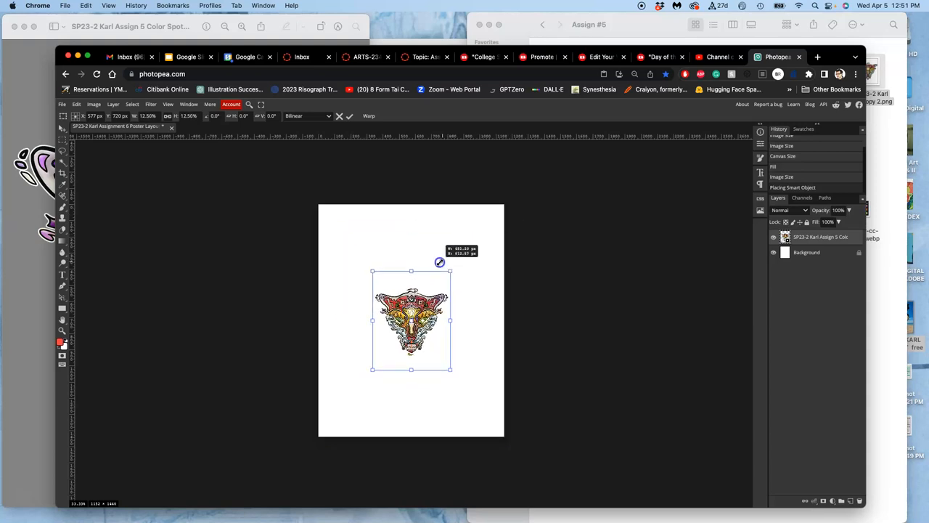
drag(449, 270, 481, 232)
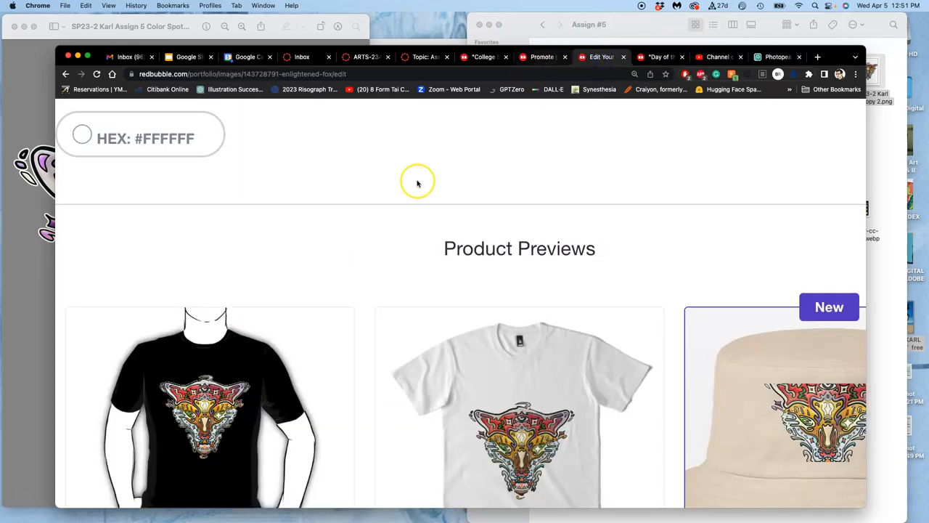
Glance at the black T-shirt preview, then return to the Photopea poster tab.
scroll(down, 3)
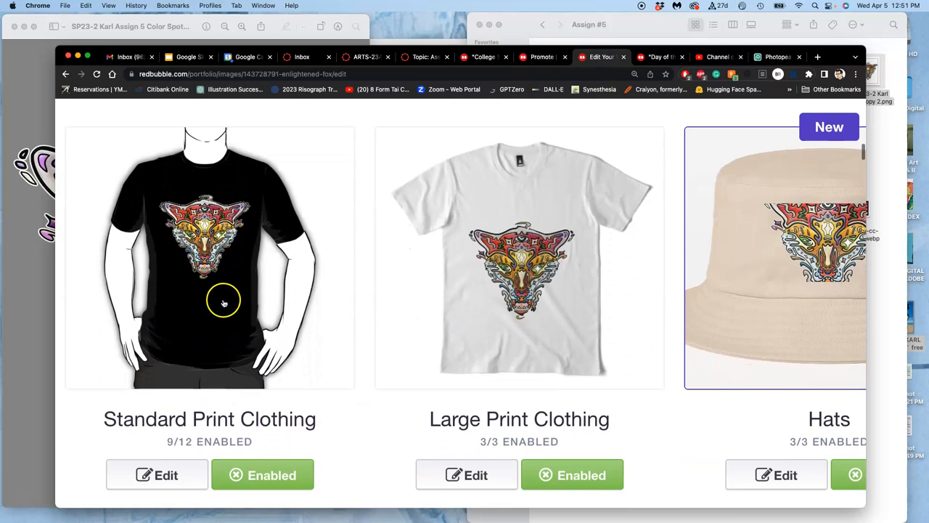
mouse_move(371, 394)
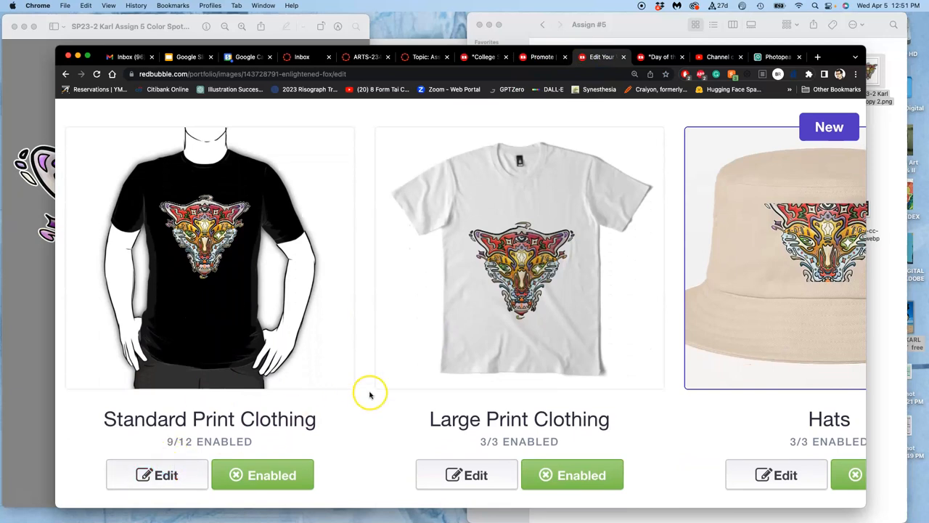
click(157, 474)
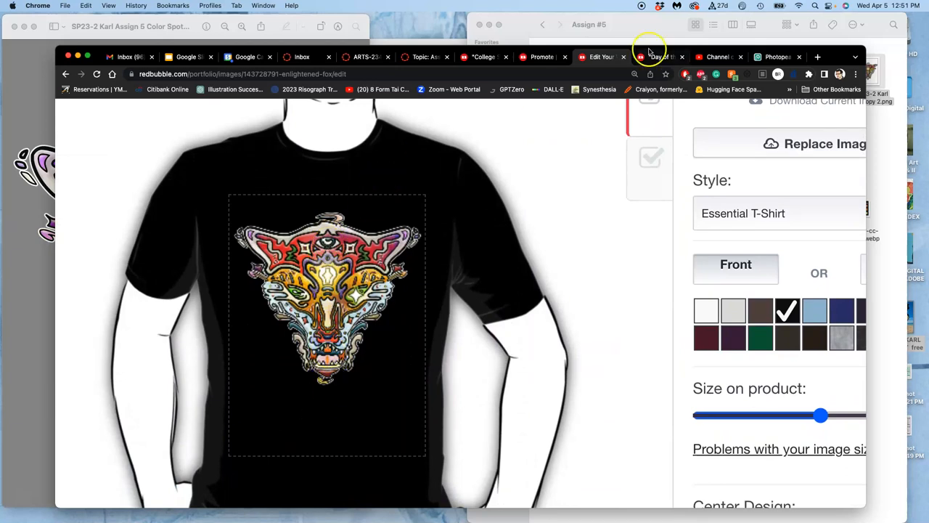
click(777, 57)
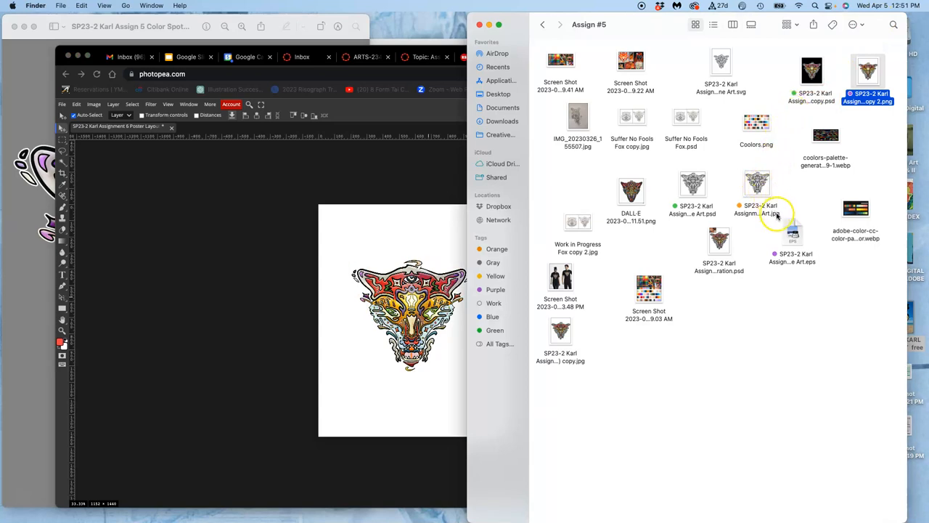
Resize the colour fox and open the line-art fox file from the Assign #6 folder.
click(792, 239)
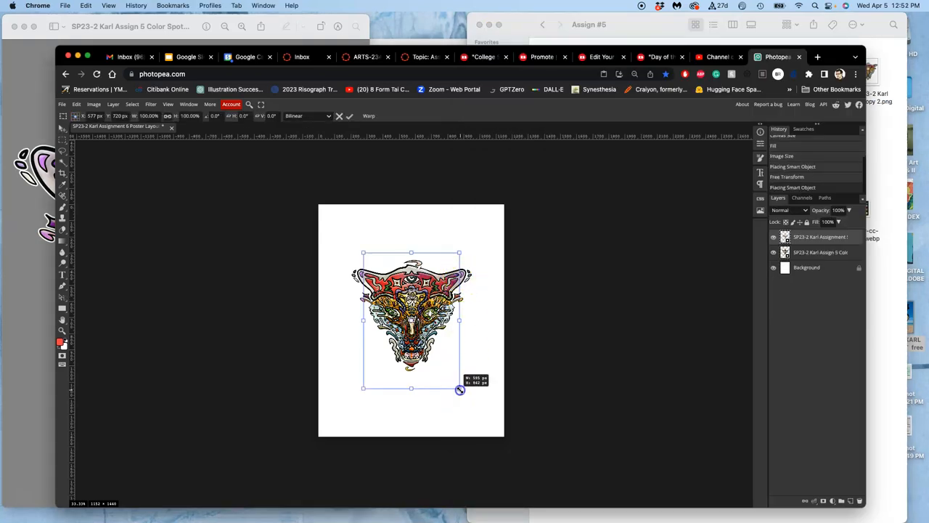
drag(460, 389, 481, 422)
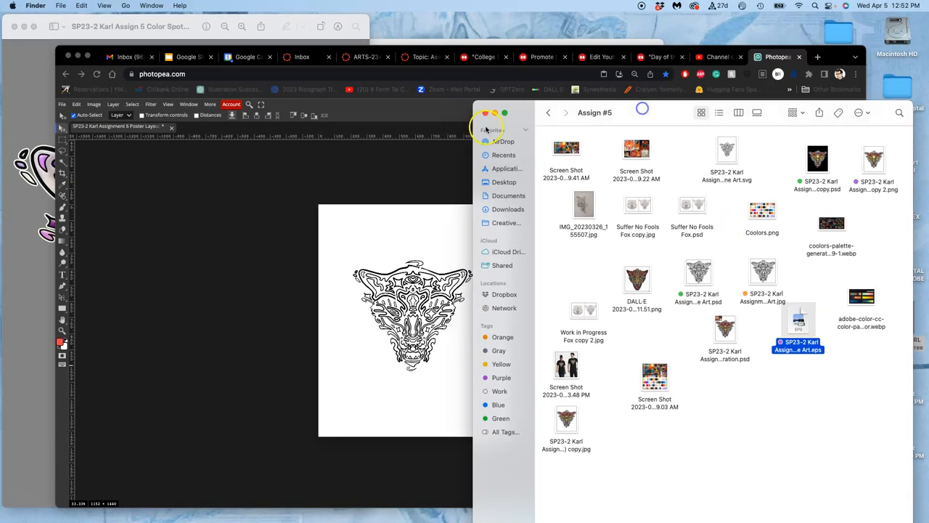
click(549, 112)
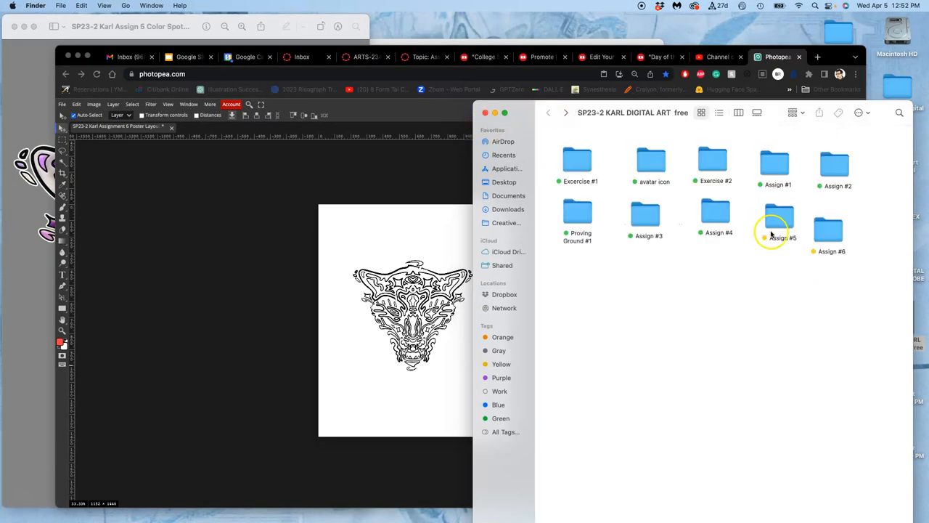
double_click(779, 216)
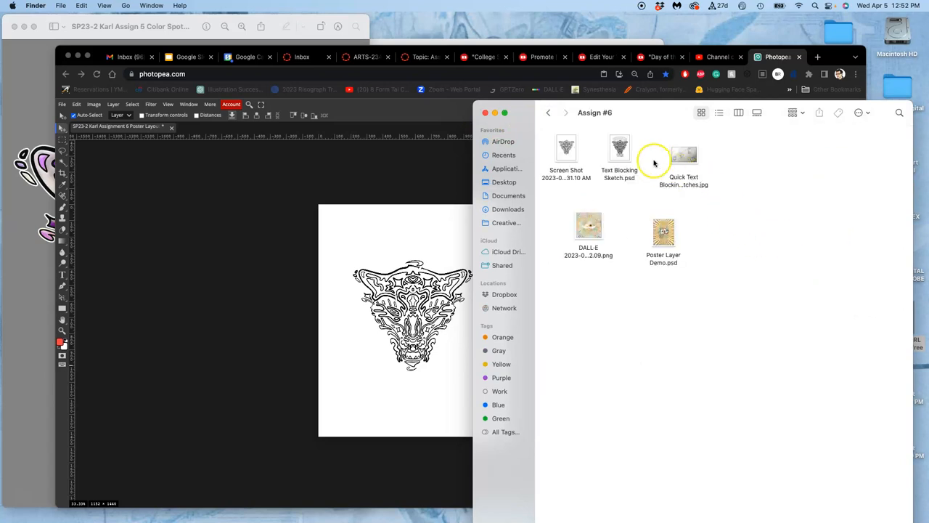
double_click(683, 155)
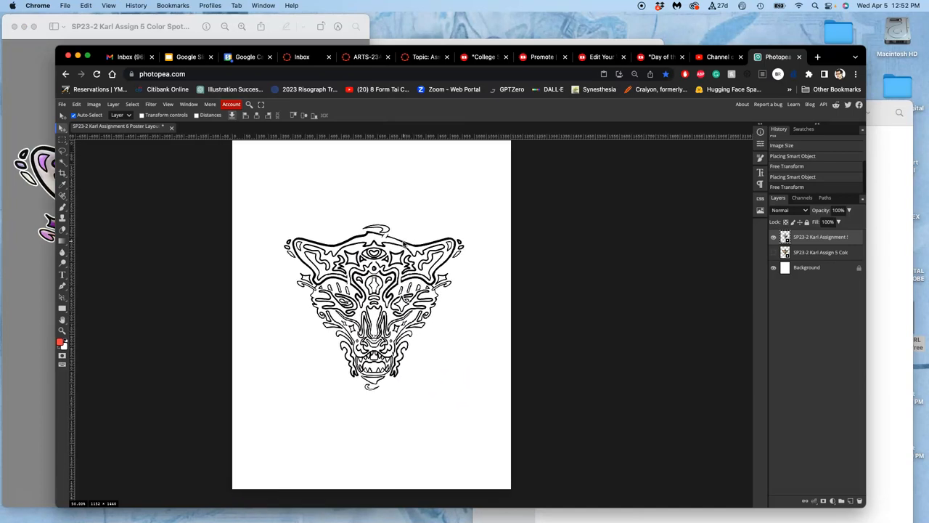
Add a new empty layer and select the Brush tool for hand-lettering.
click(852, 501)
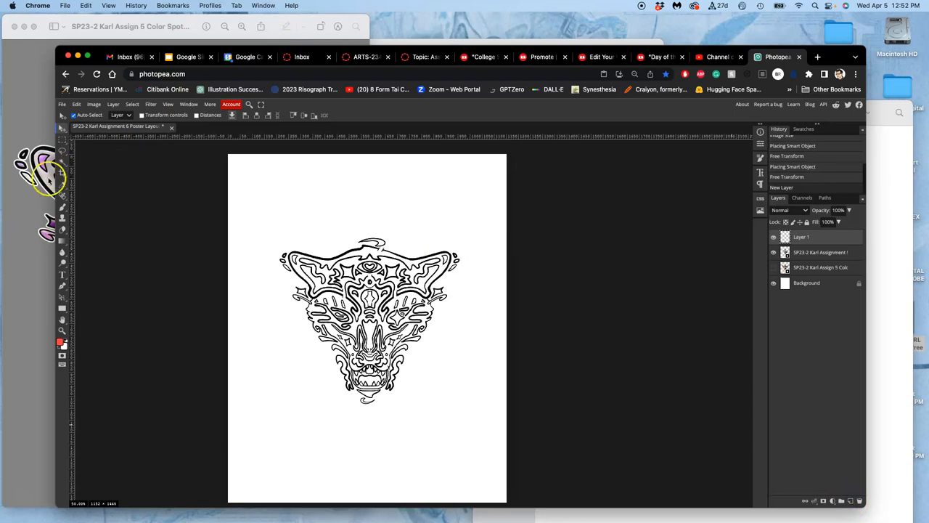
click(61, 342)
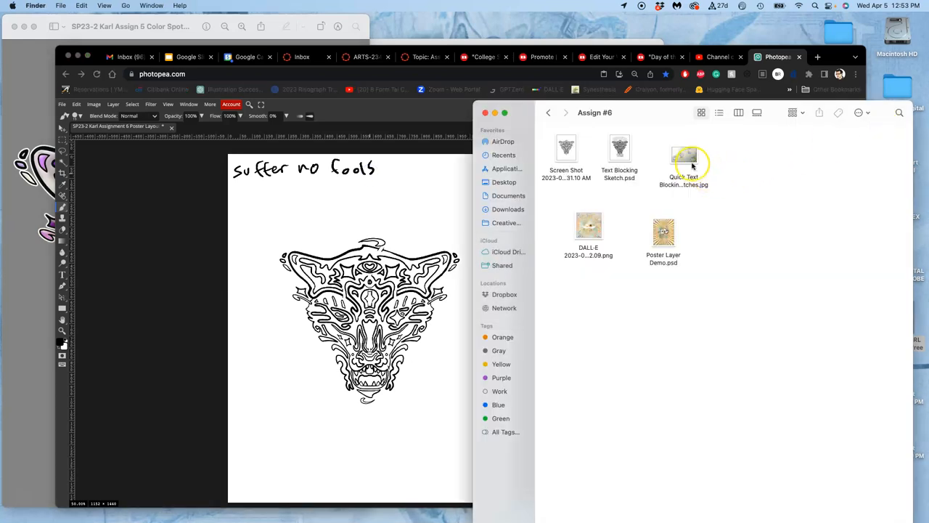
Open Quick Text Blocking Sketches.jpg in Preview, outlining the middle and top-right triangle sketches.
double_click(684, 152)
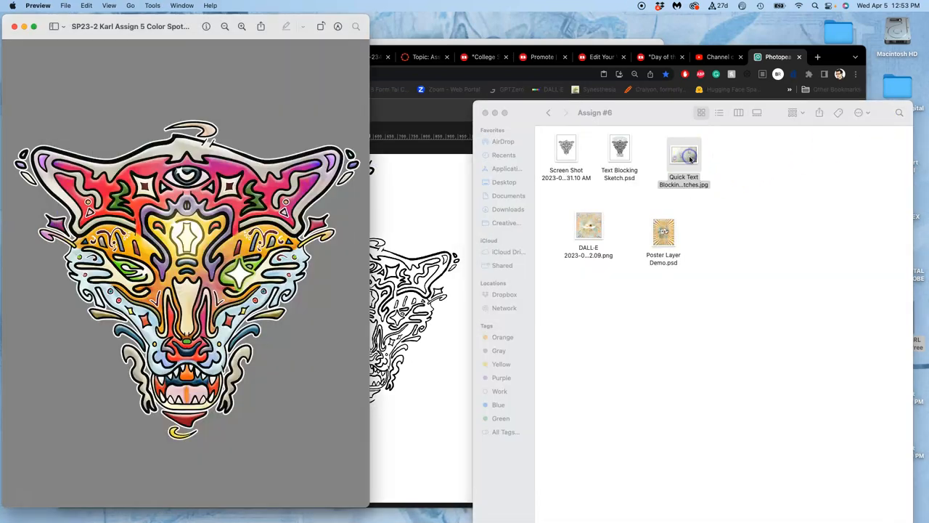
double_click(683, 149)
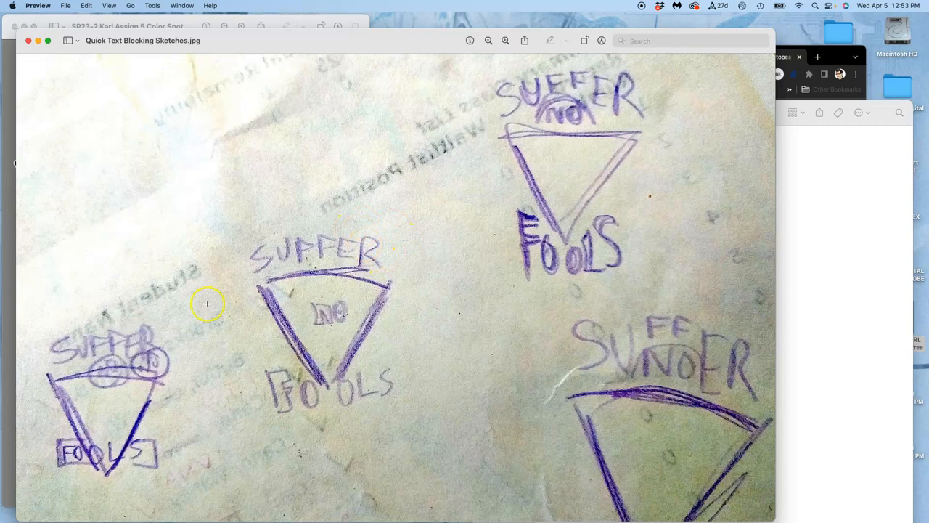
mouse_move(266, 215)
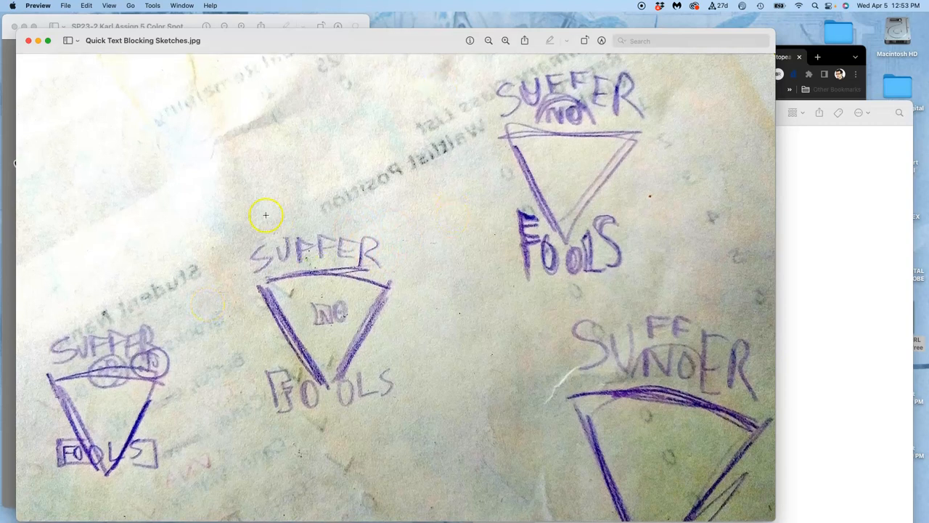
drag(266, 215, 395, 448)
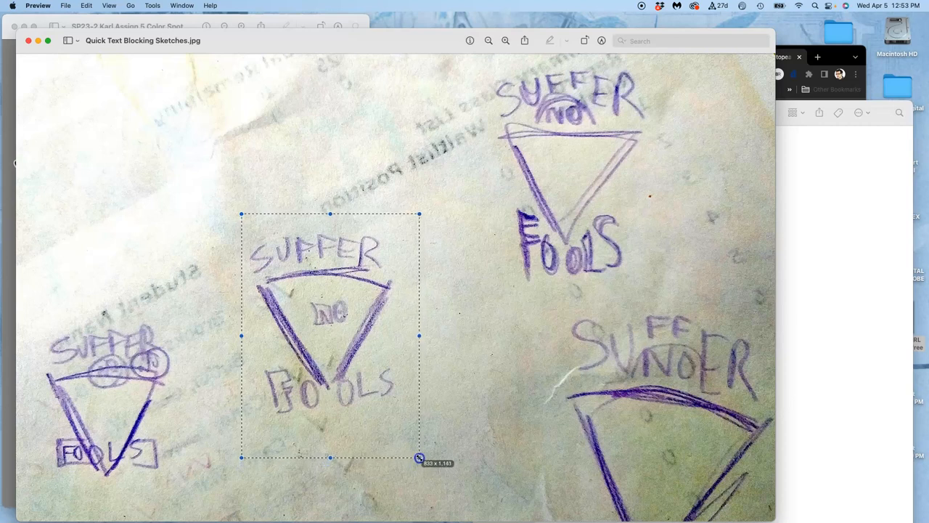
mouse_move(396, 334)
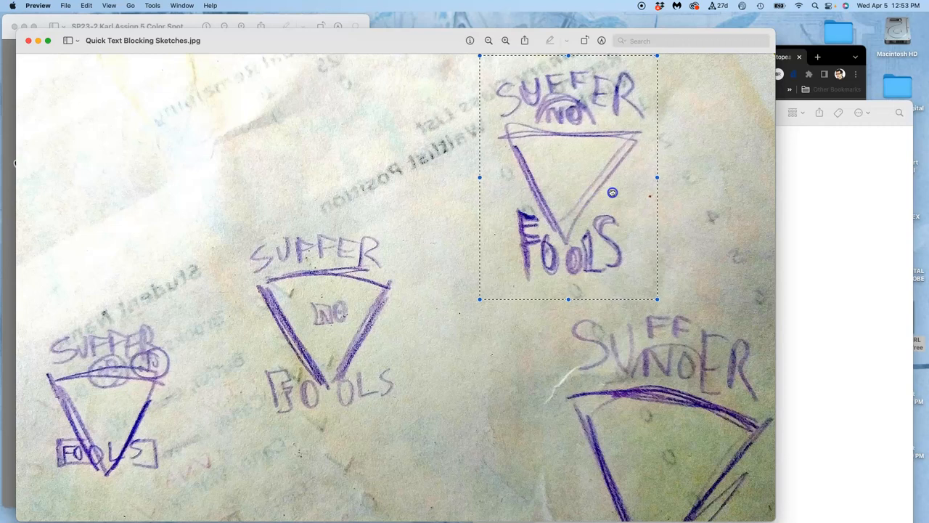
drag(613, 192, 585, 206)
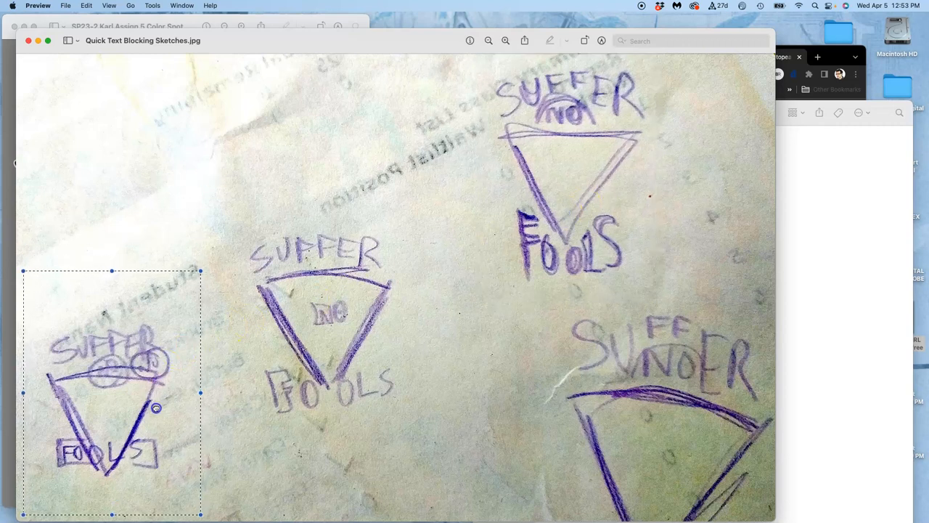
mouse_move(327, 387)
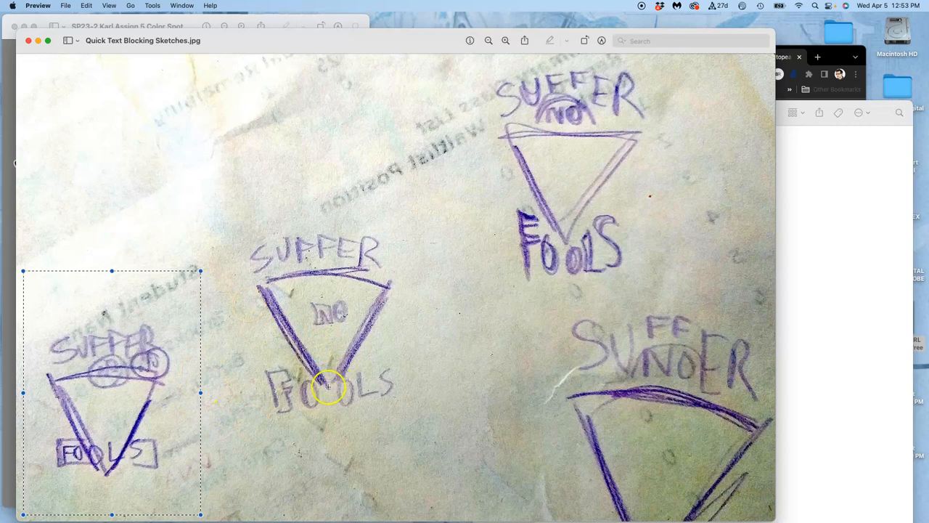
mouse_move(443, 197)
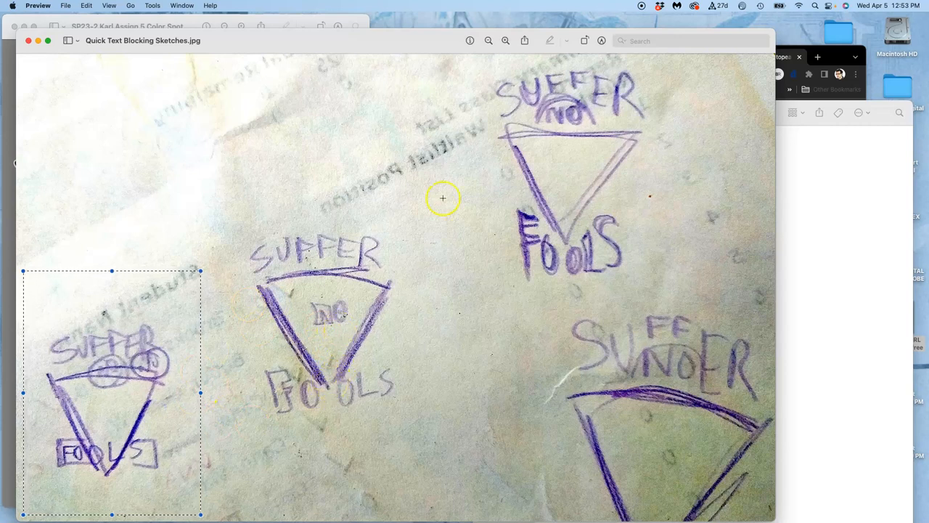
mouse_move(358, 415)
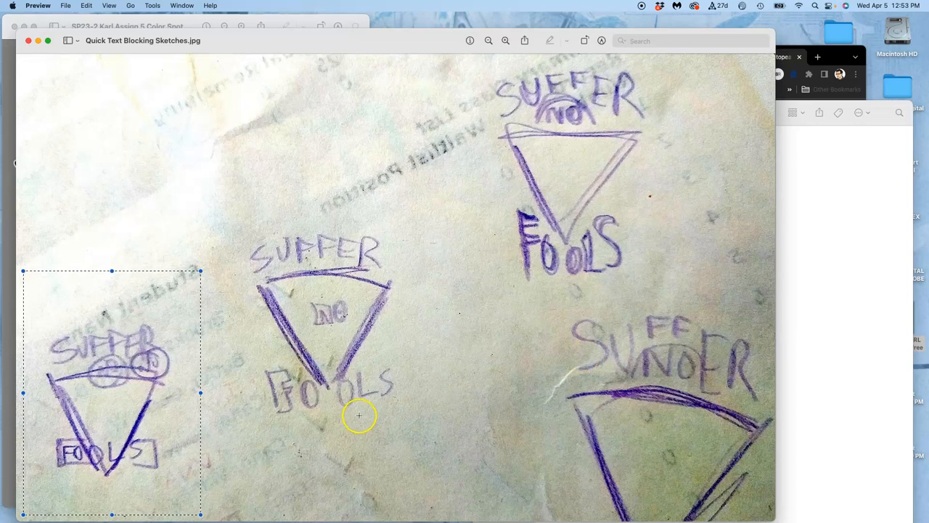
mouse_move(247, 149)
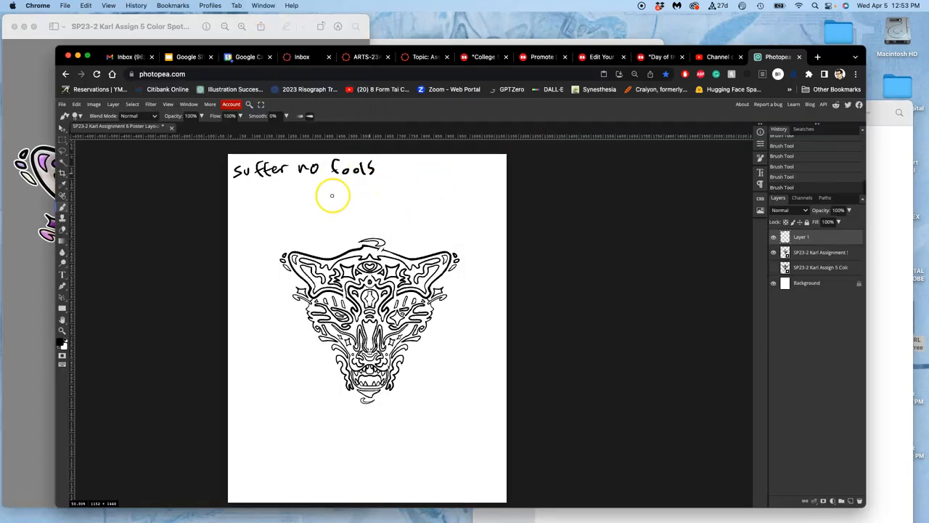
mouse_move(309, 210)
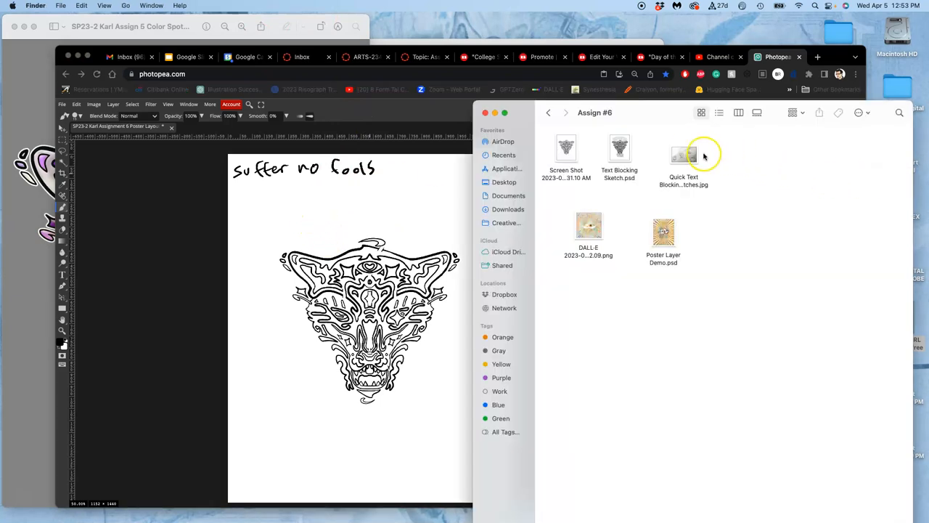
double_click(683, 148)
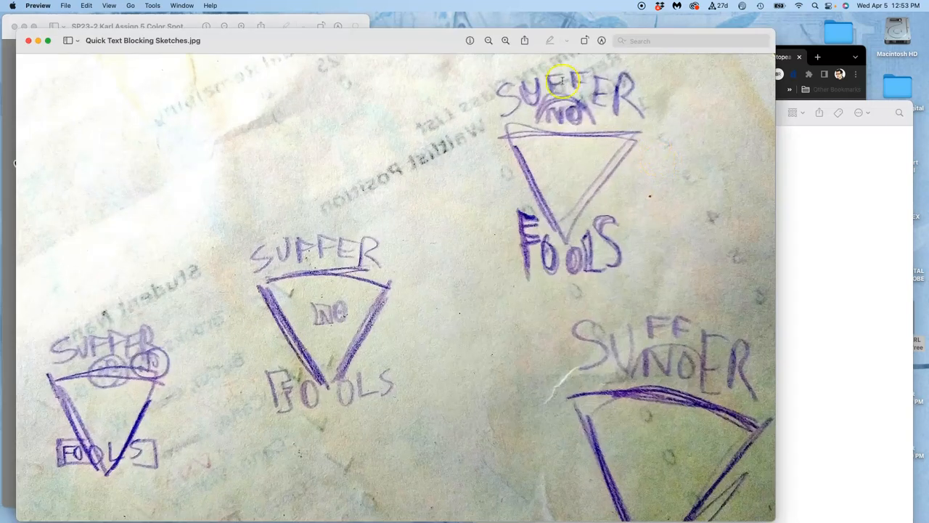
mouse_move(90, 359)
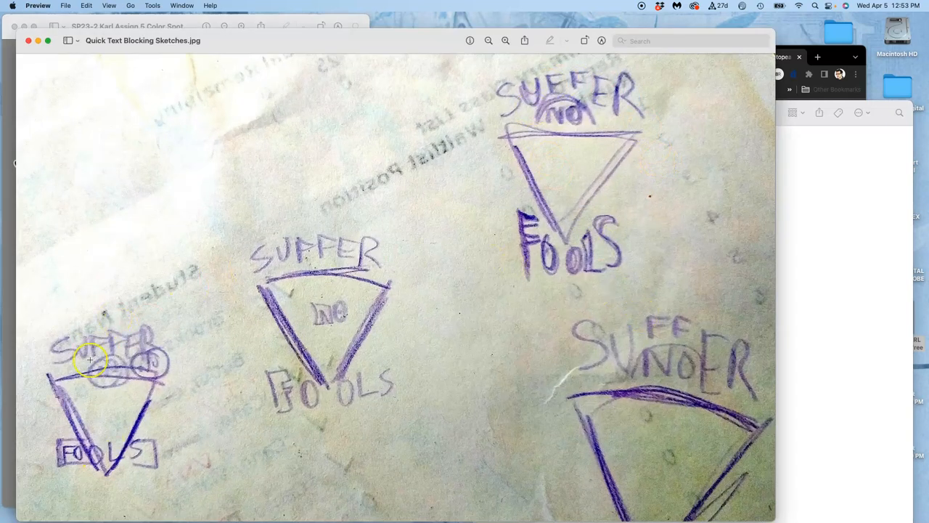
mouse_move(164, 359)
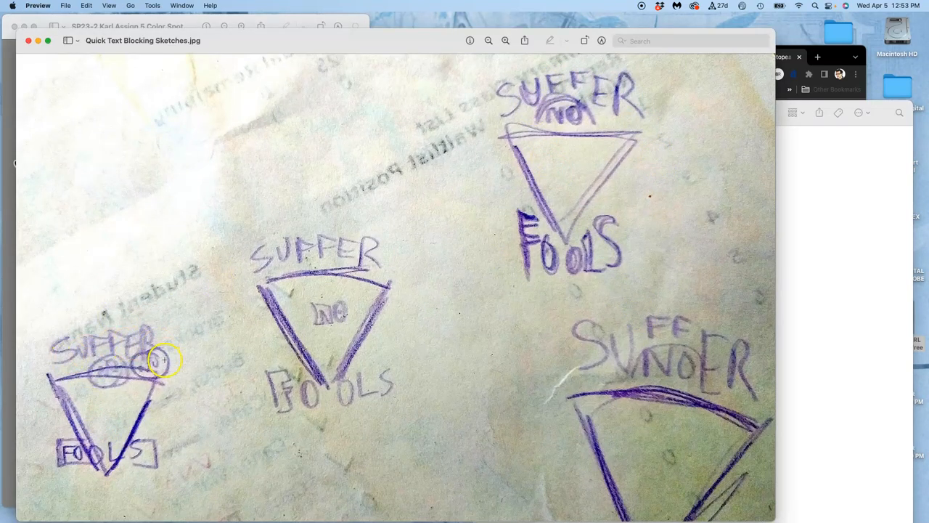
mouse_move(410, 201)
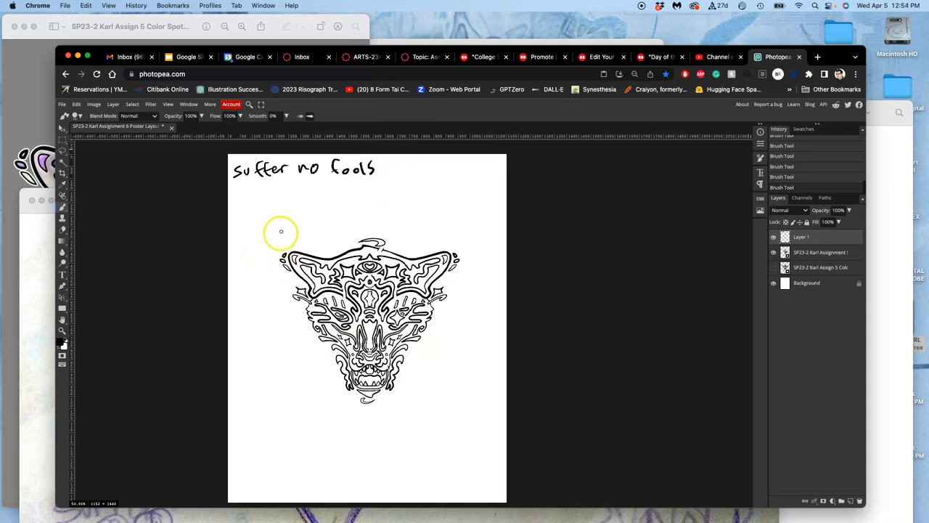
mouse_move(791, 430)
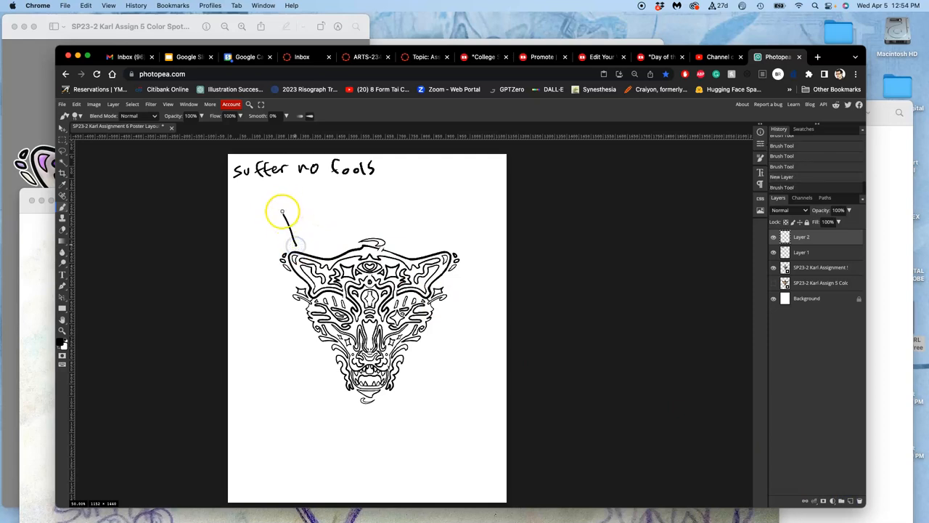
Brush letter-box strokes for SUFFER NO in the top banner and FOOLS below the fox.
drag(284, 211, 441, 216)
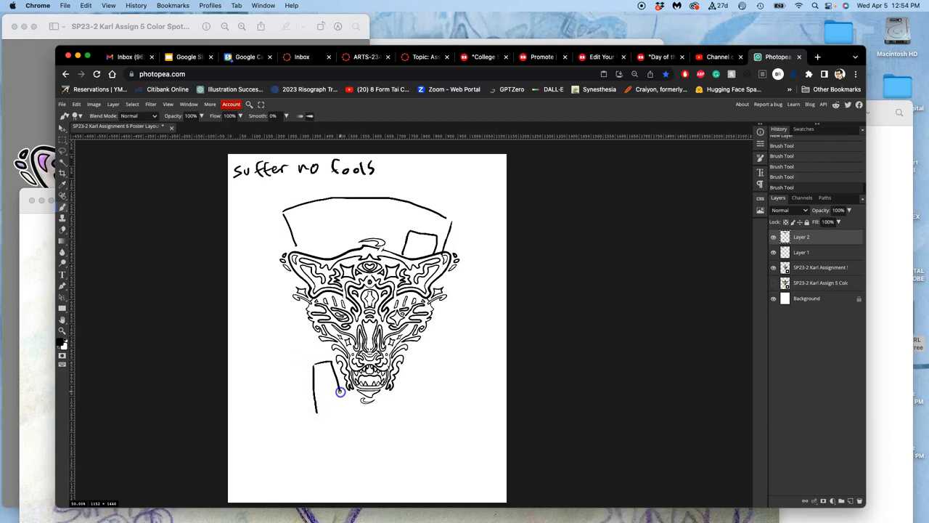
drag(340, 392, 425, 365)
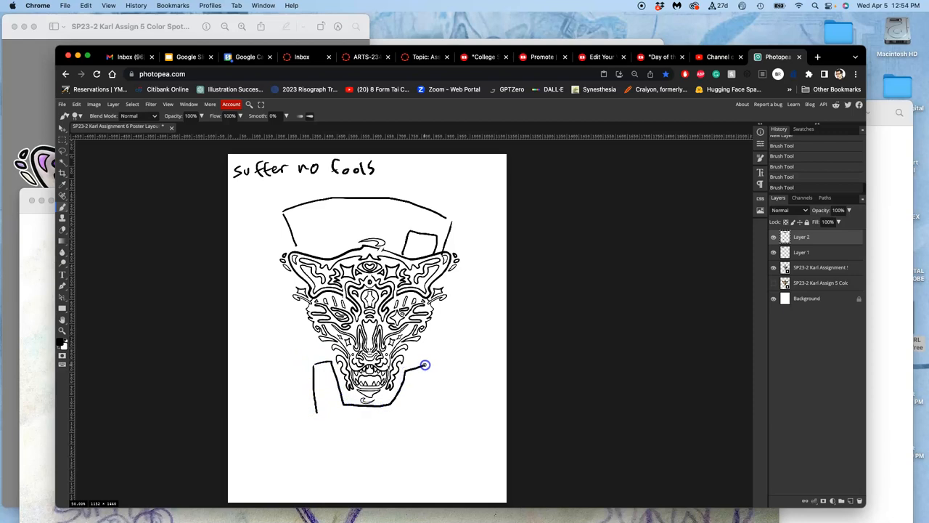
drag(424, 366, 322, 424)
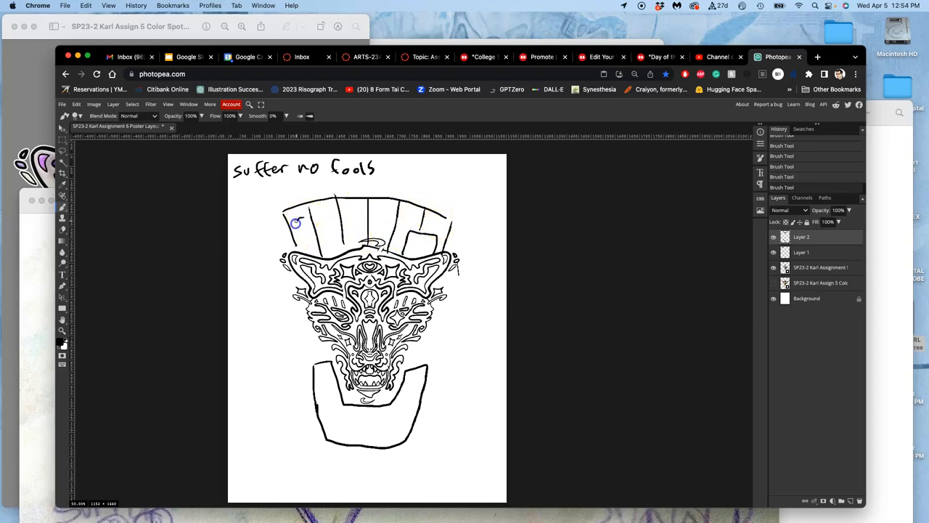
drag(296, 223, 349, 218)
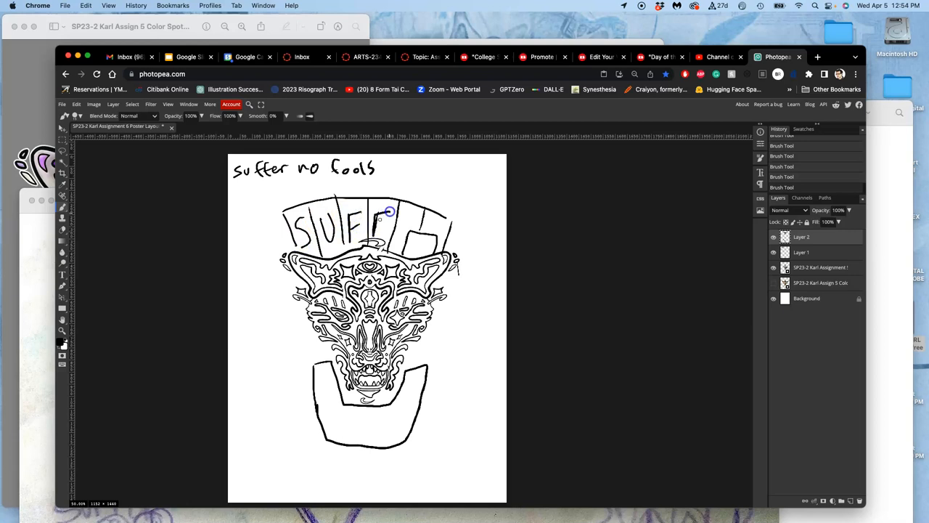
drag(392, 218, 410, 240)
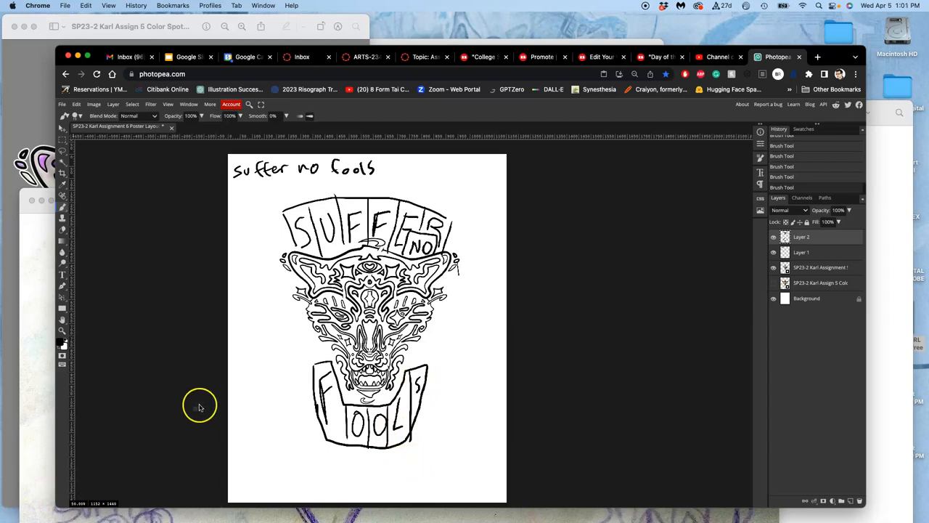
mouse_move(374, 221)
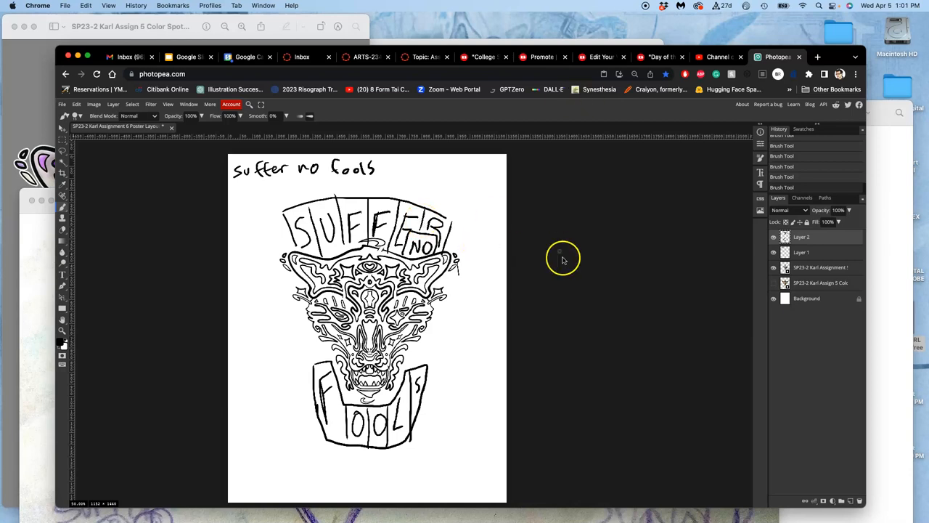
mouse_move(492, 238)
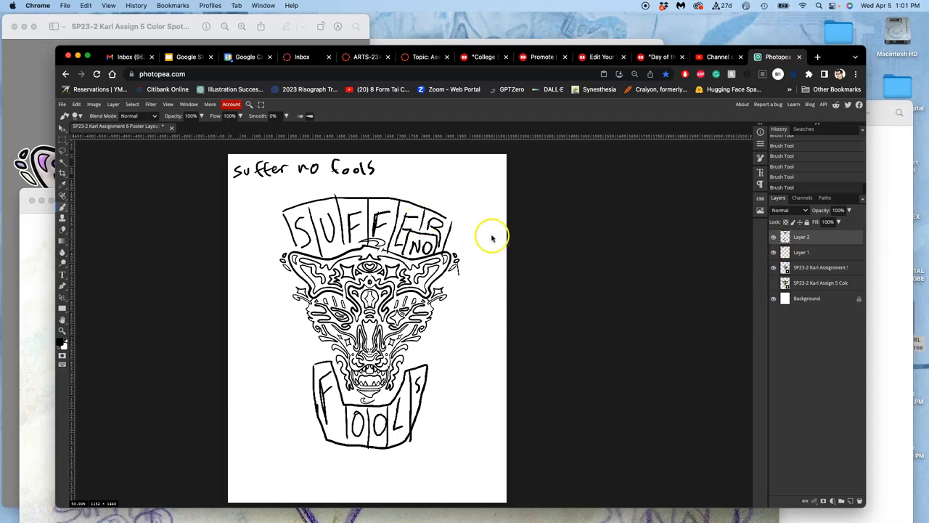
mouse_move(817, 315)
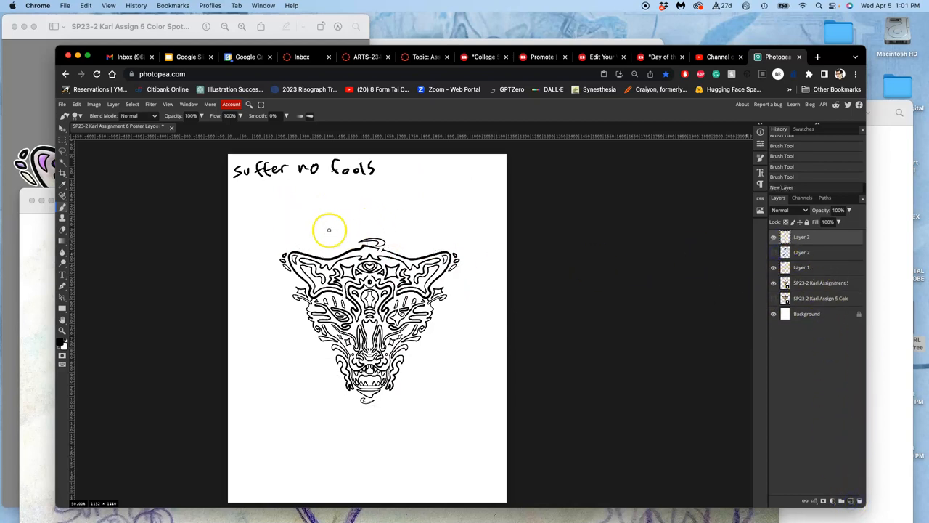
mouse_move(277, 259)
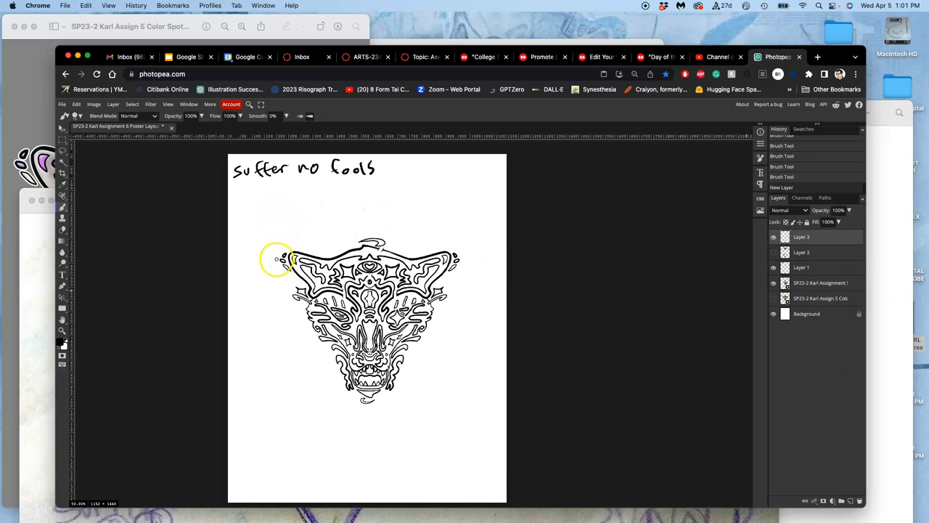
Brush a wavy banner with a right-side tail above the fox and a rounded shape around its chin.
drag(276, 259, 439, 216)
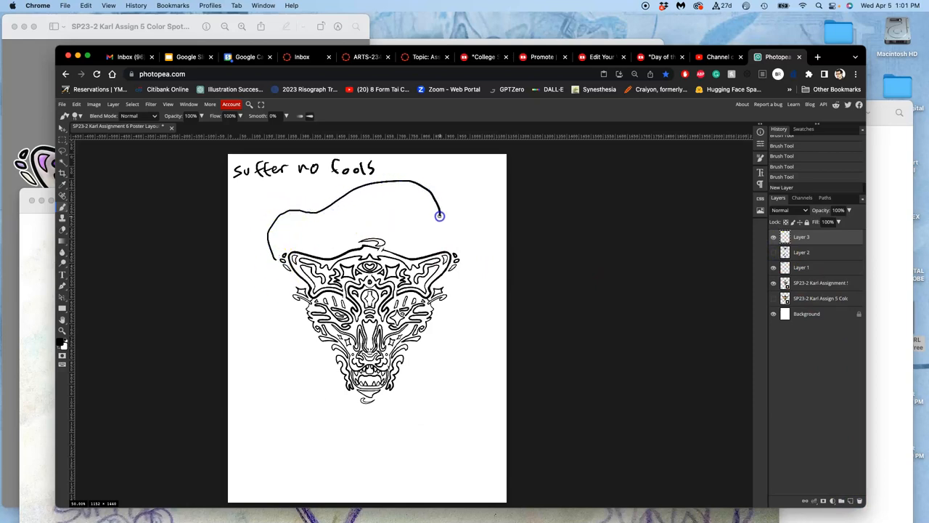
drag(440, 216, 417, 231)
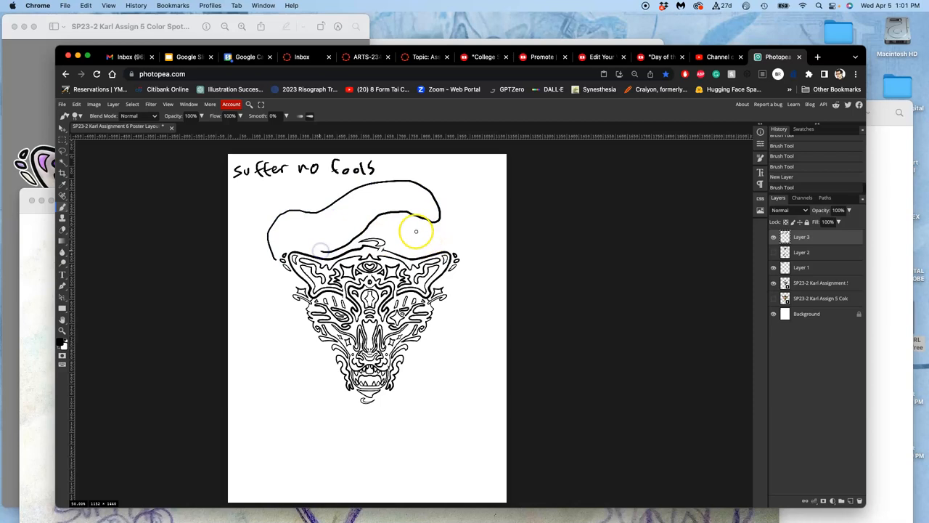
drag(416, 231, 458, 218)
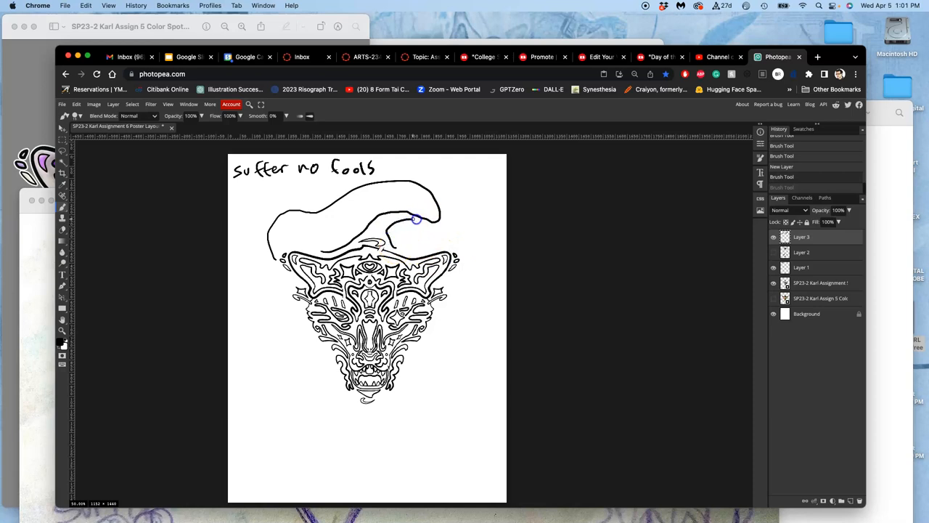
drag(417, 220, 427, 252)
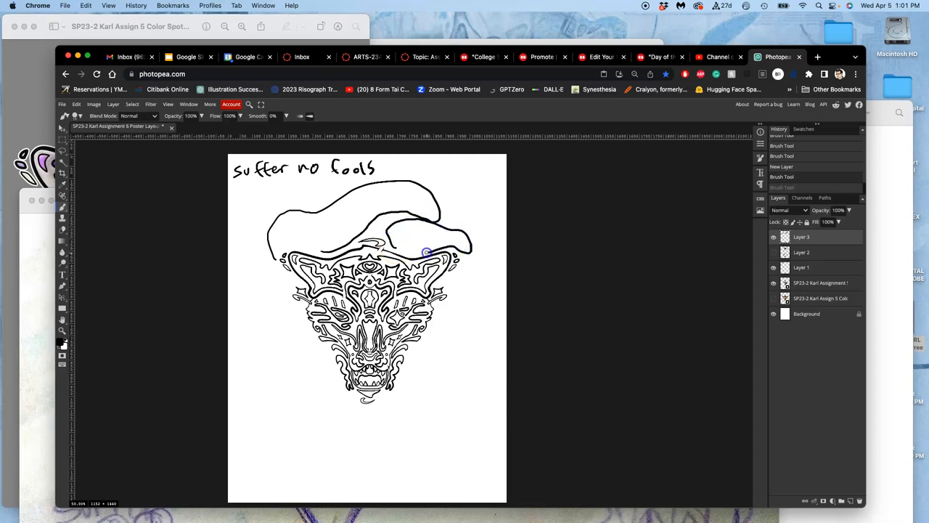
drag(425, 252, 313, 402)
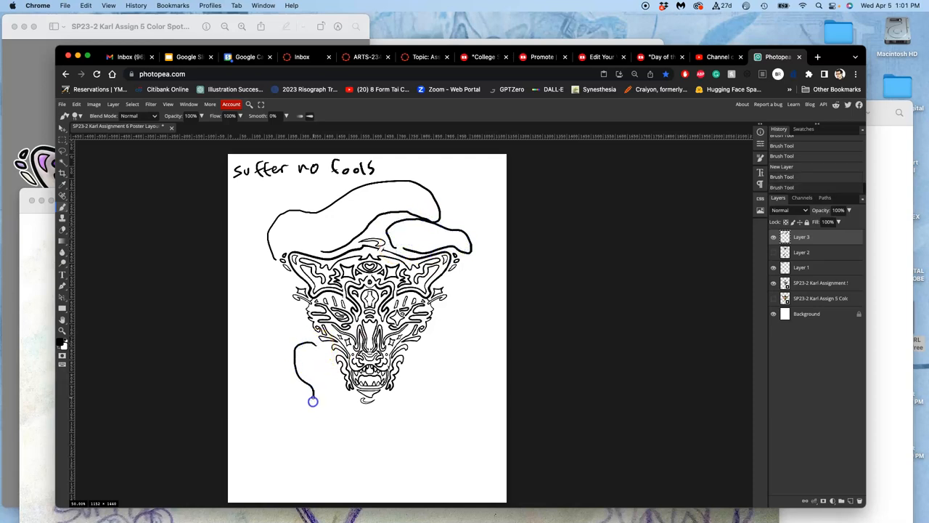
drag(313, 402, 432, 374)
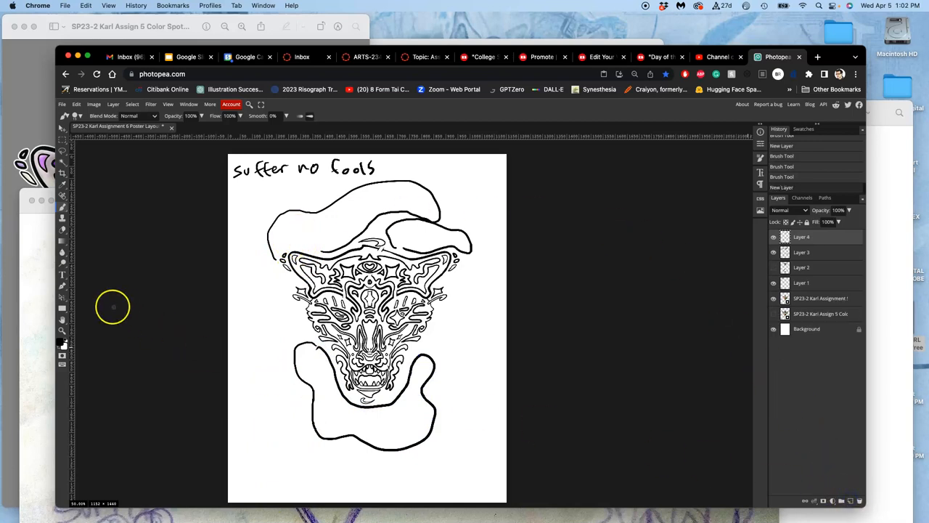
Switch the brush colour to red and letter blobby SUFFER in the top banner.
click(61, 342)
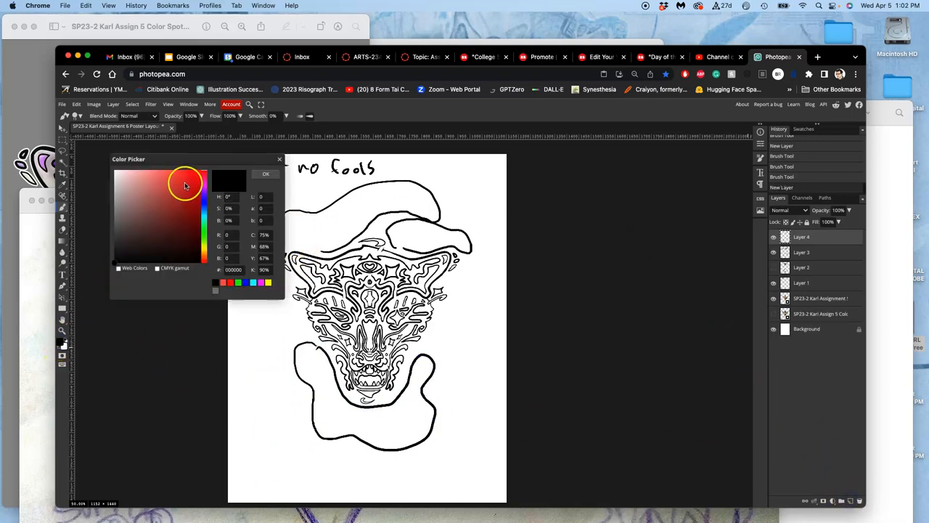
click(266, 173)
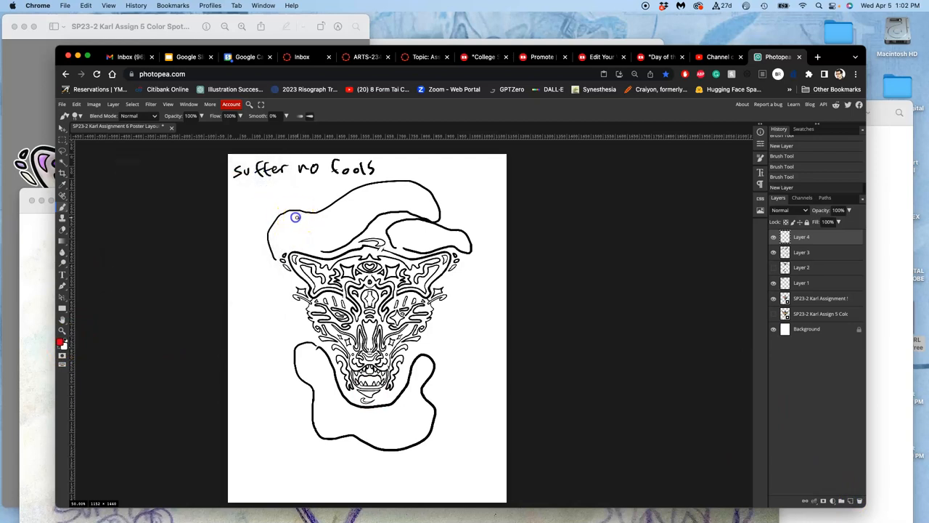
drag(296, 218, 276, 248)
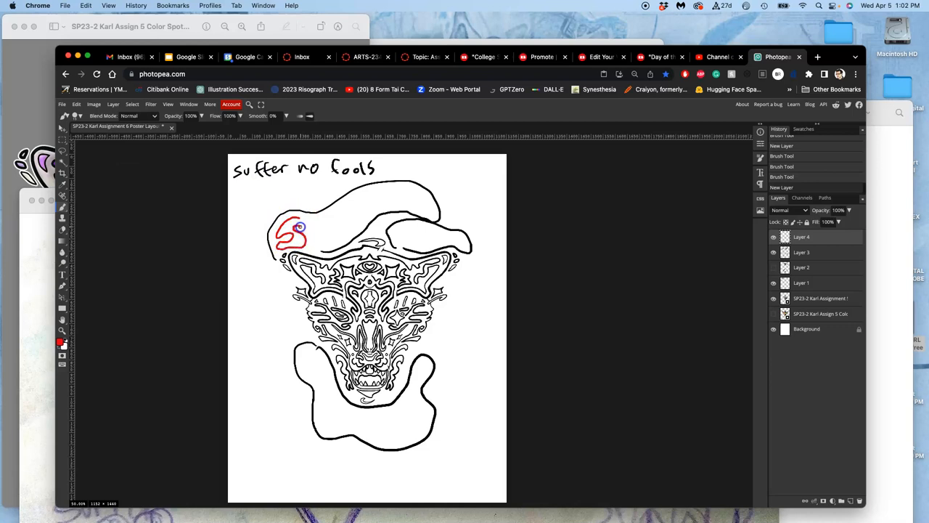
drag(291, 233, 305, 225)
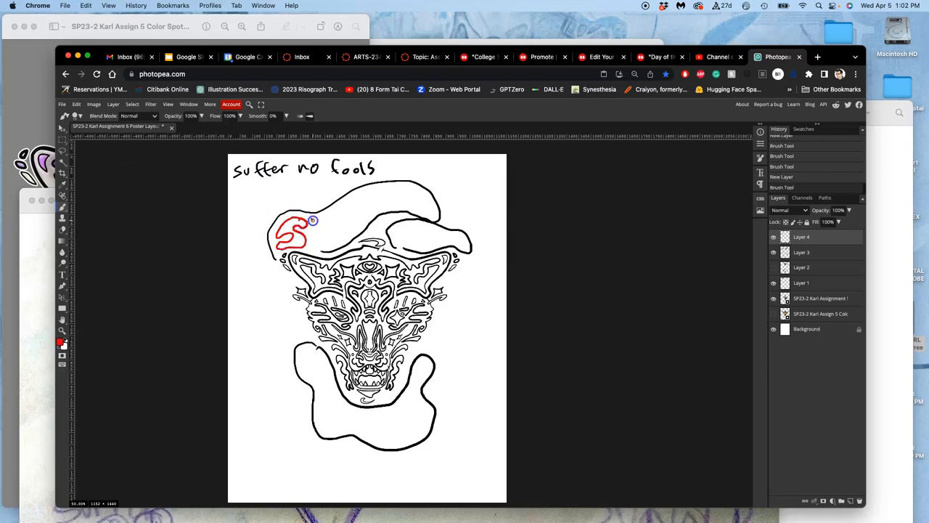
drag(316, 217, 327, 244)
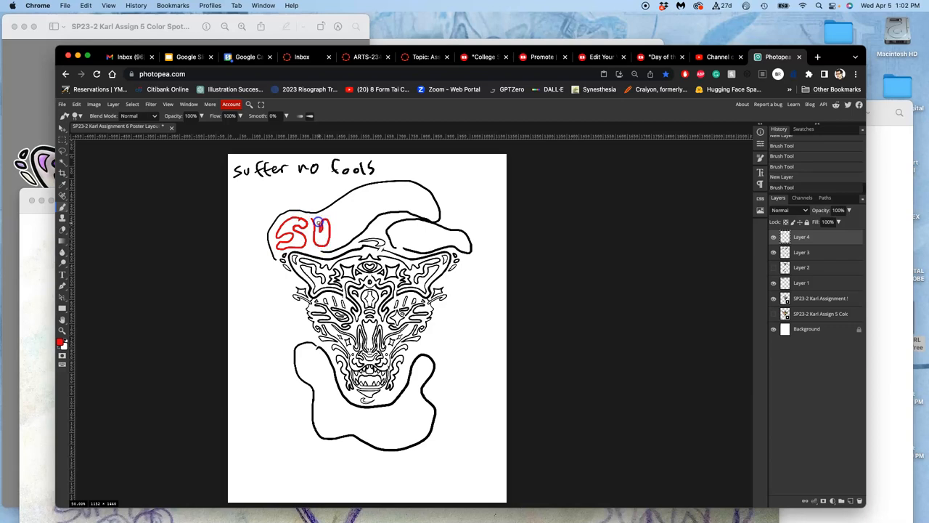
drag(326, 229, 349, 232)
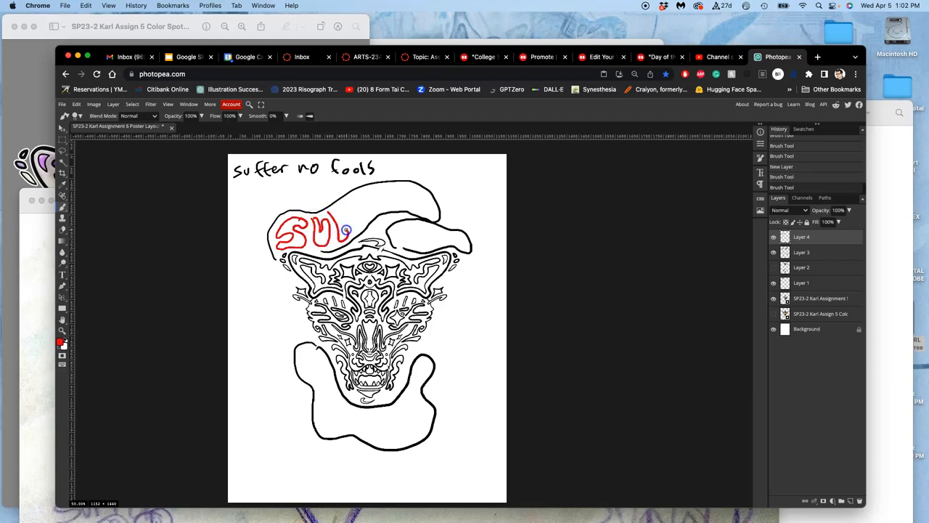
drag(326, 239, 347, 211)
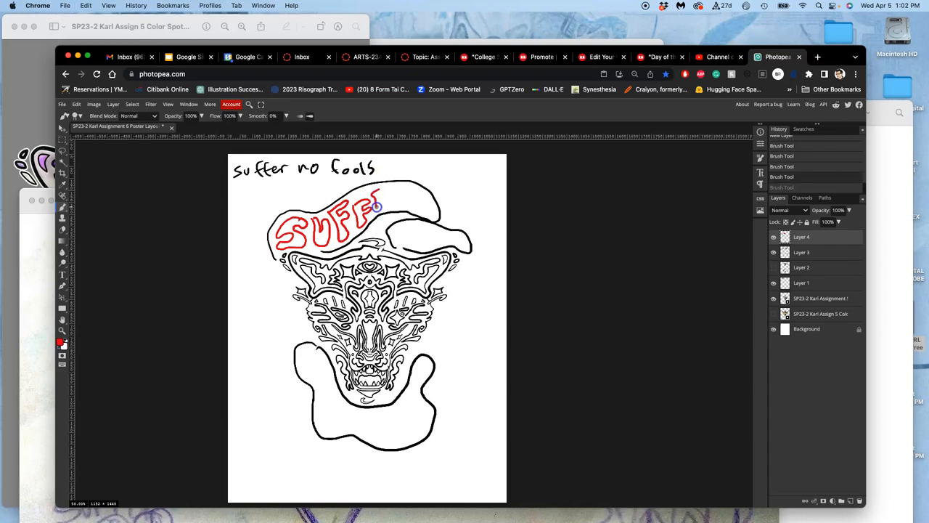
drag(376, 207, 385, 200)
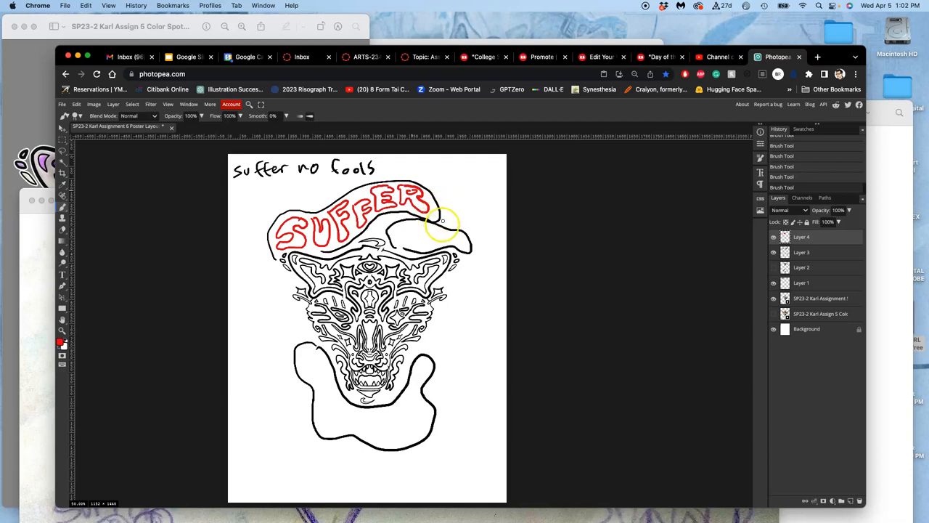
mouse_move(438, 225)
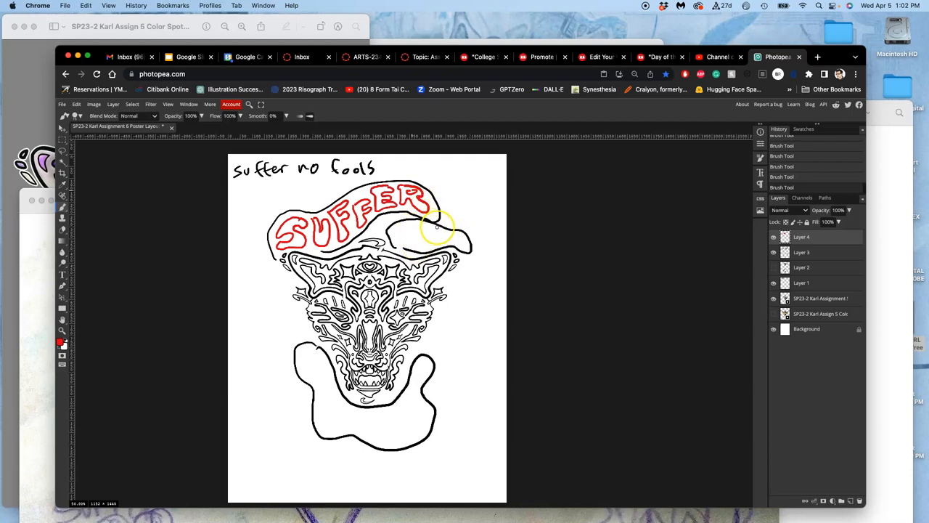
mouse_move(397, 225)
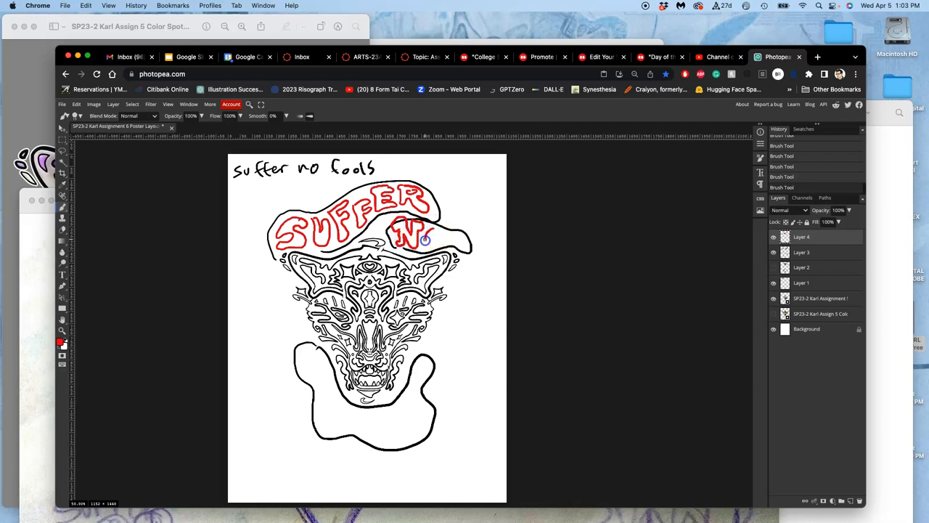
Add to the red NO in the banner tail and start the red F below.
click(425, 239)
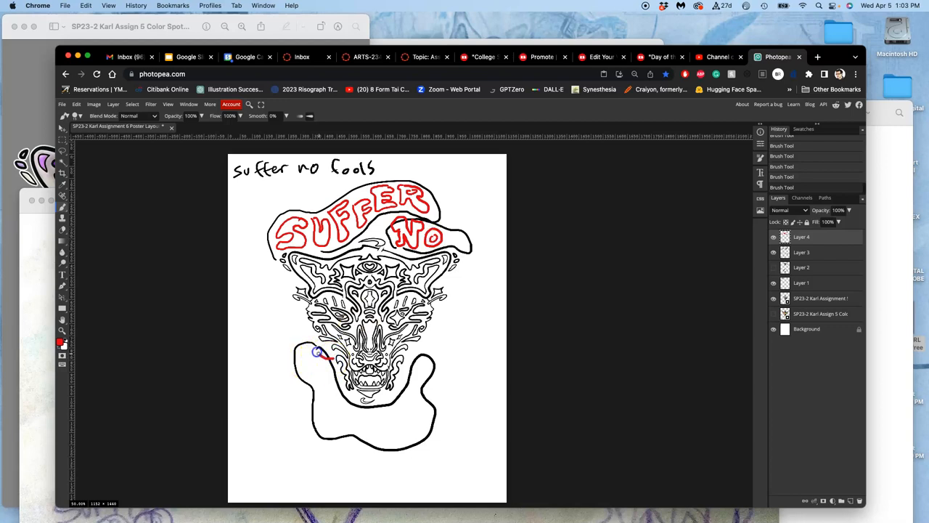
drag(318, 354, 318, 420)
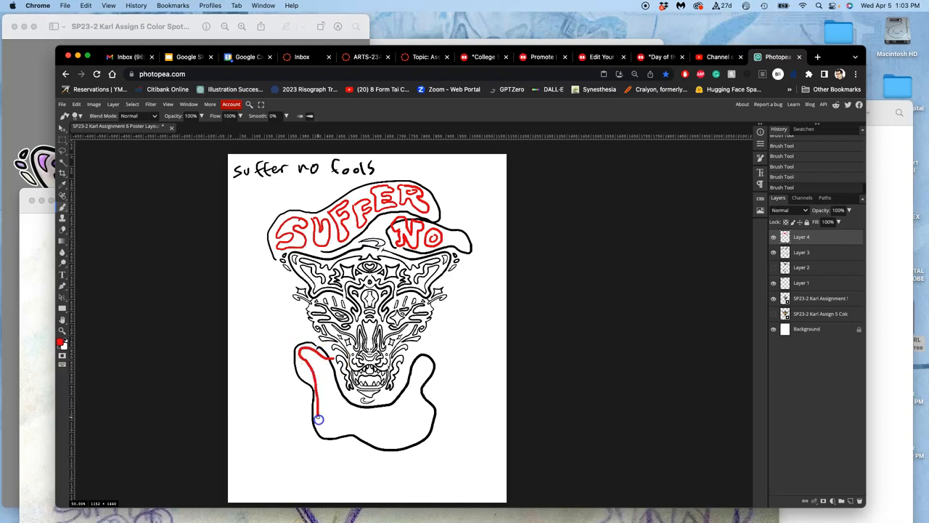
drag(317, 419, 332, 403)
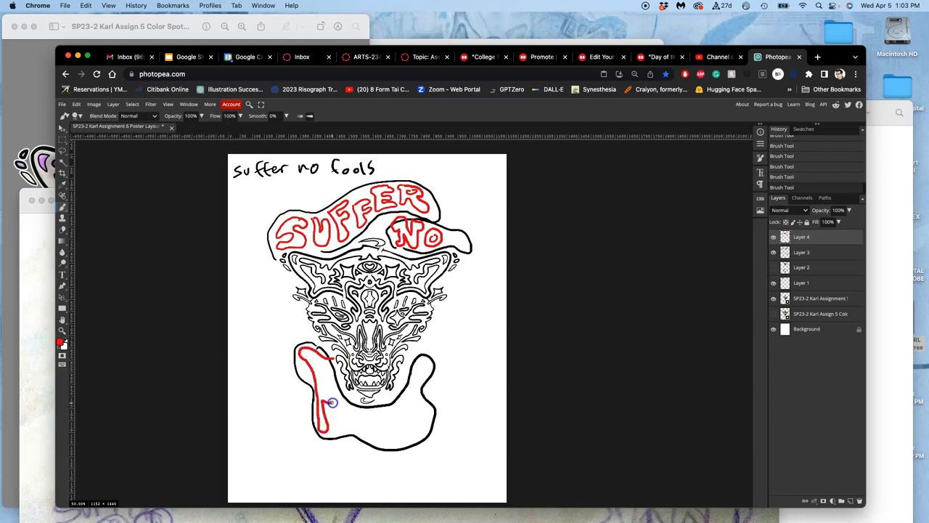